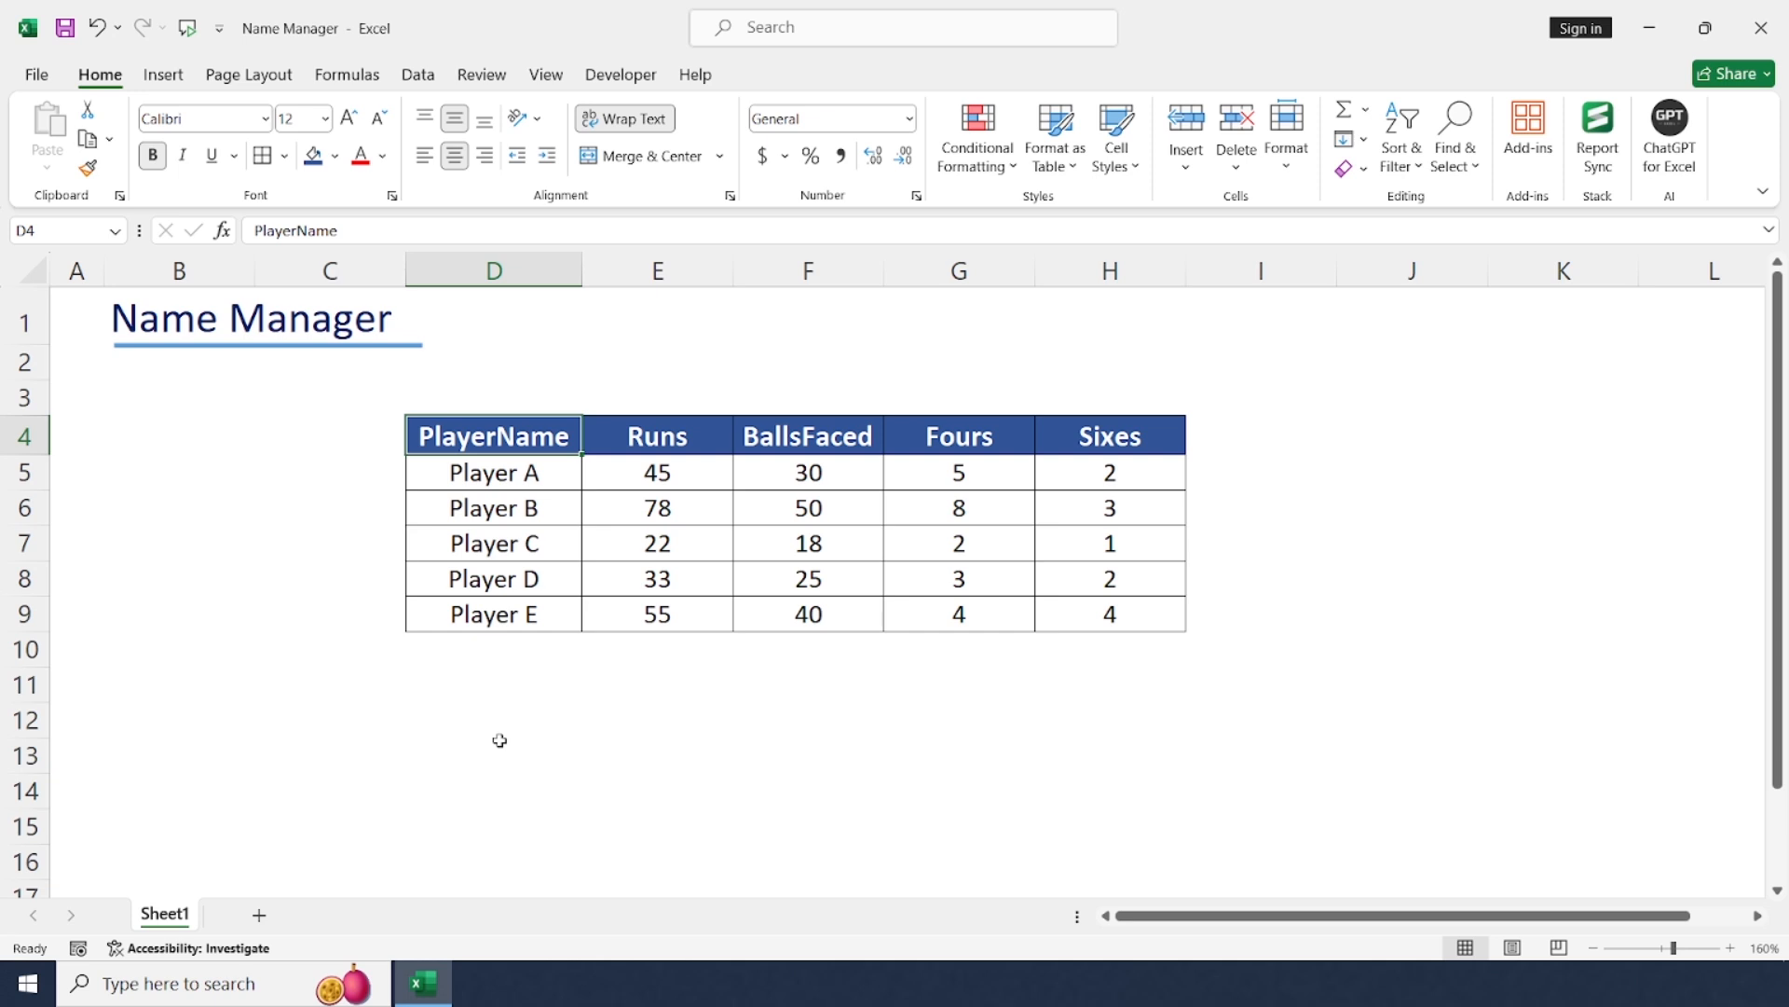
Step: Review the cricket table's Runs, Fours and Sixes column headings
left_click(1107, 720)
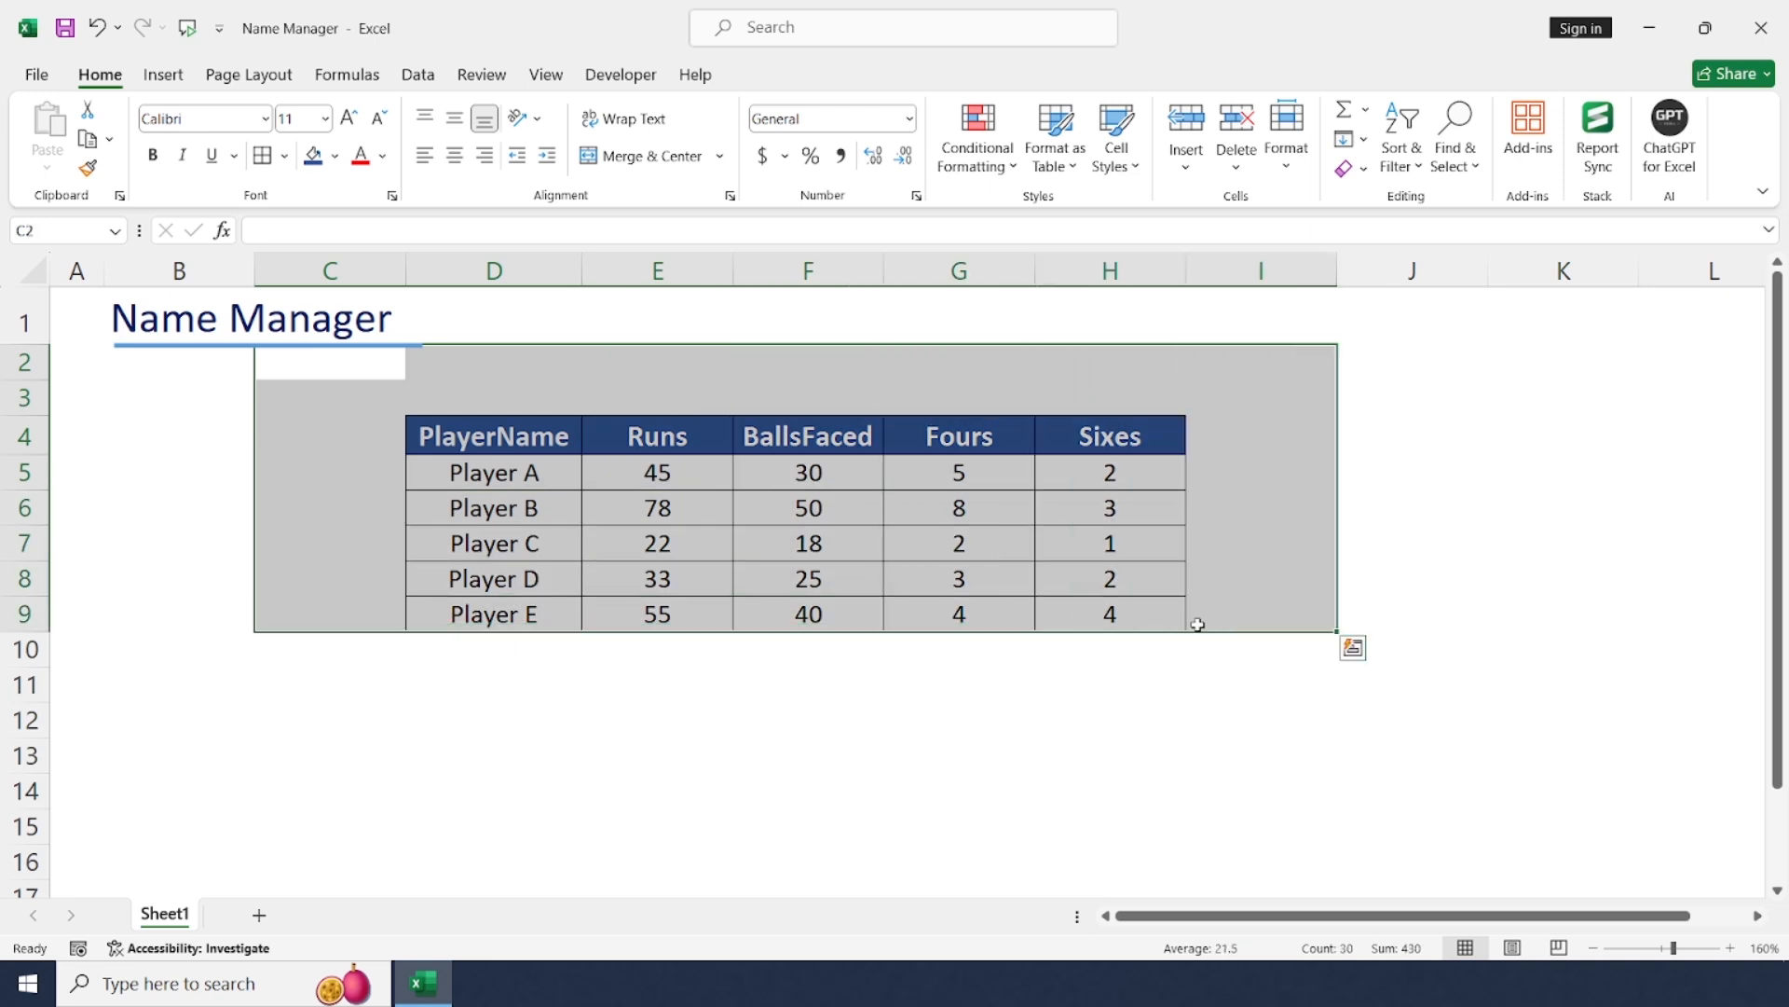
left_click(656, 434)
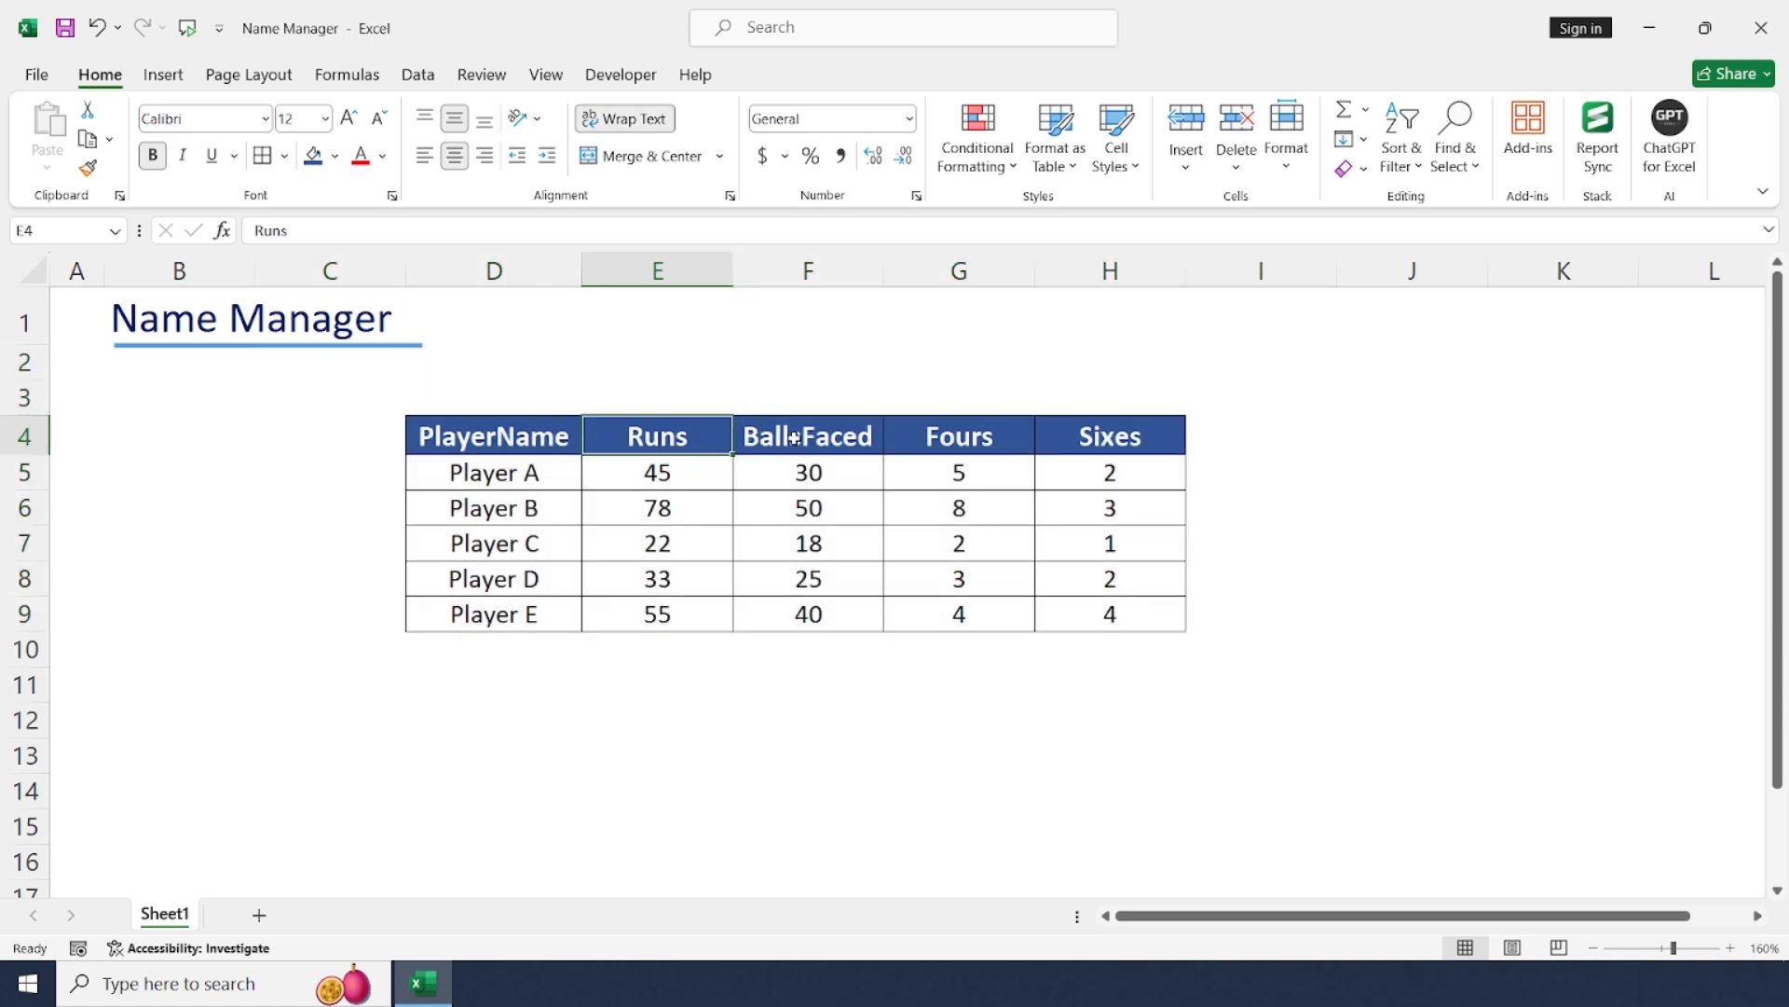
left_click(958, 434)
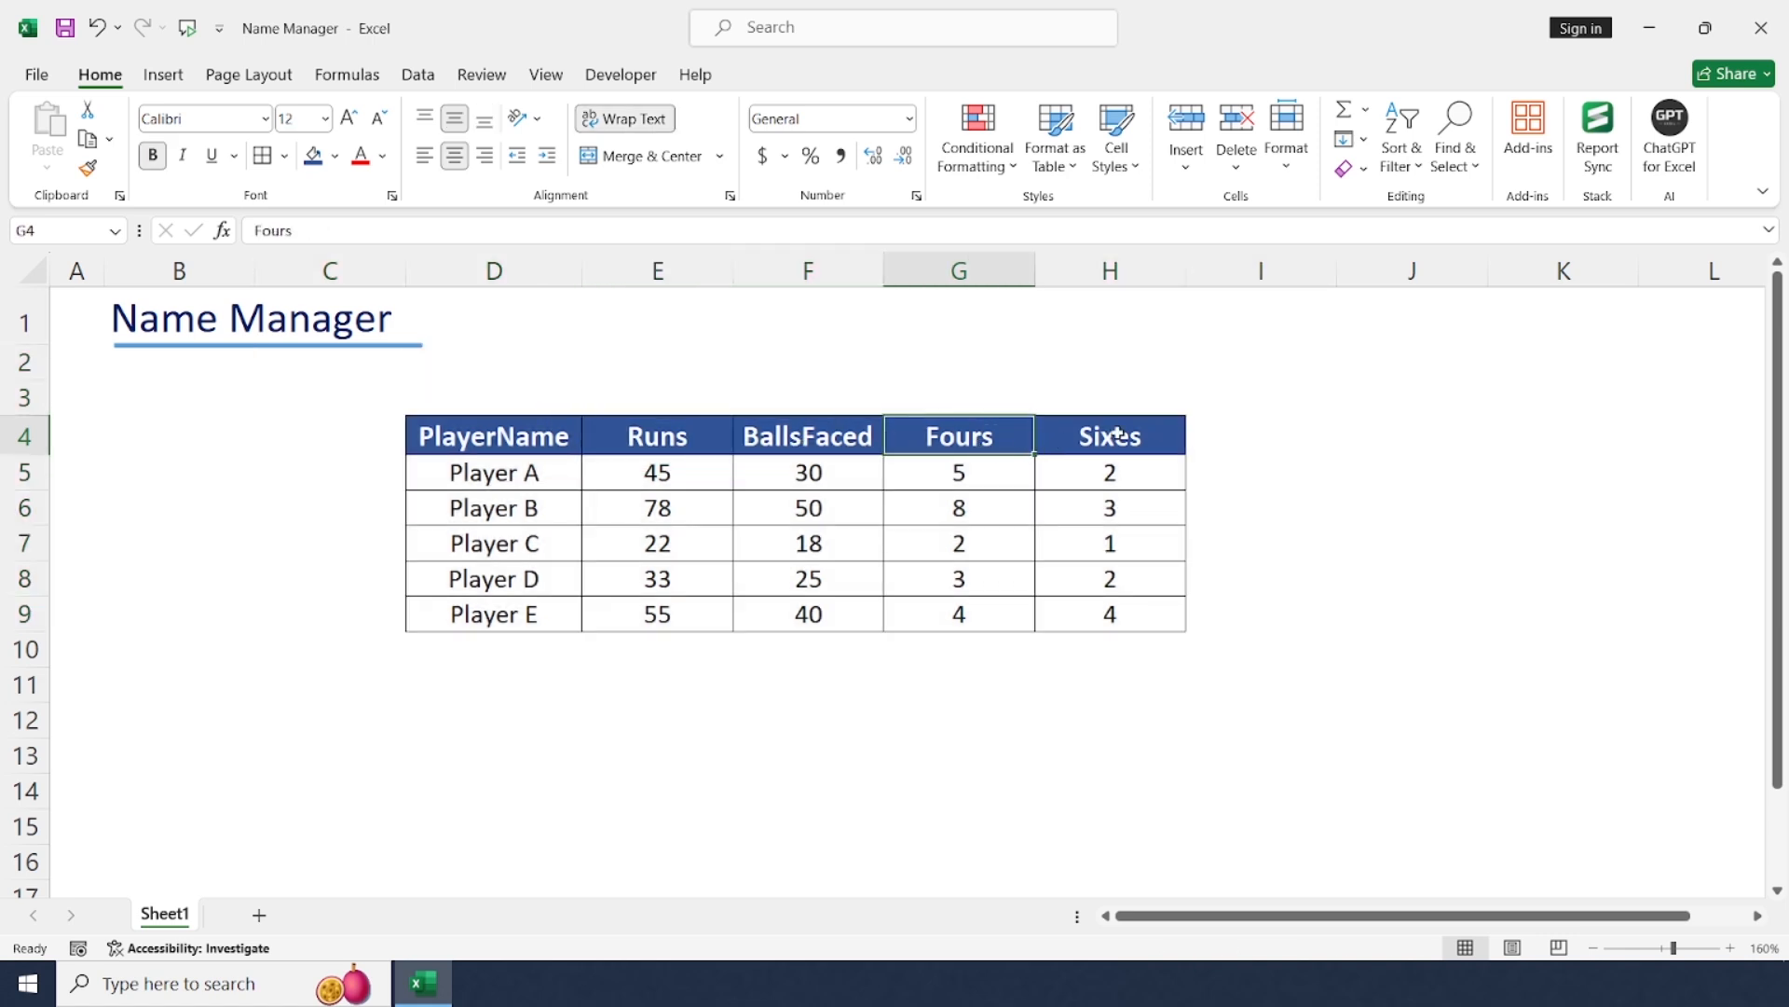
left_click(1107, 434)
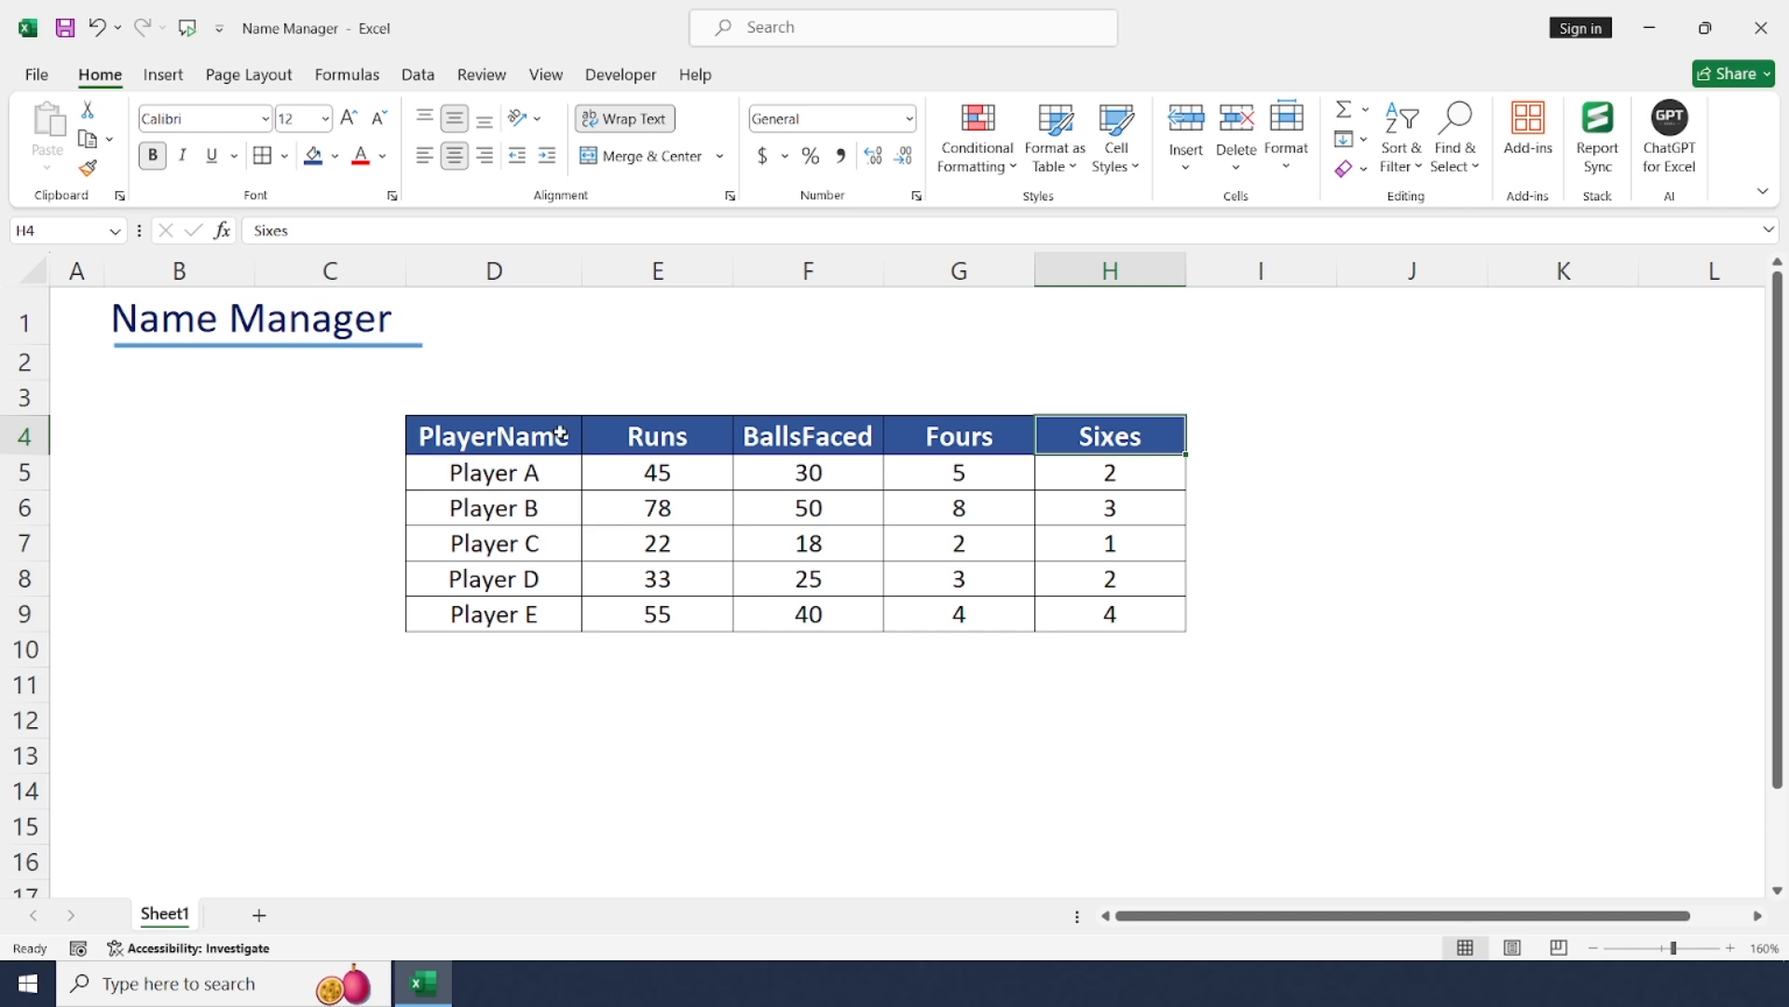
left_click(492, 684)
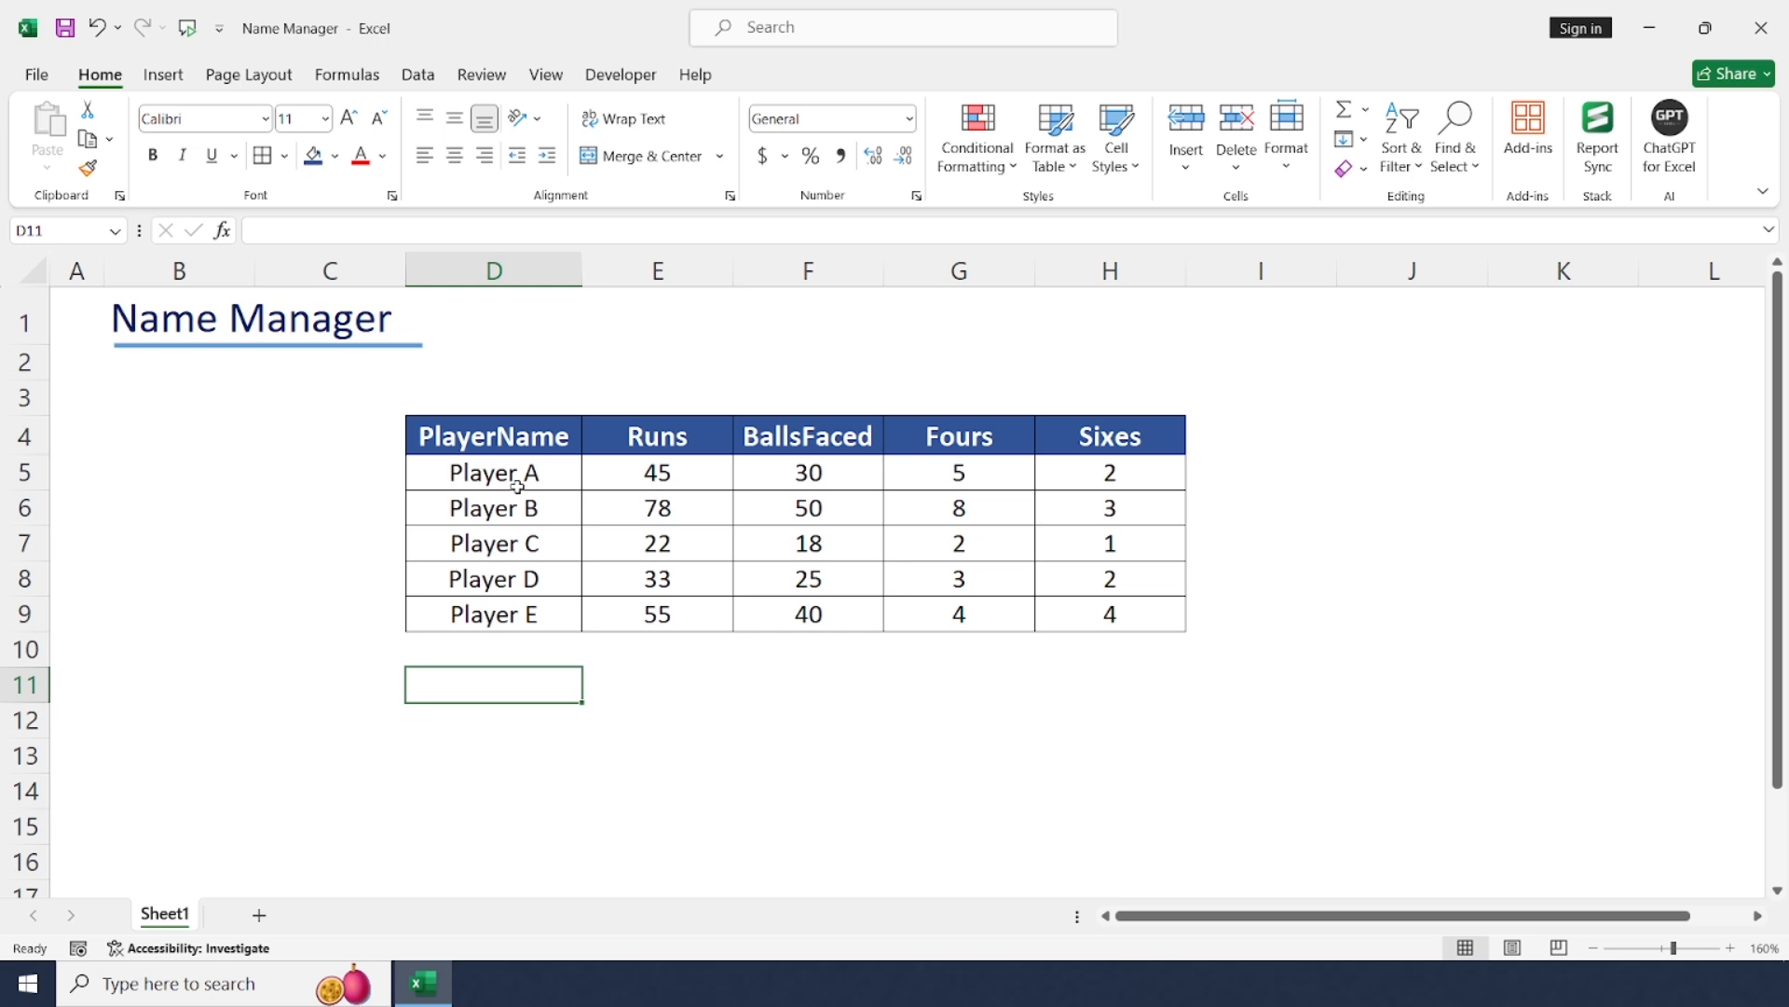
Step: Define the name Playername referring to =Sheet1!$D$5:$D$9 in Name Manager
left_click(346, 75)
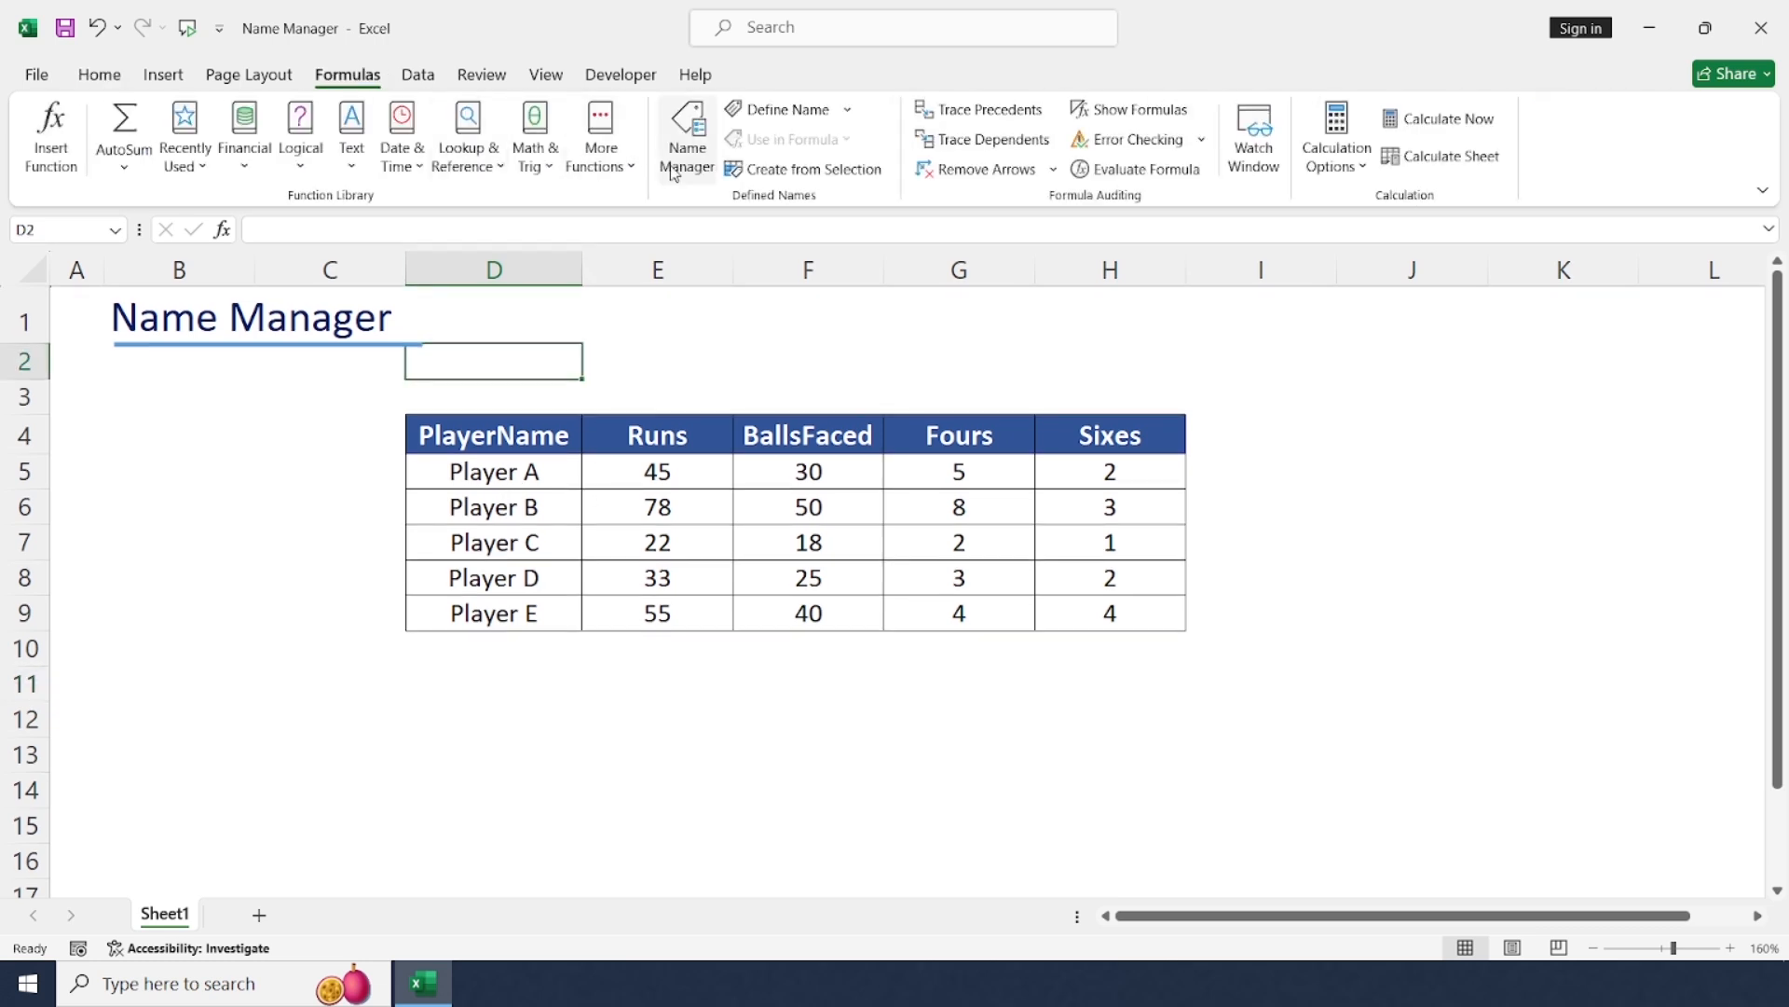
left_click(686, 136)
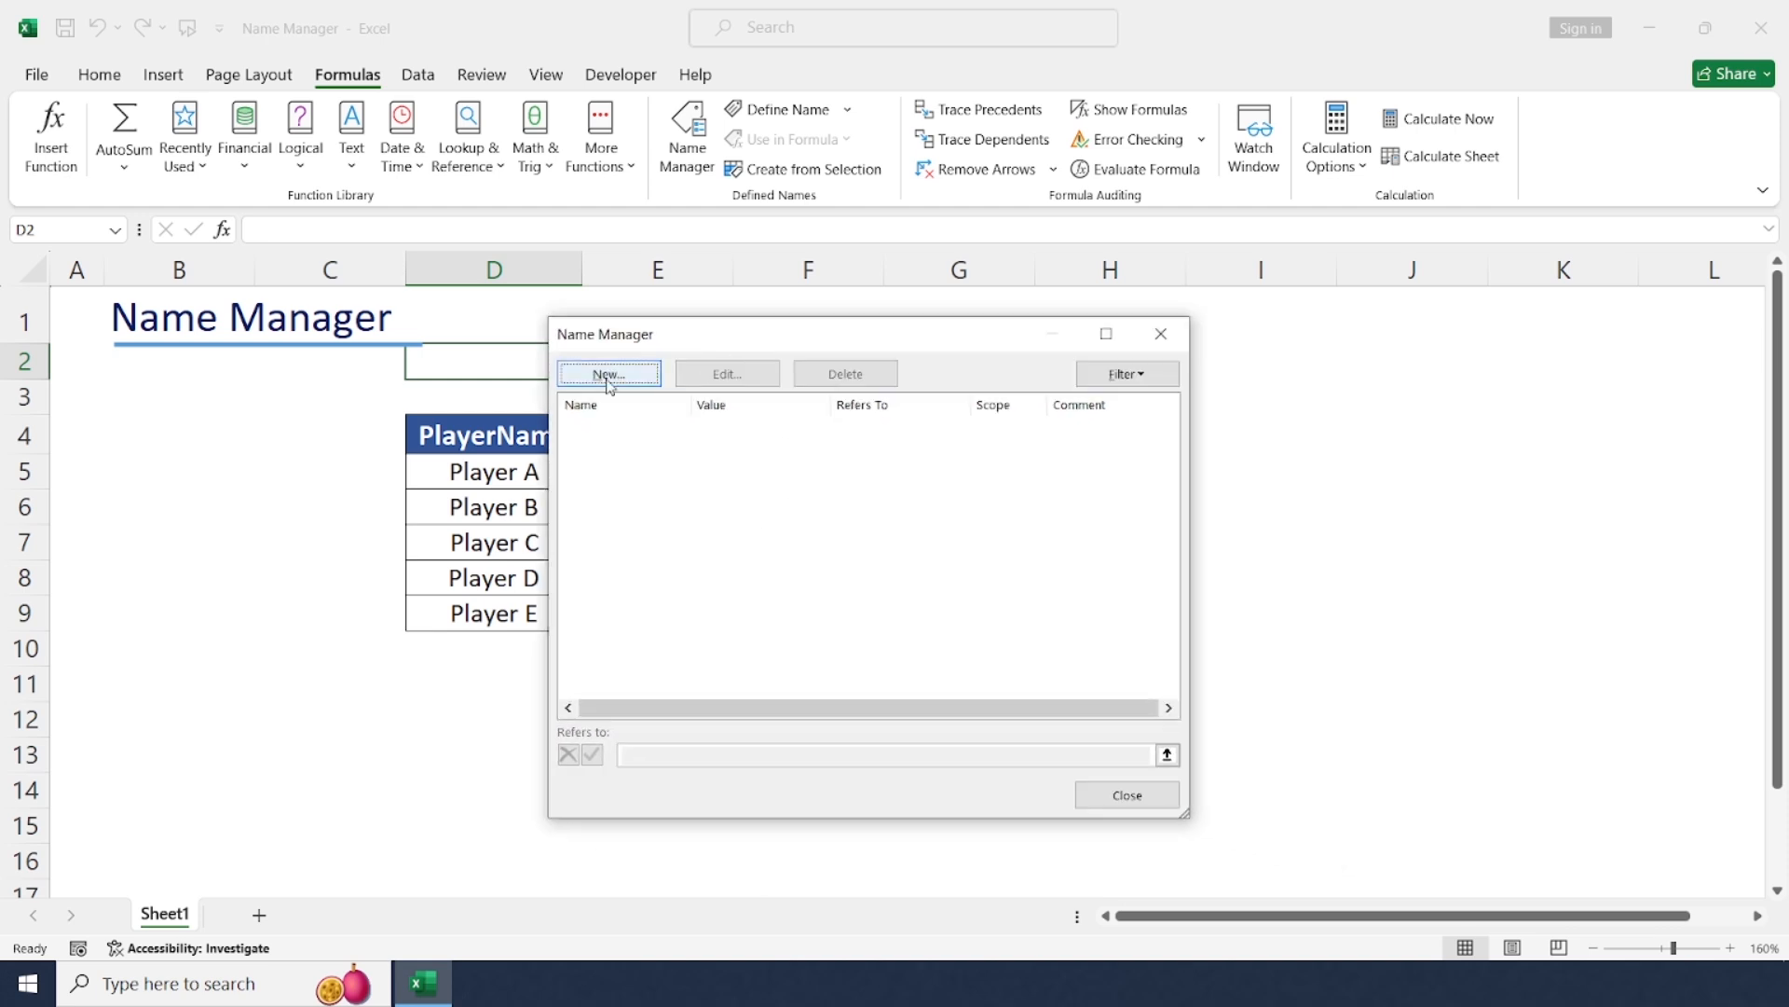
left_click(607, 372)
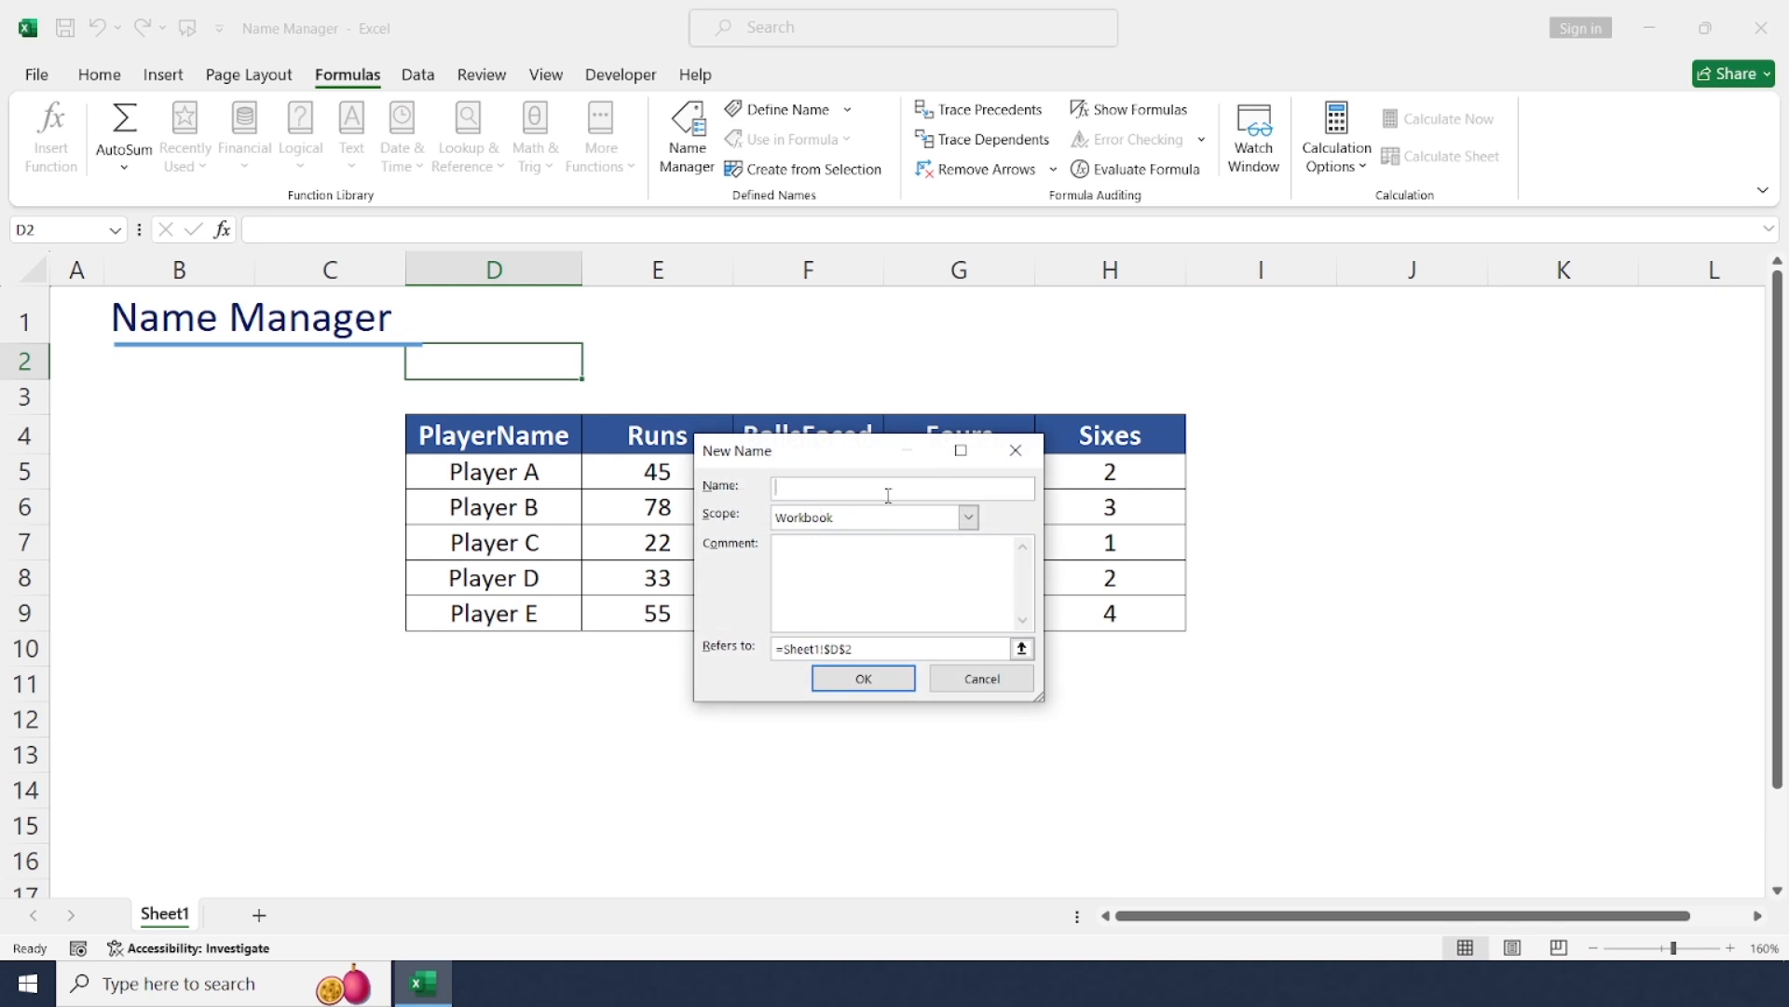
type("Player")
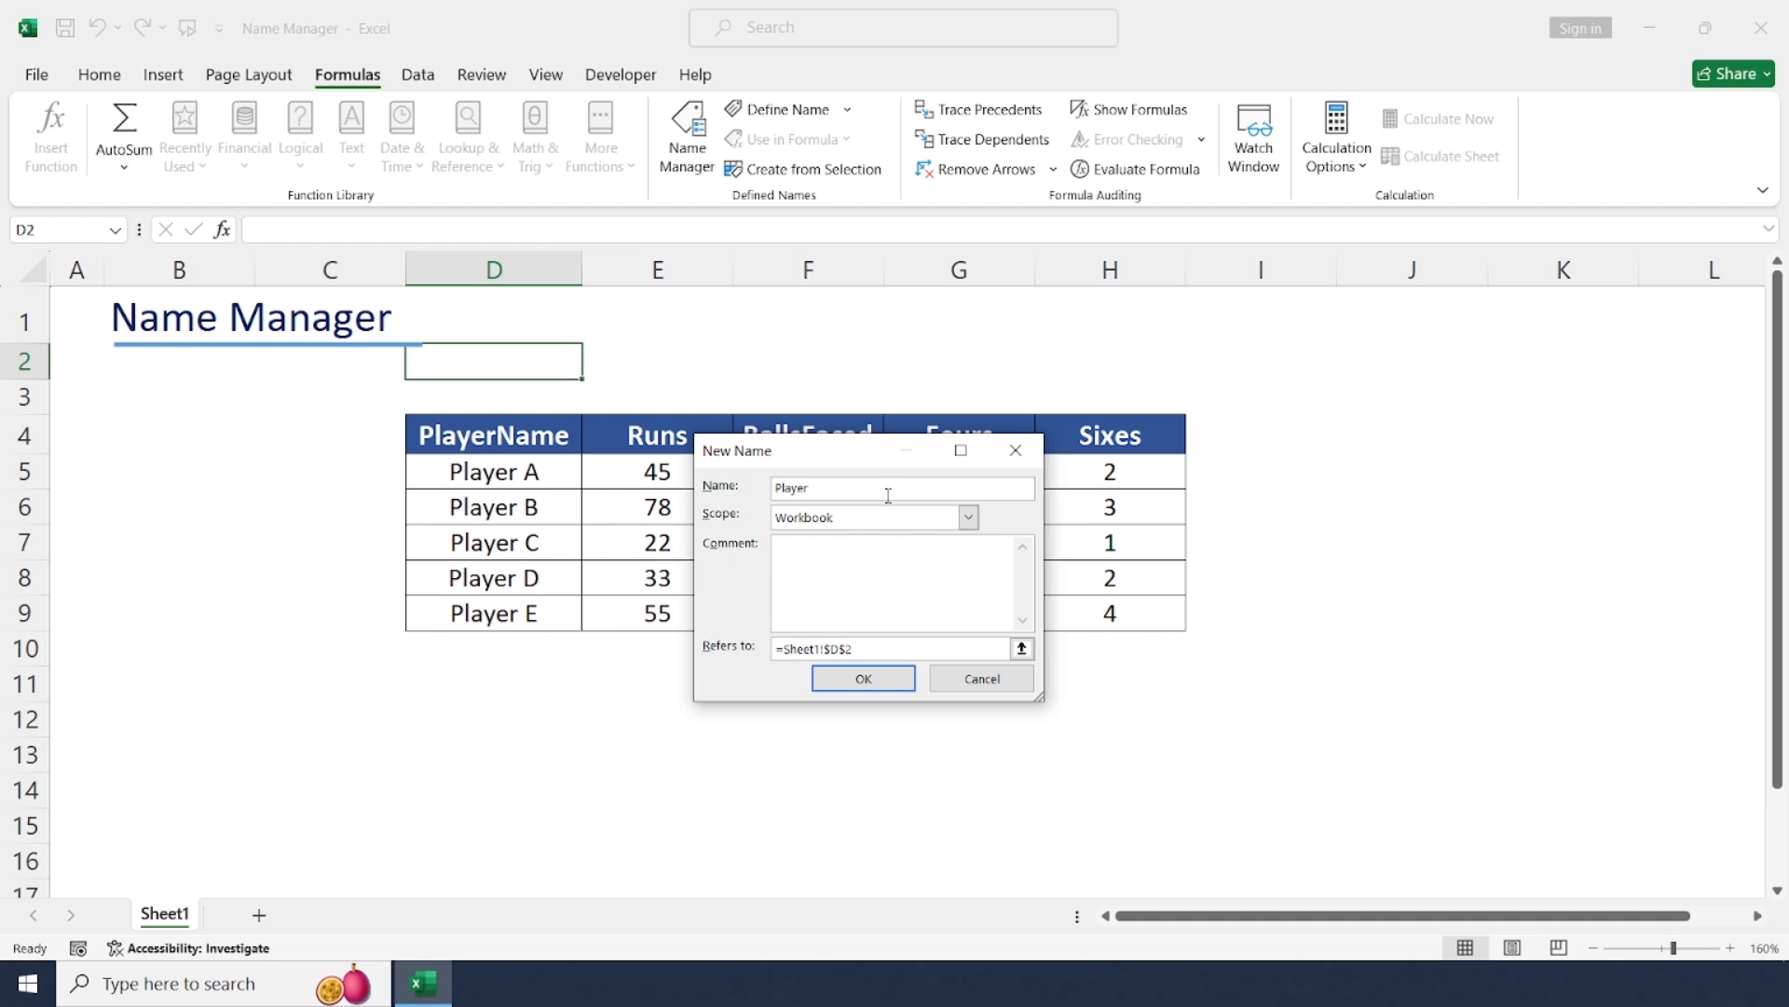
type("name")
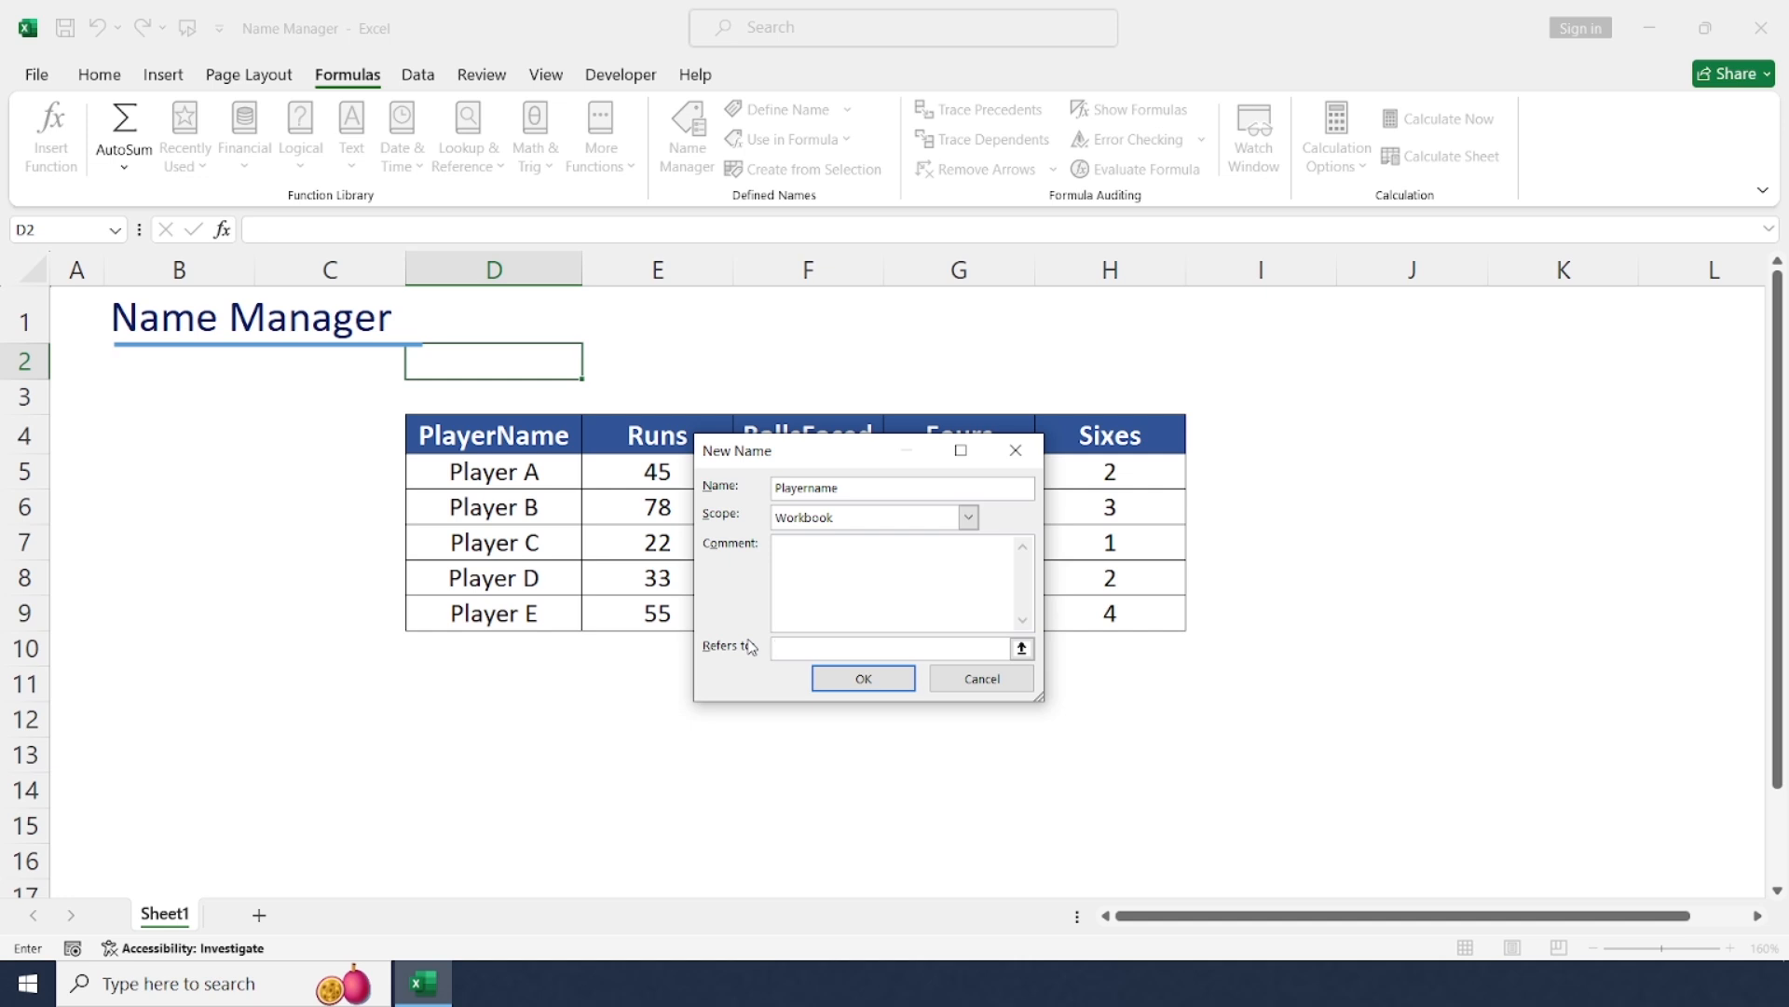
left_click(1021, 648)
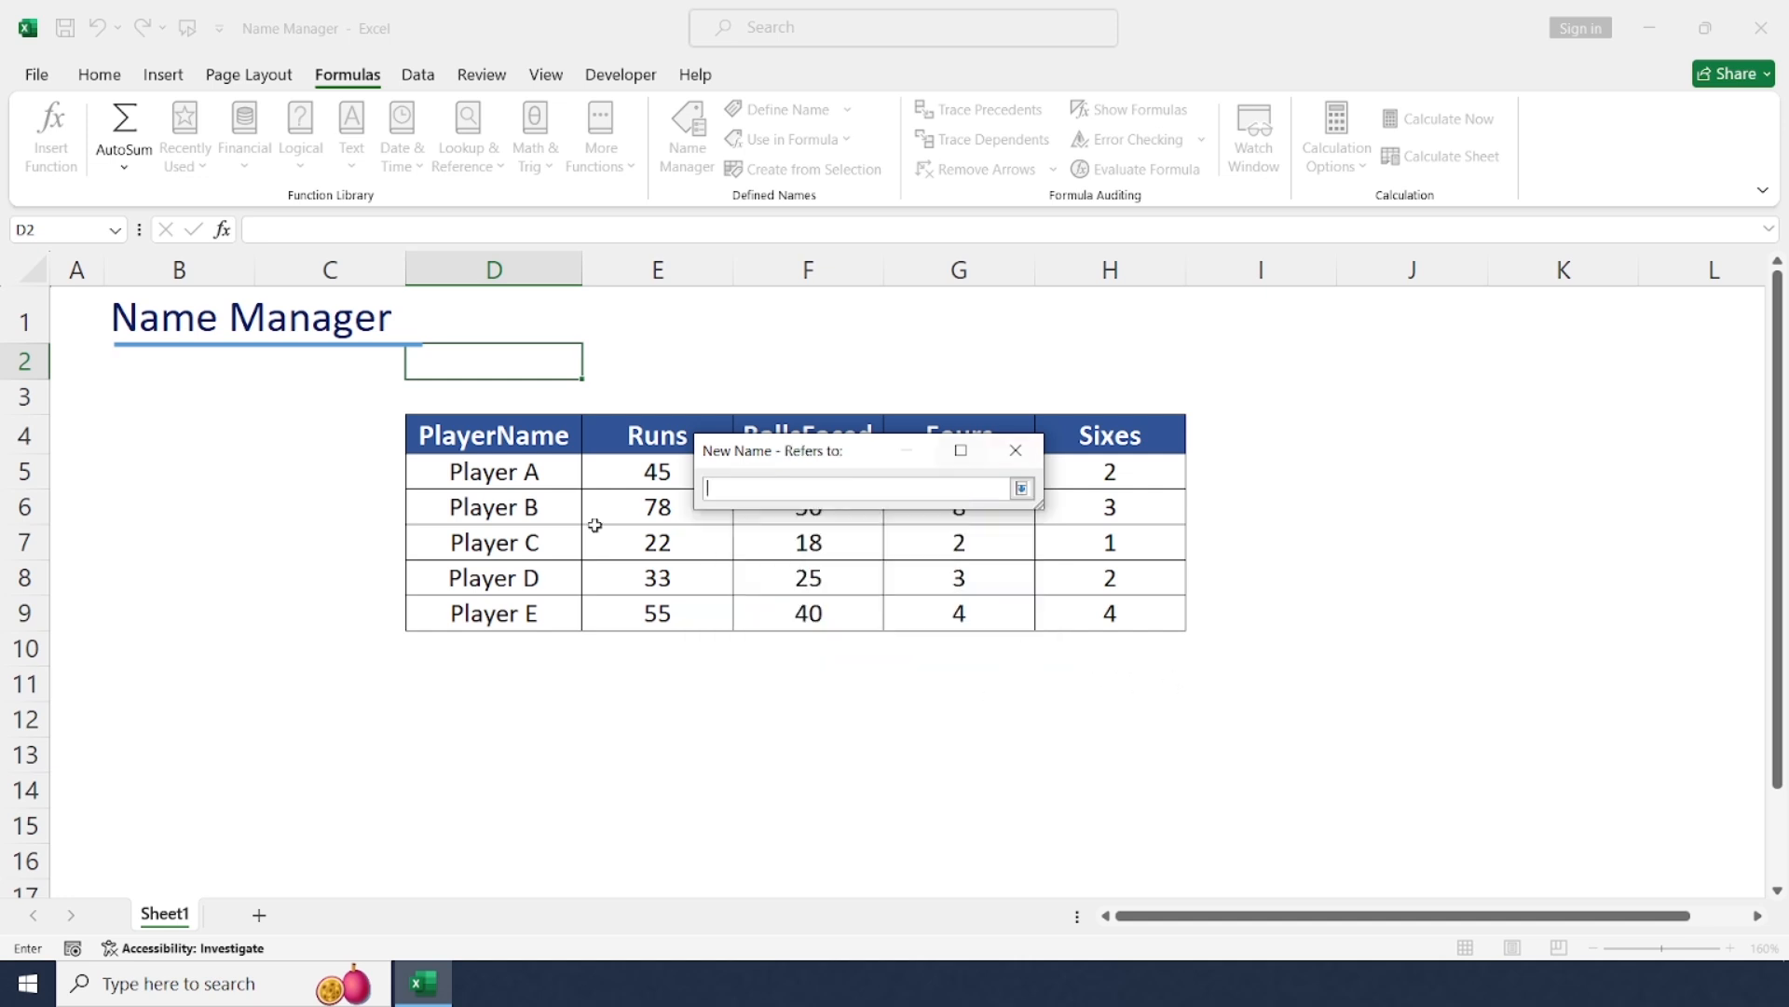
left_click(1019, 488)
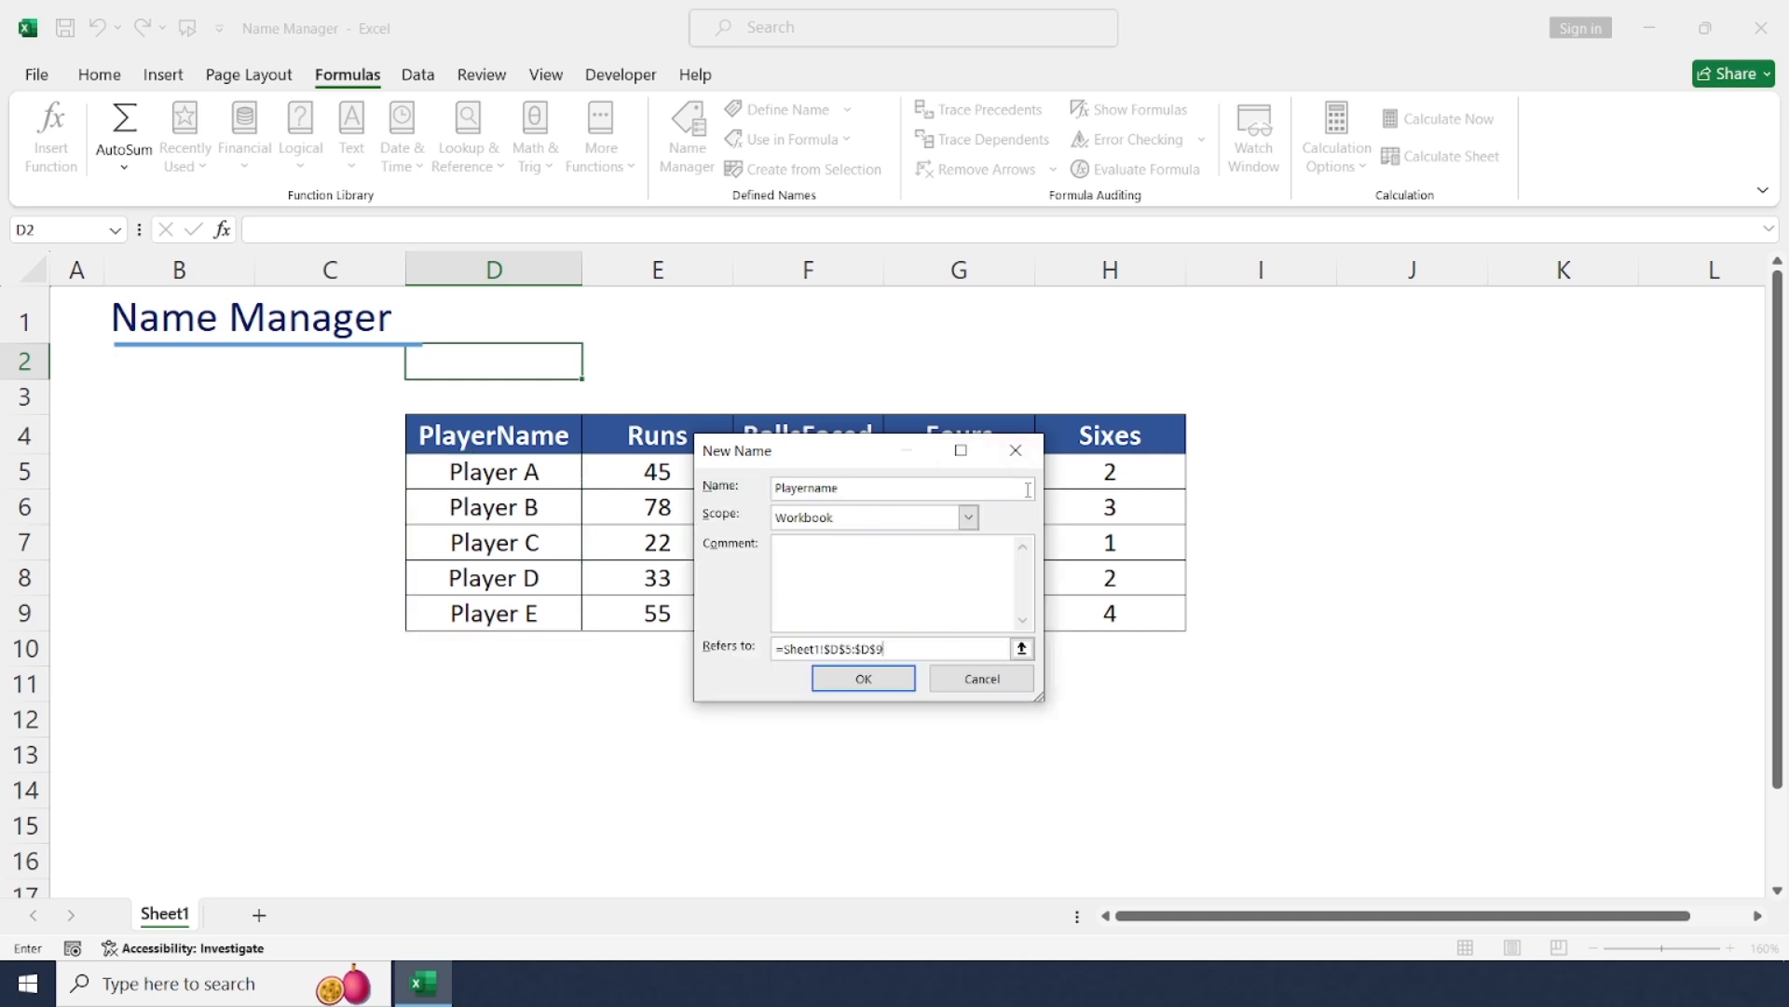
left_click(861, 679)
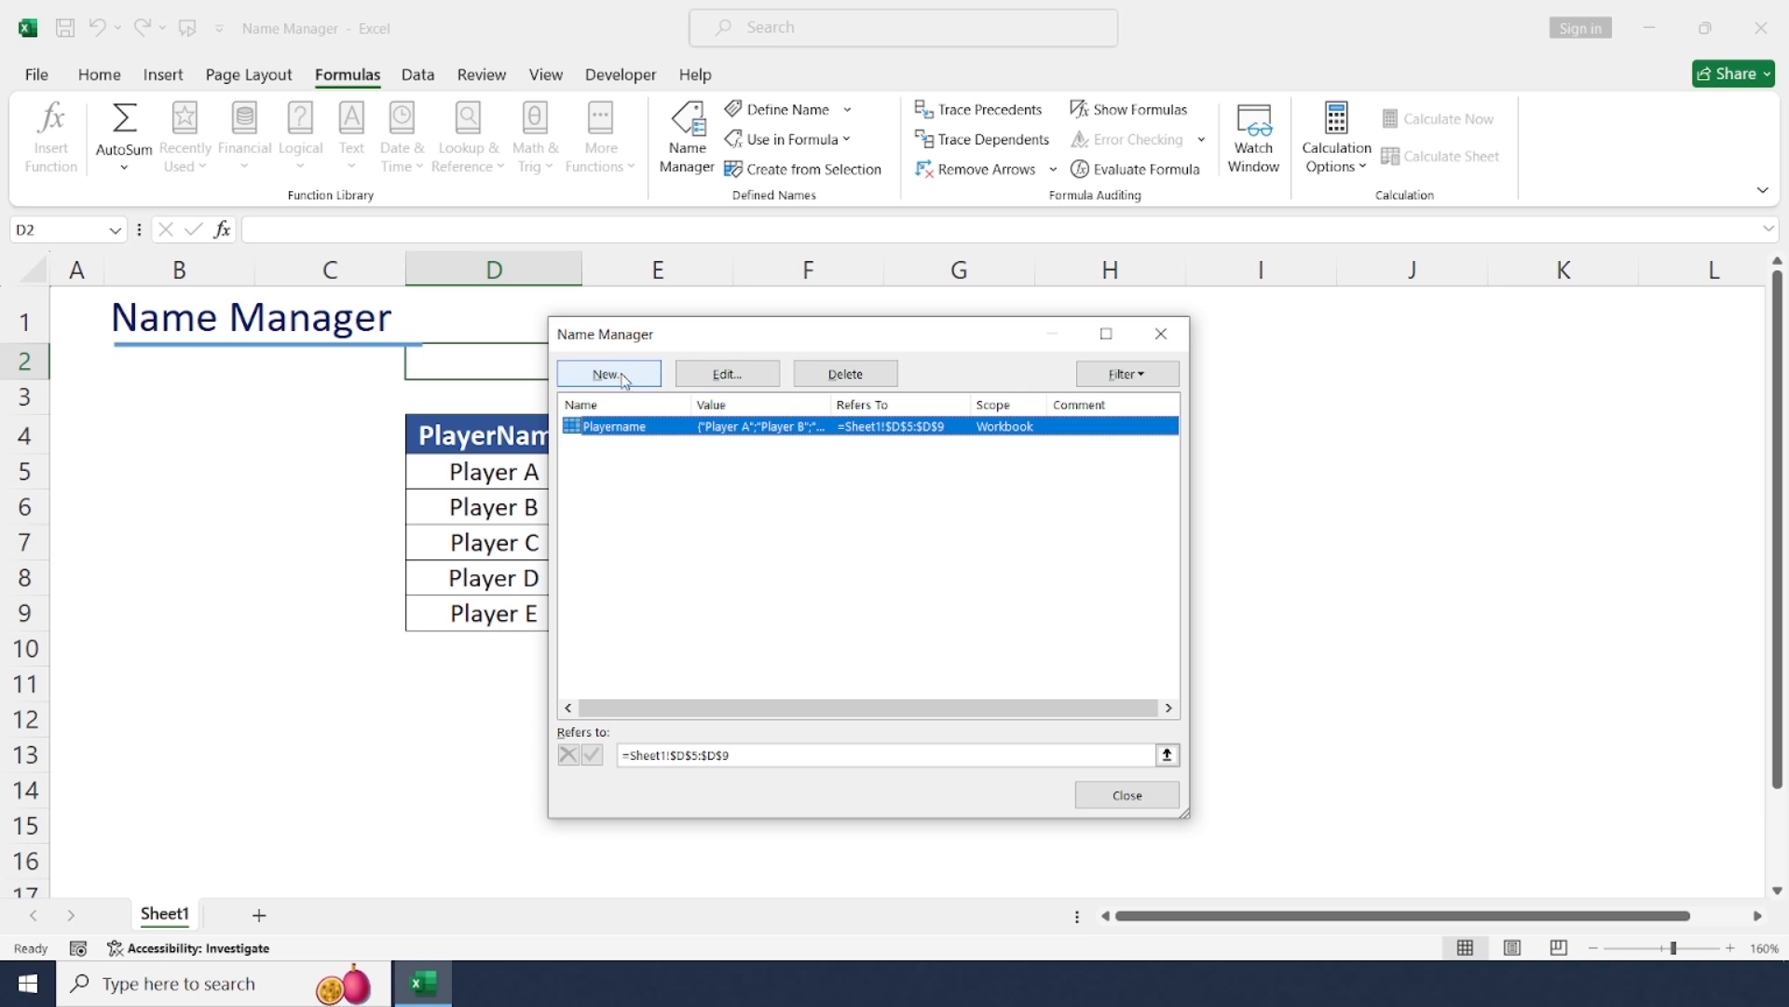
Step: Define the name Runs referring to =Sheet1!$E$5:$E$9
left_click(608, 373)
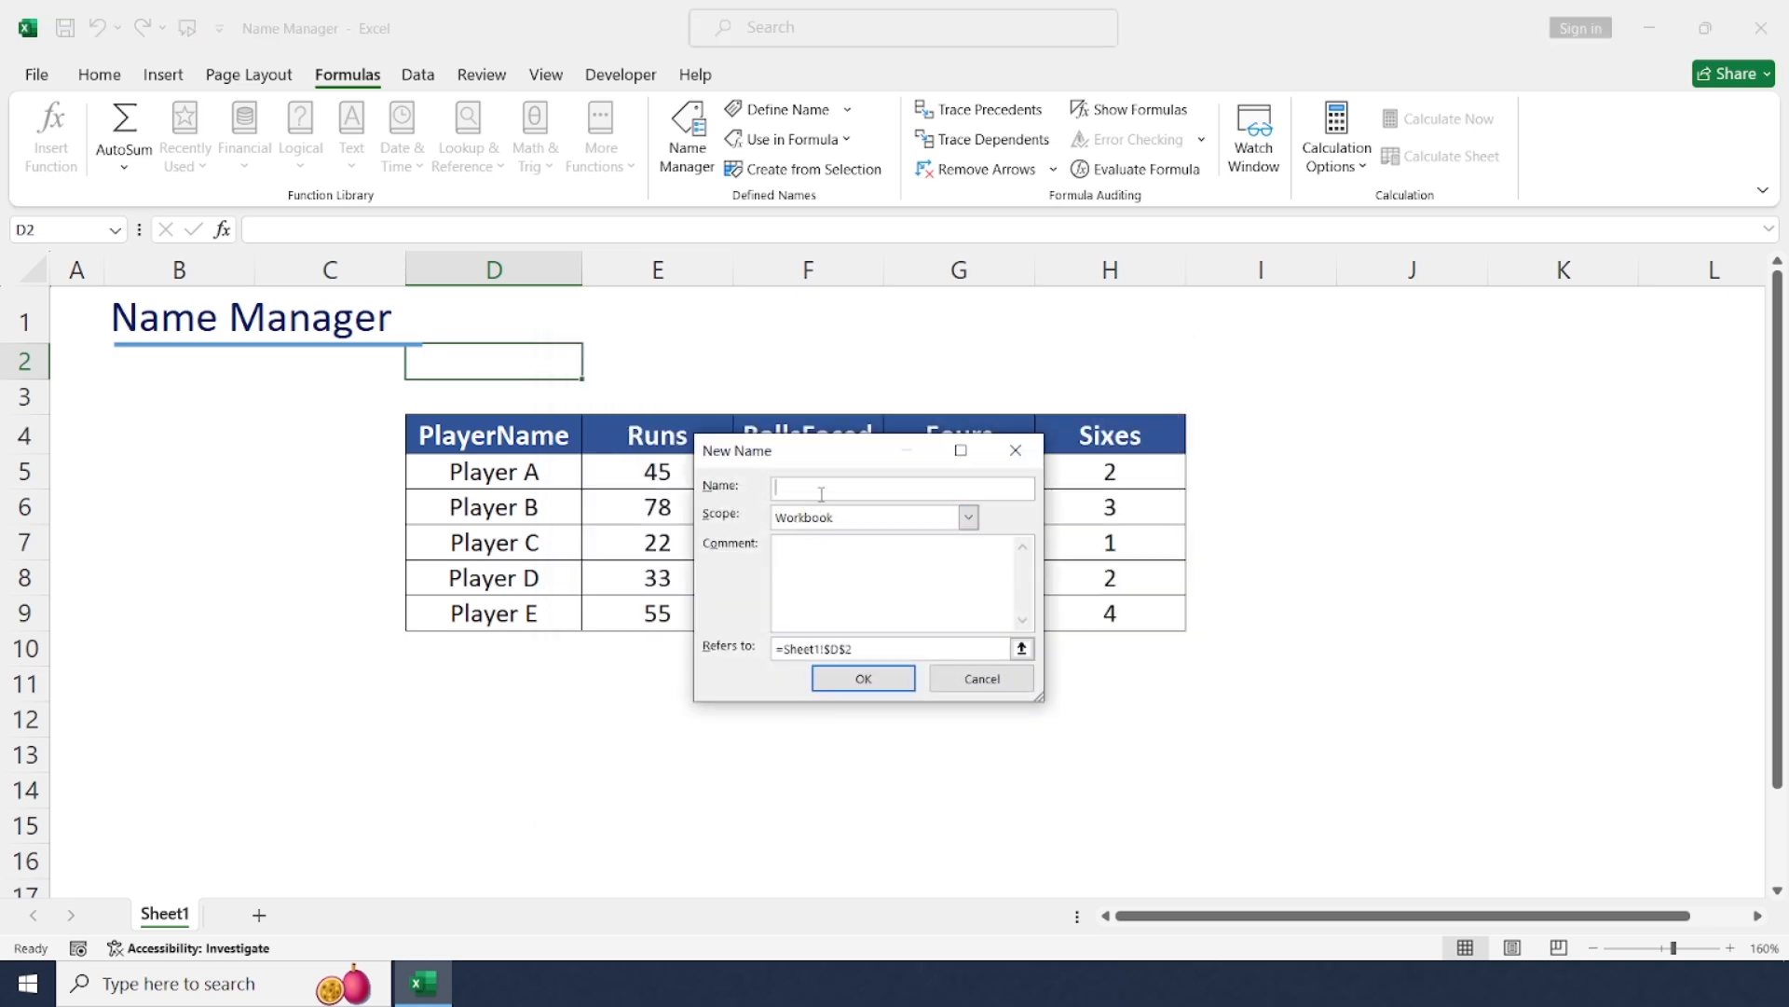
type("Runs")
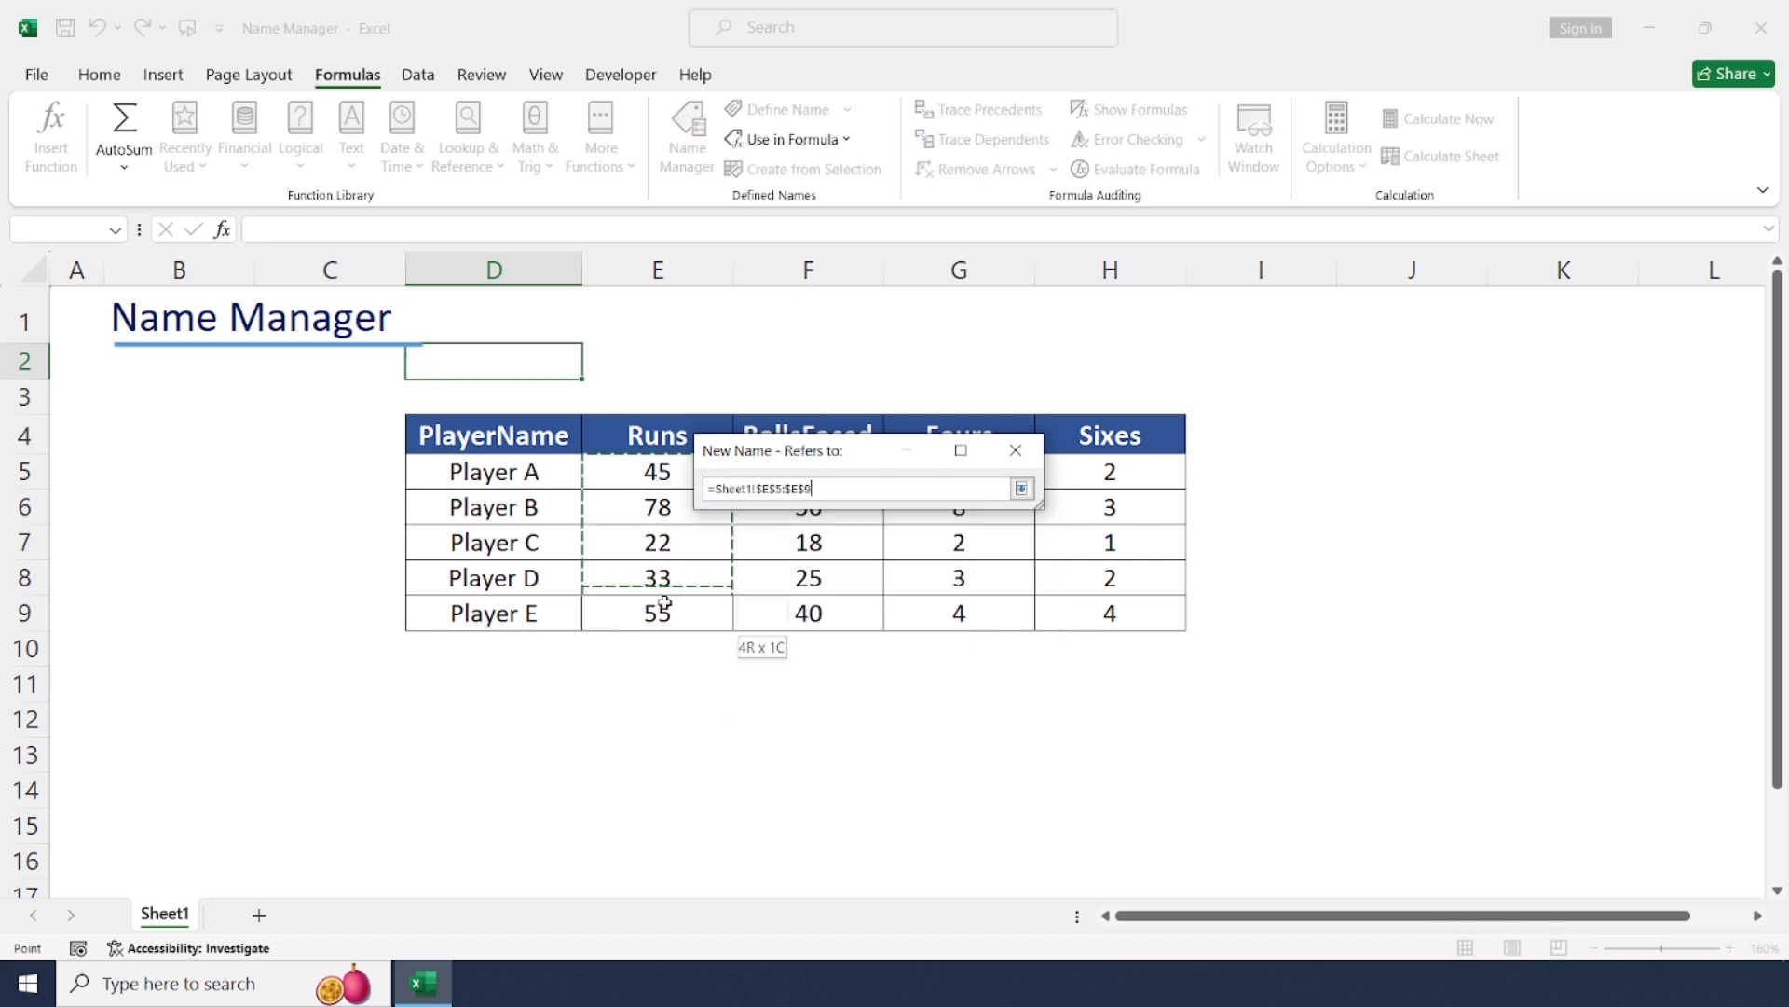
left_click(1020, 486)
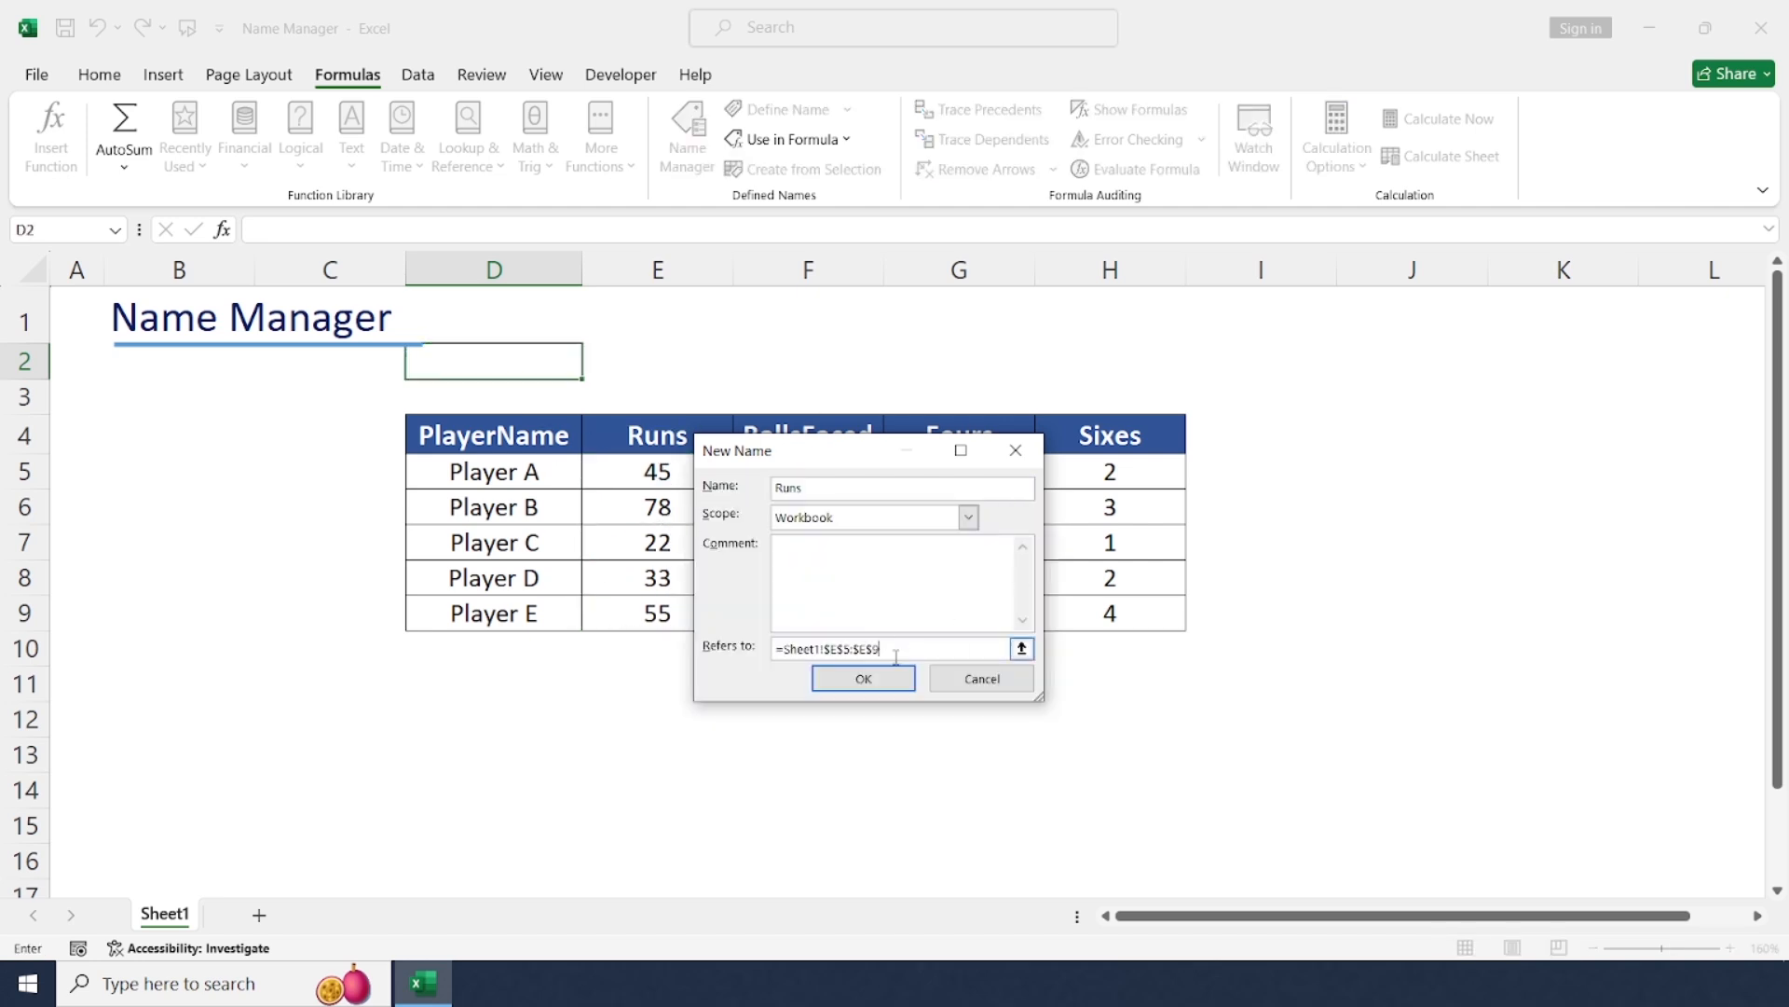
left_click(863, 678)
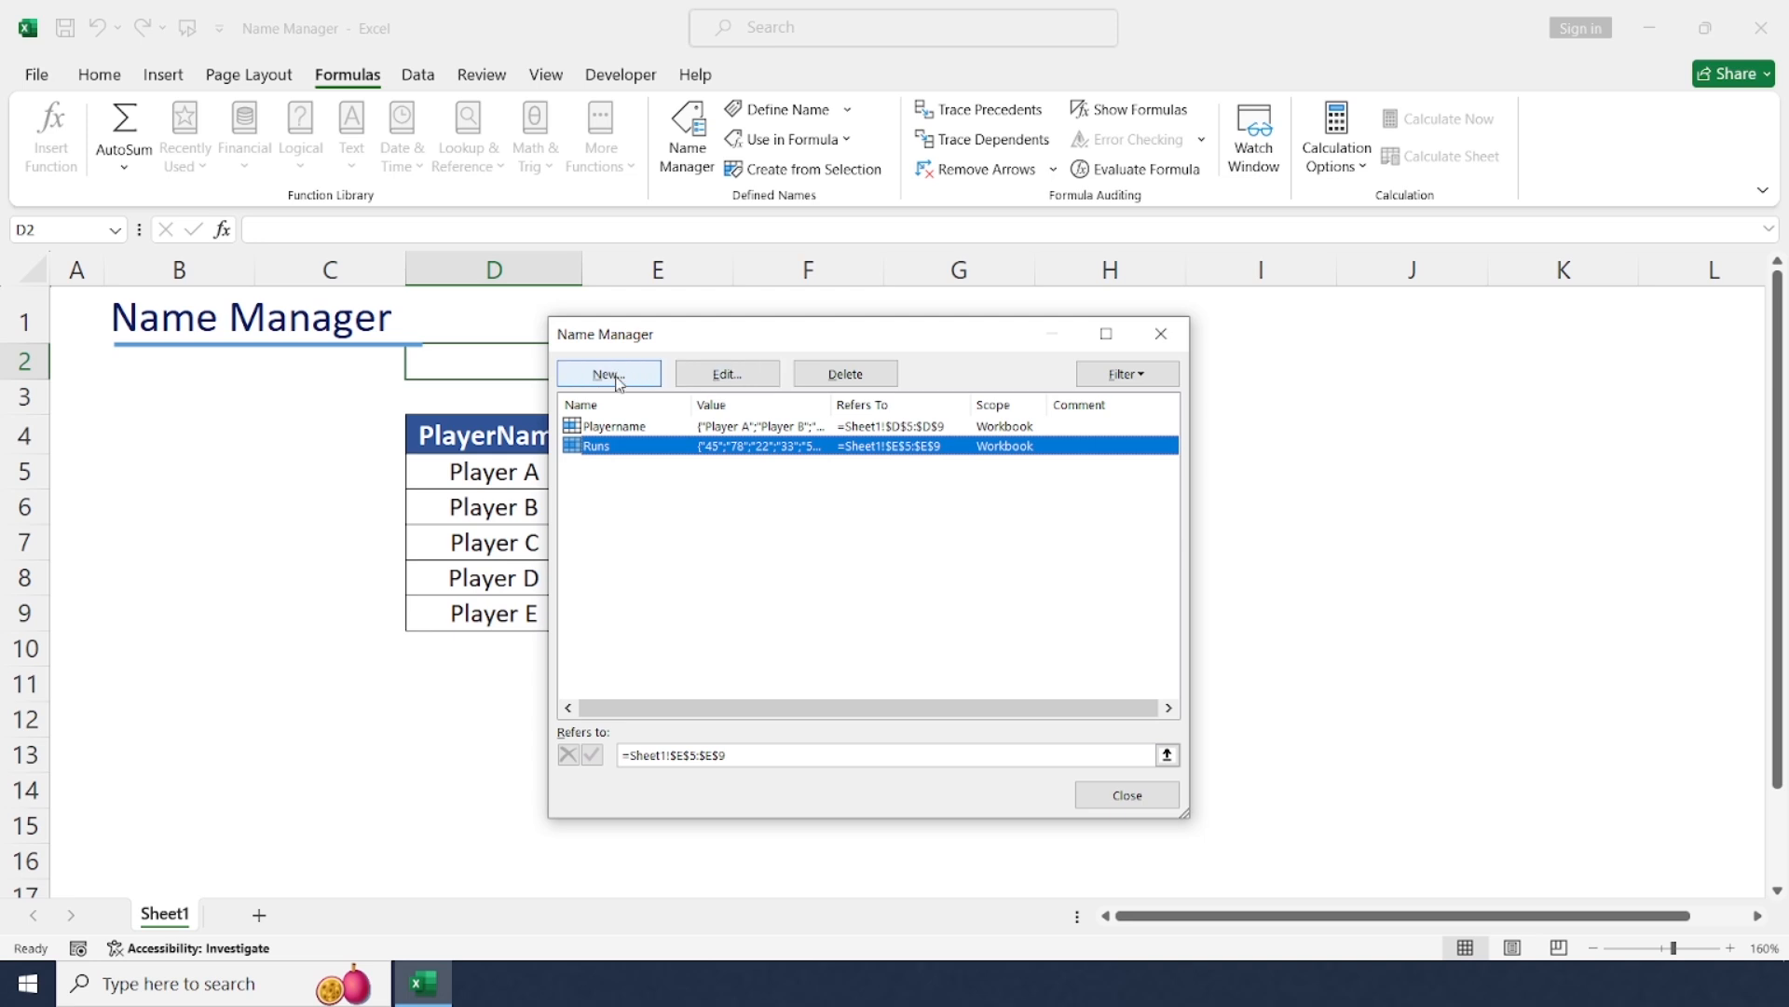
Step: Define the name Ballsfaced referring to =Sheet1!$F$5:$F$9
left_click(607, 373)
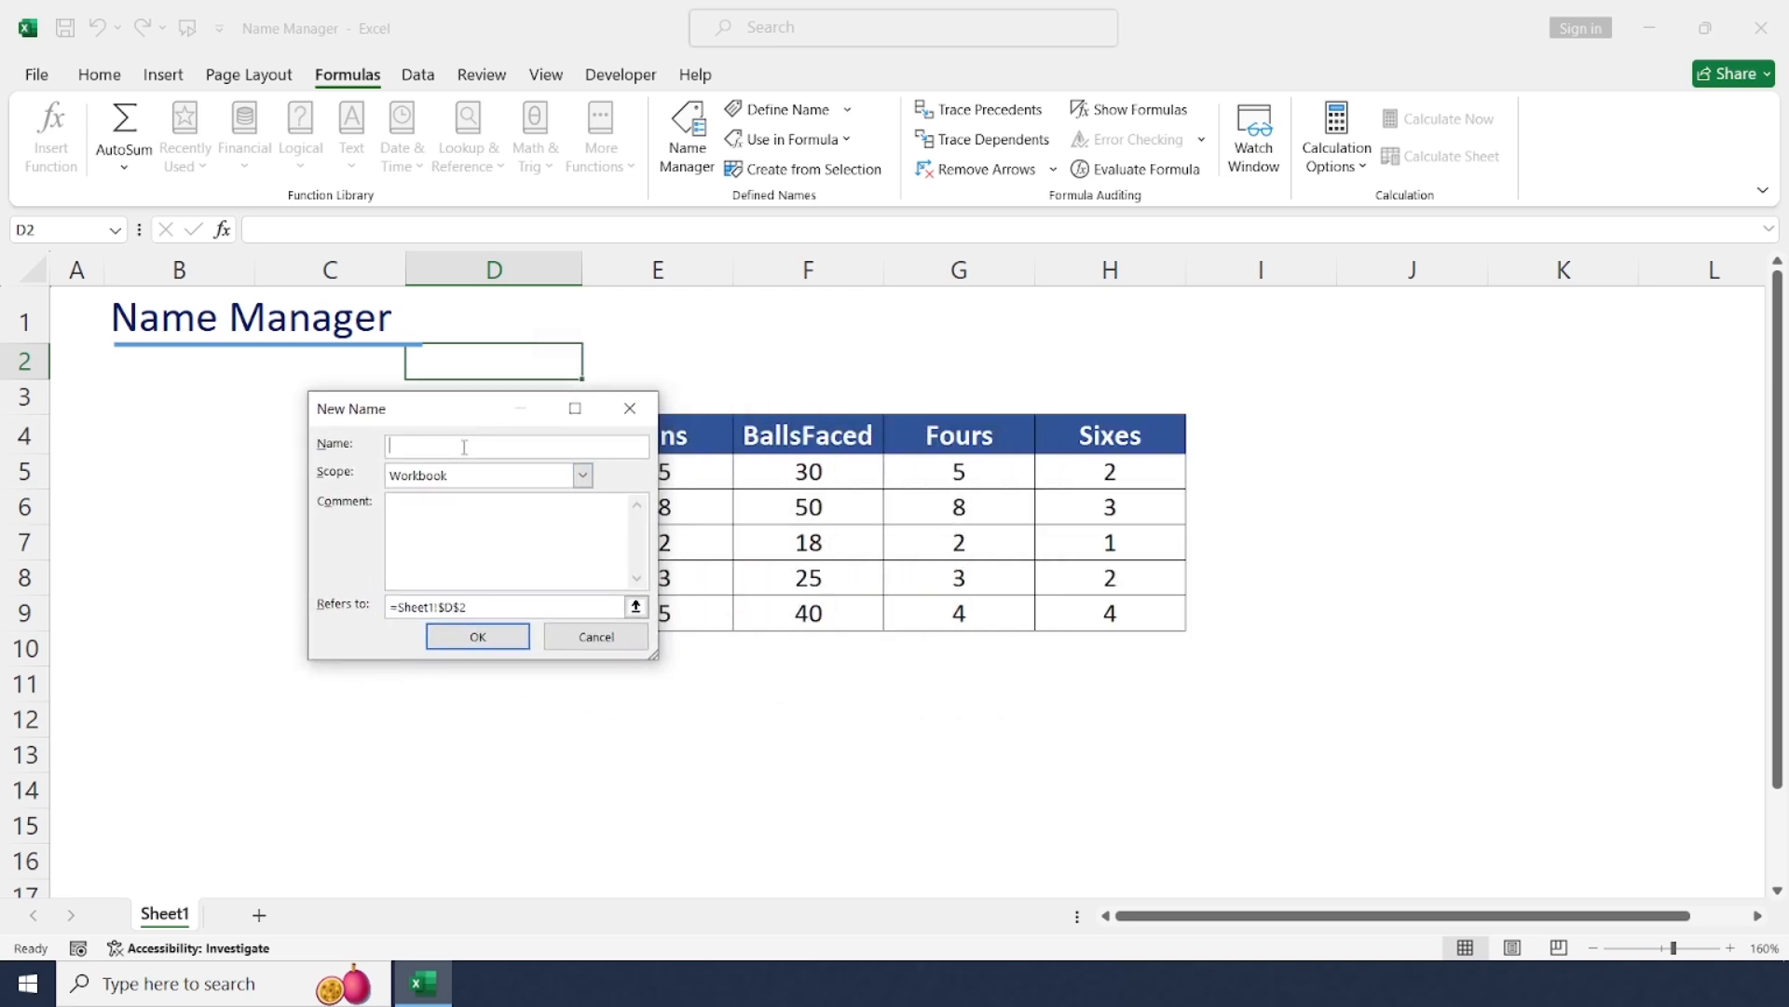
type("Balls")
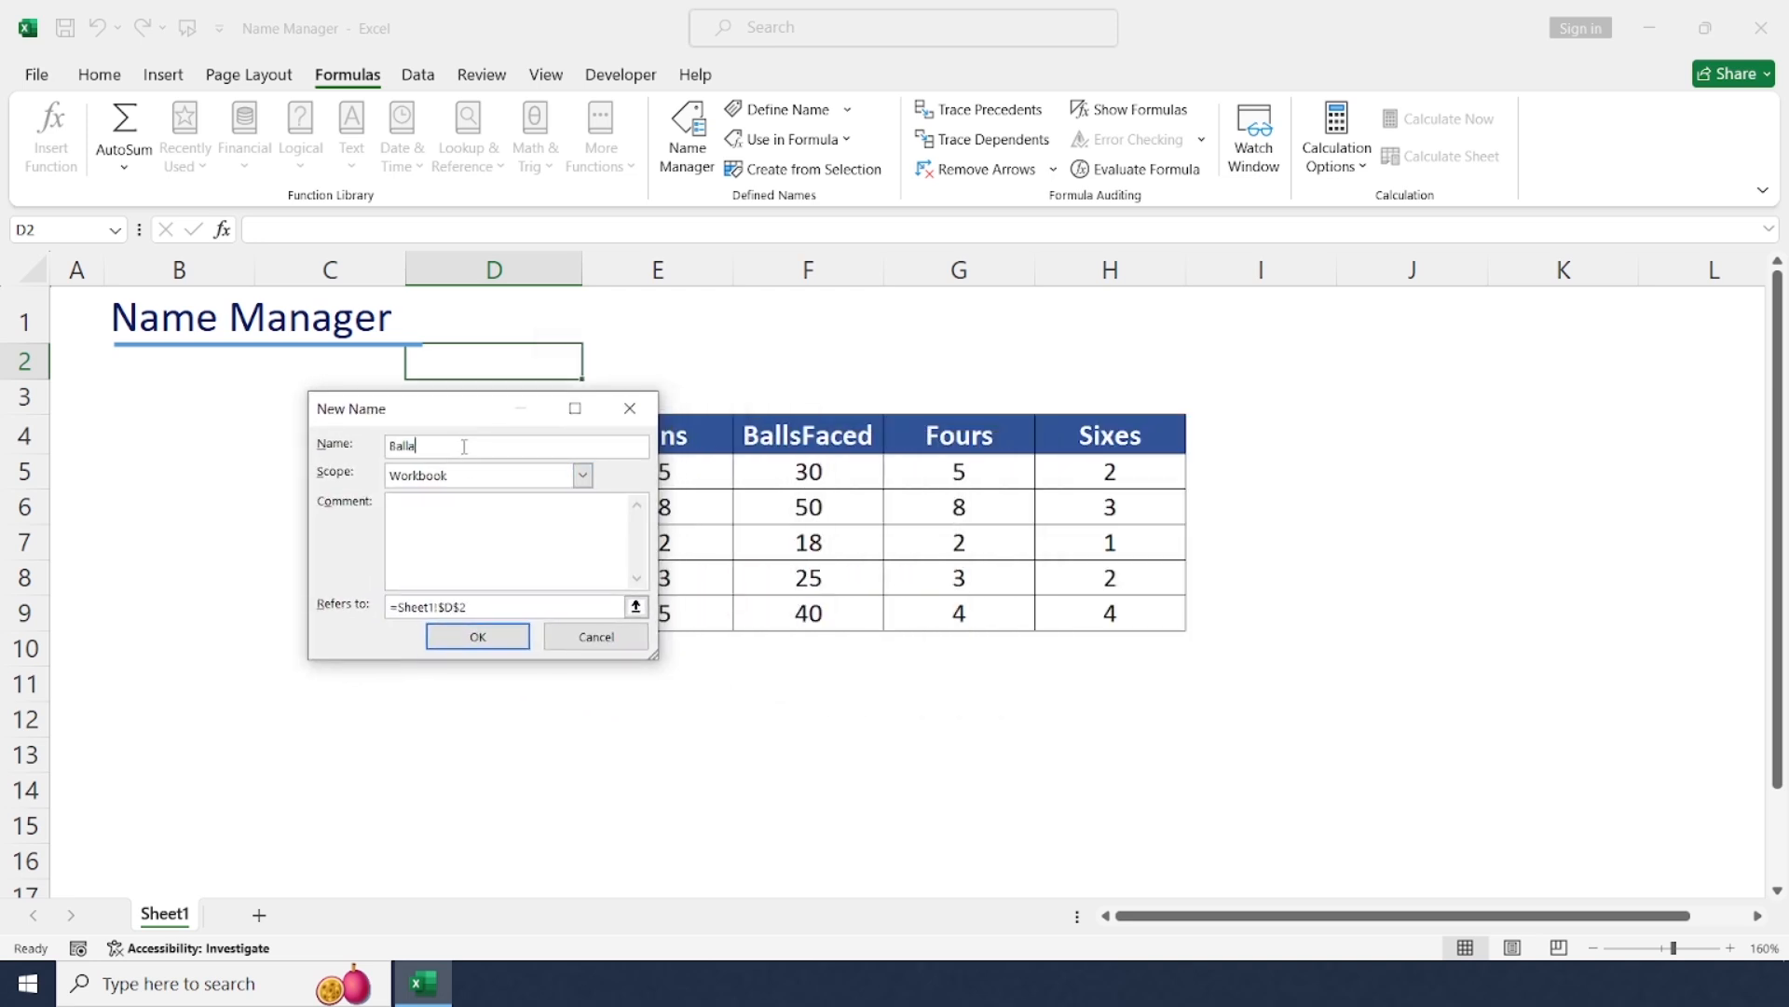
type("sfaced")
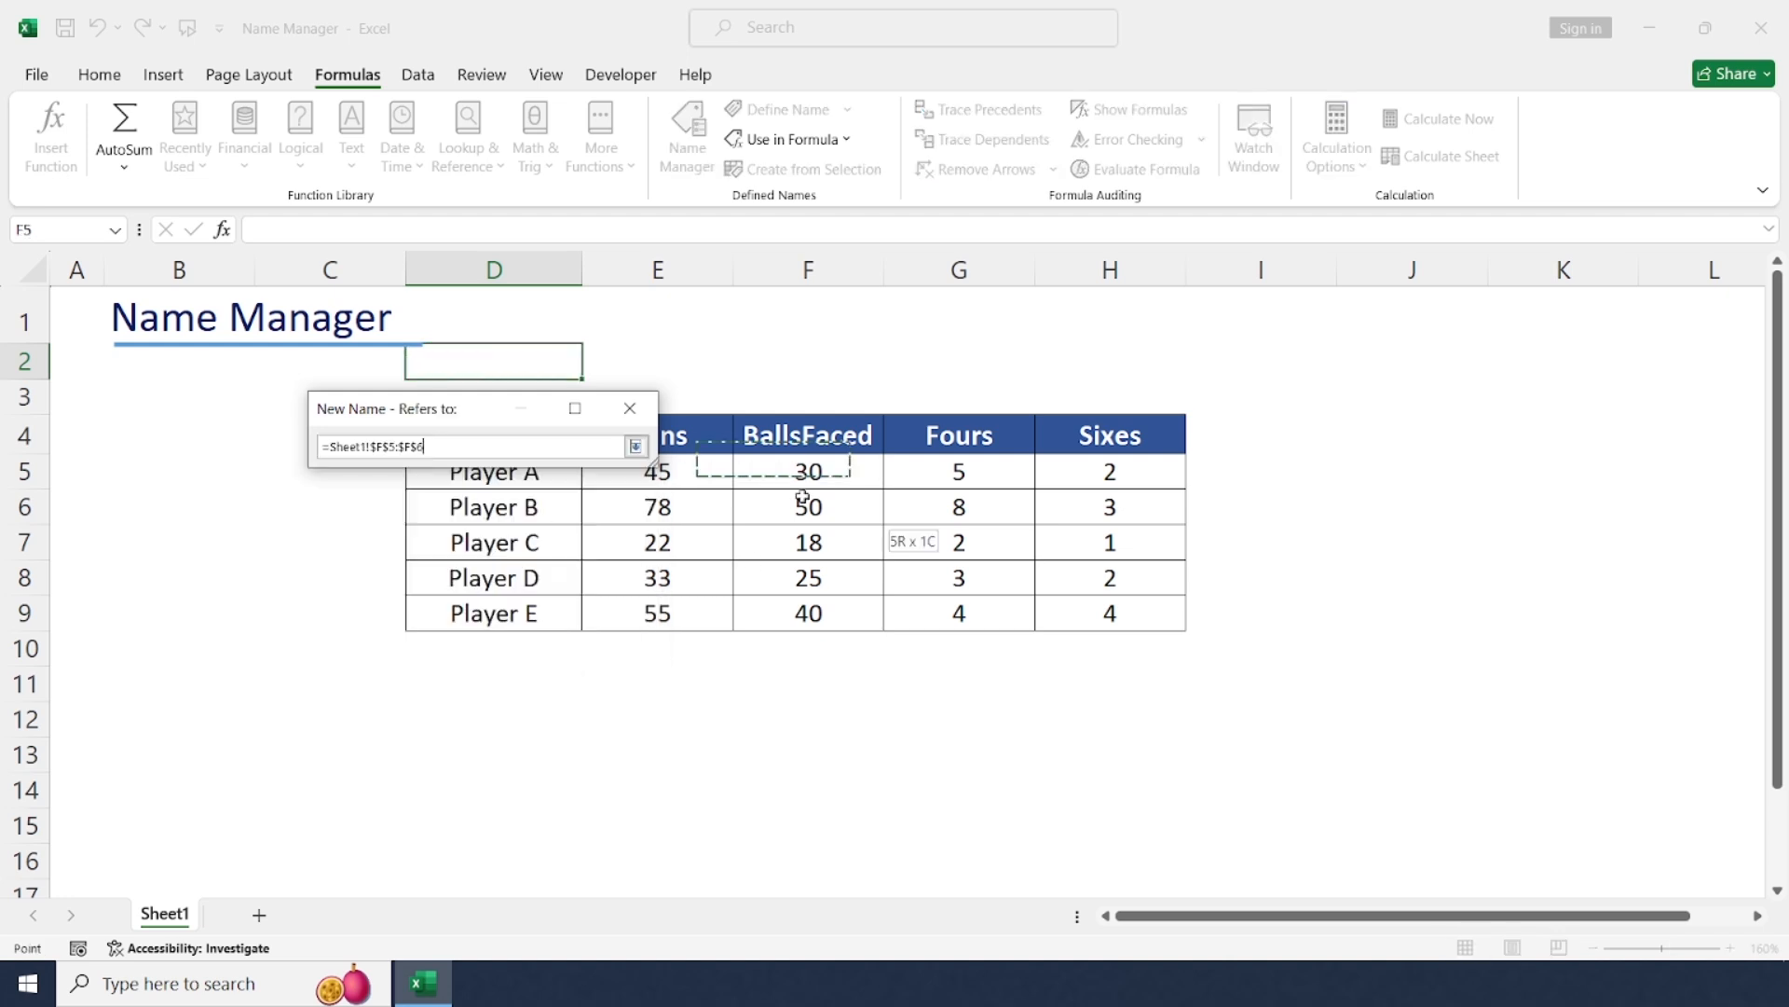
left_click(636, 445)
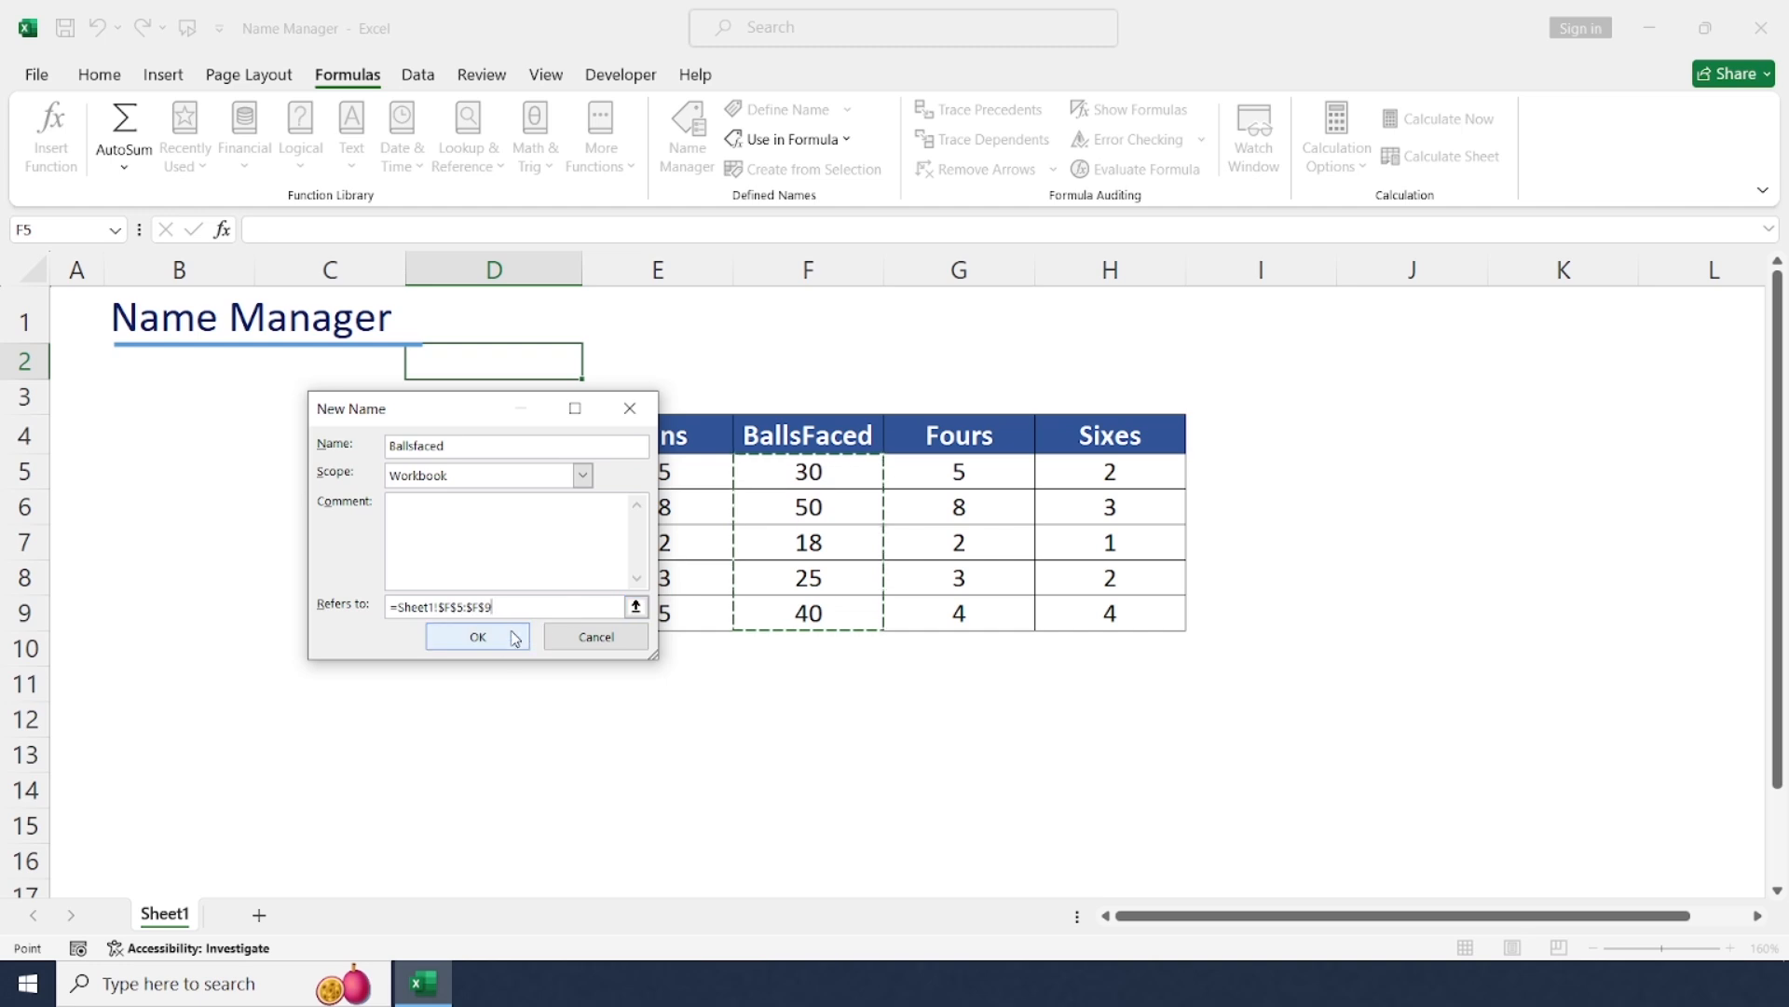
left_click(477, 636)
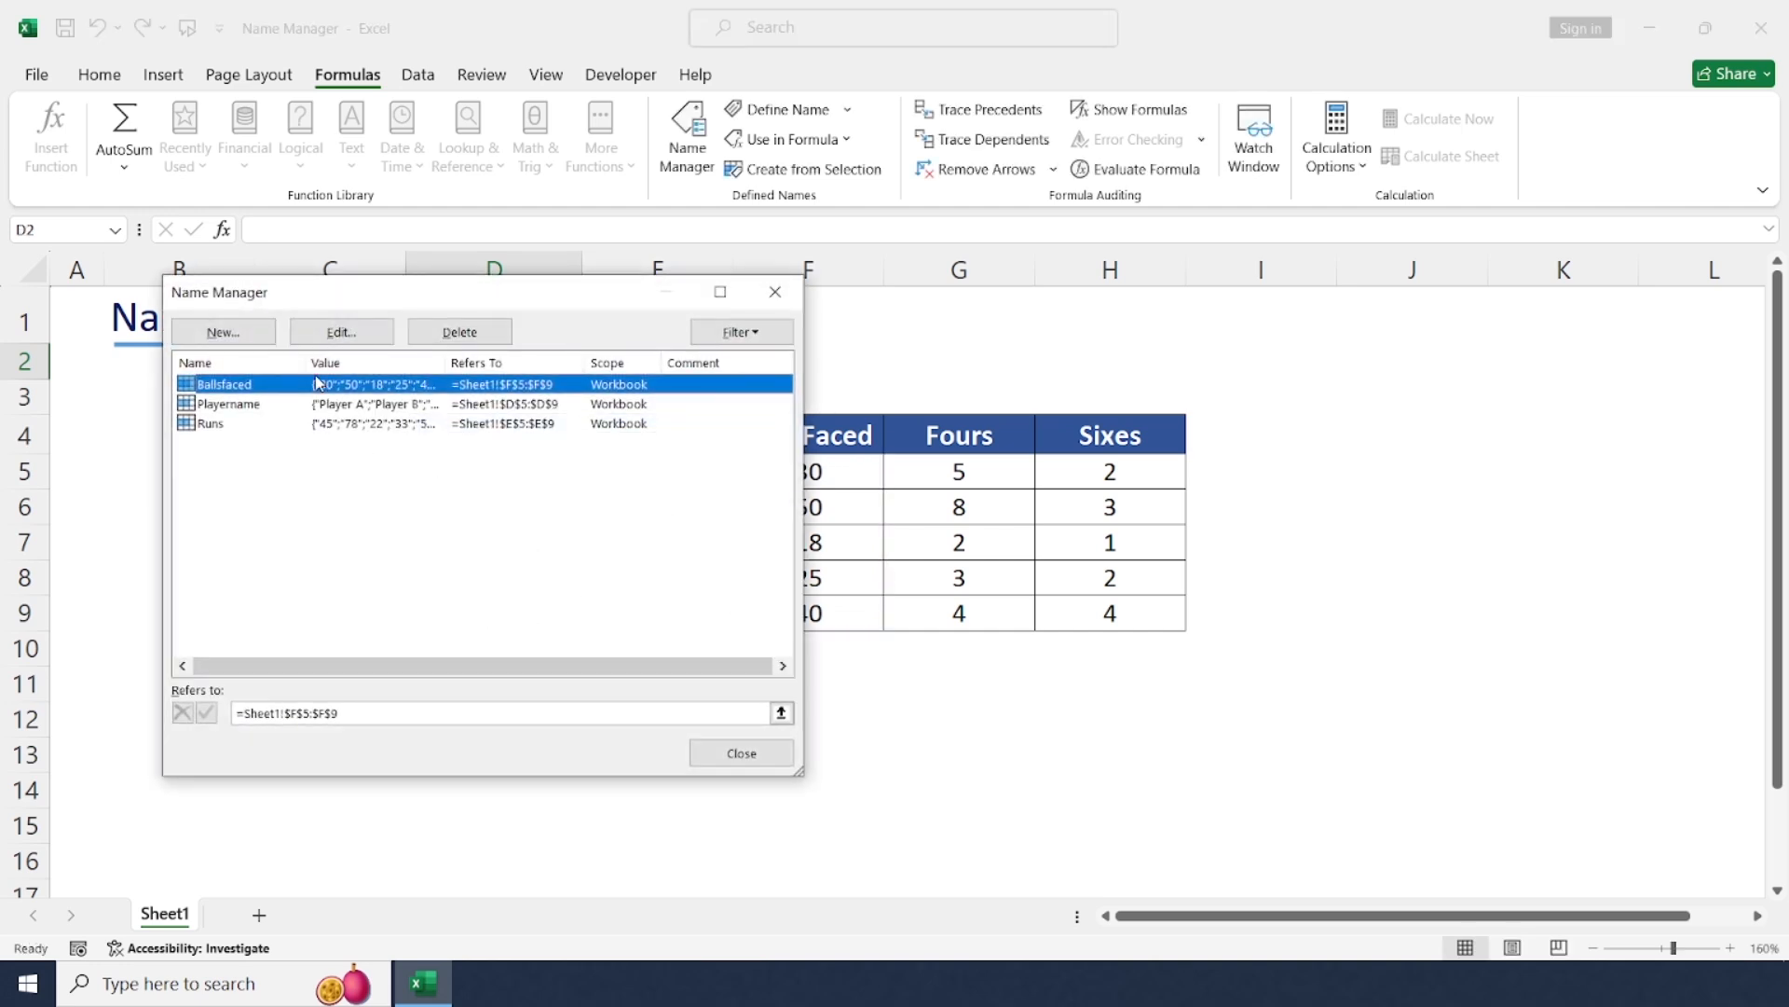
Step: Define the name Fours referring to =Sheet1!$G$5:$G$9
left_click(221, 332)
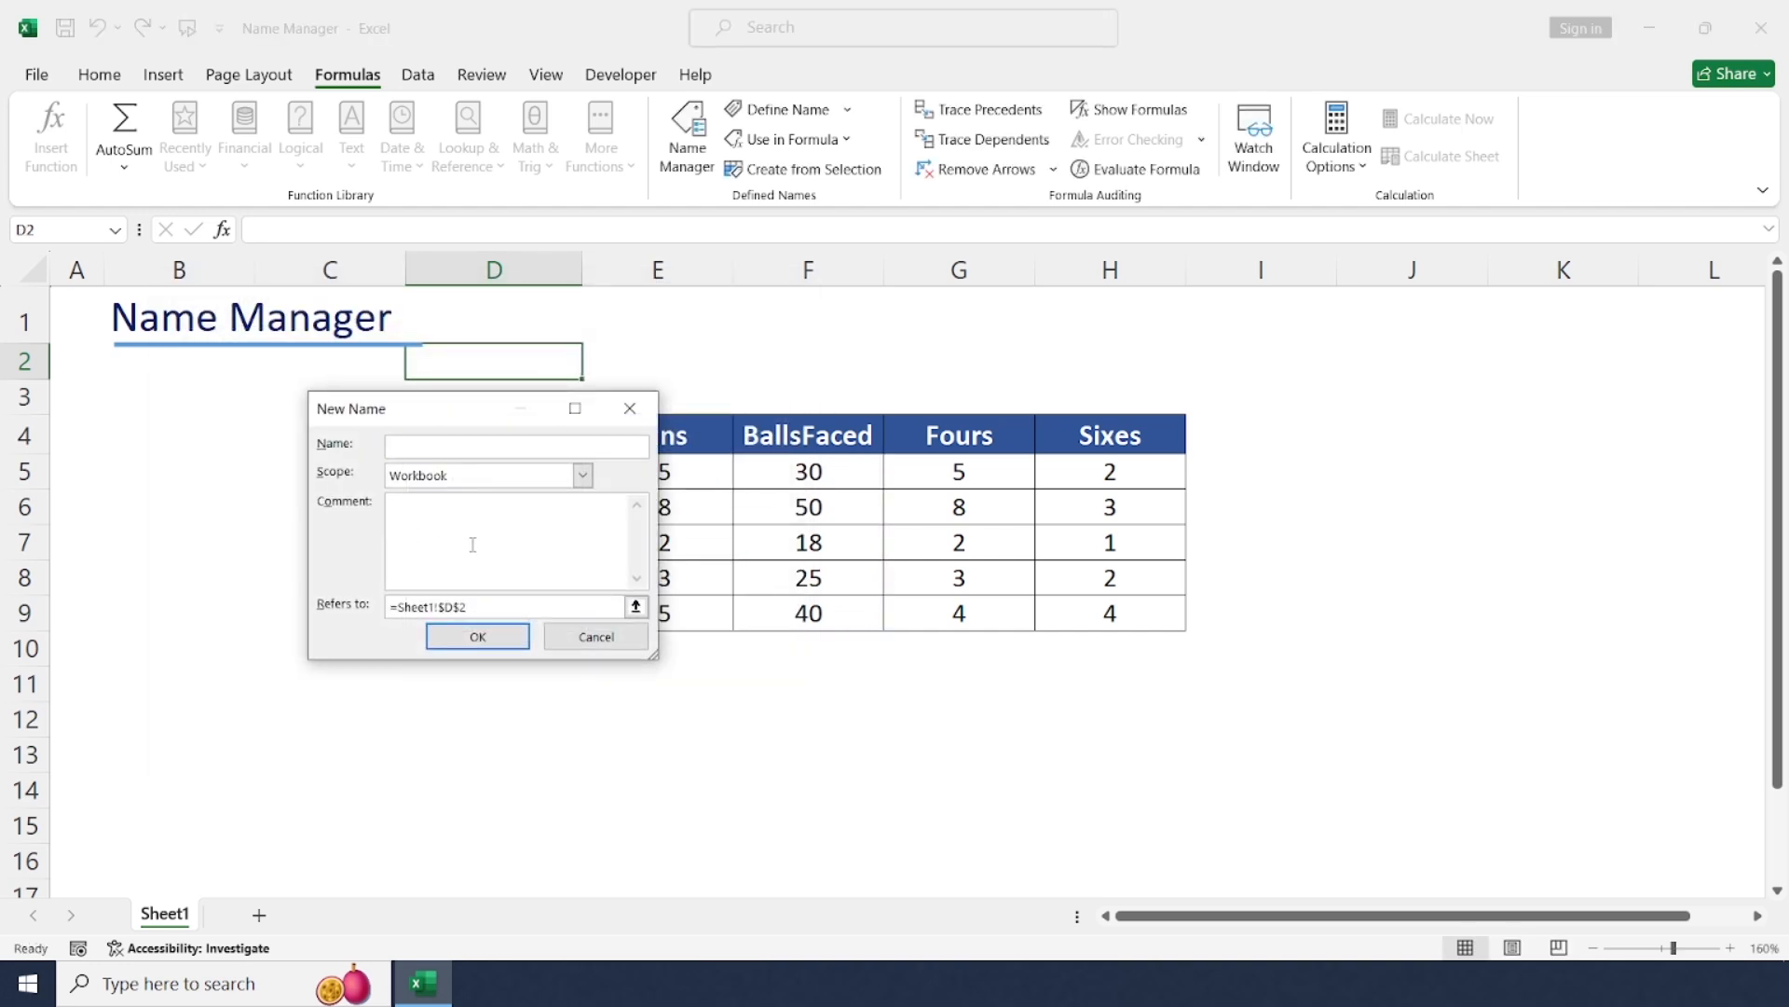
type("Fours")
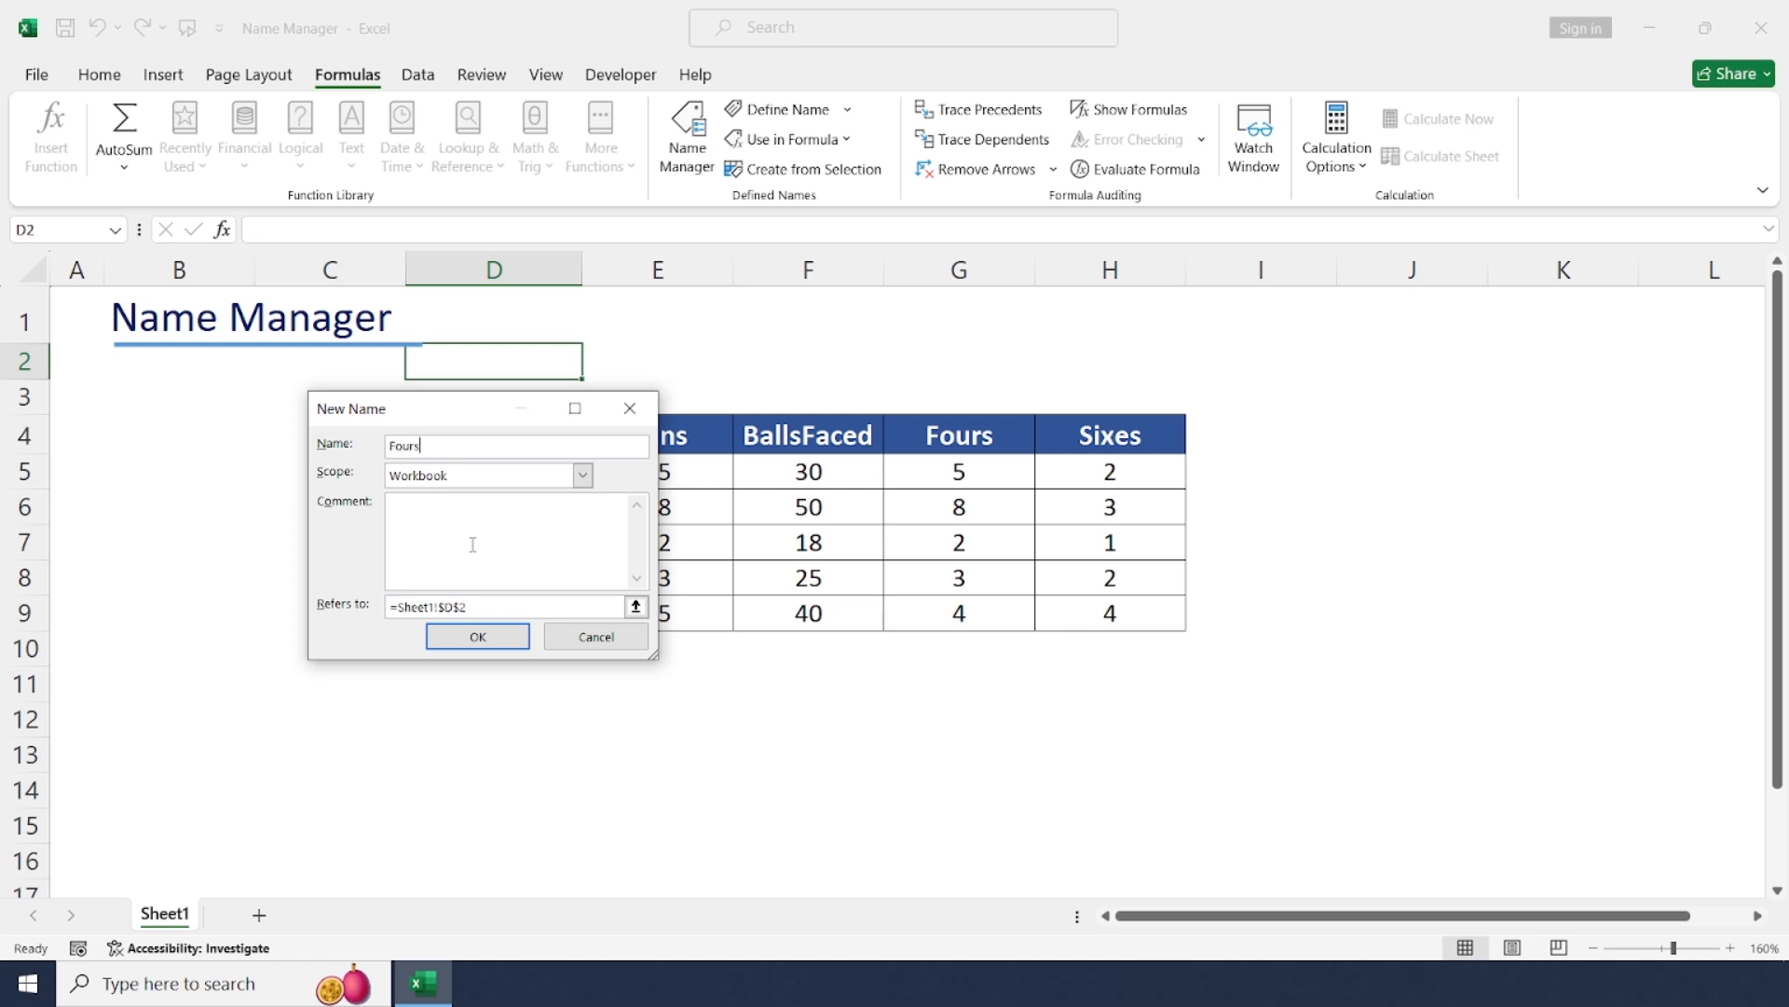
left_click(636, 606)
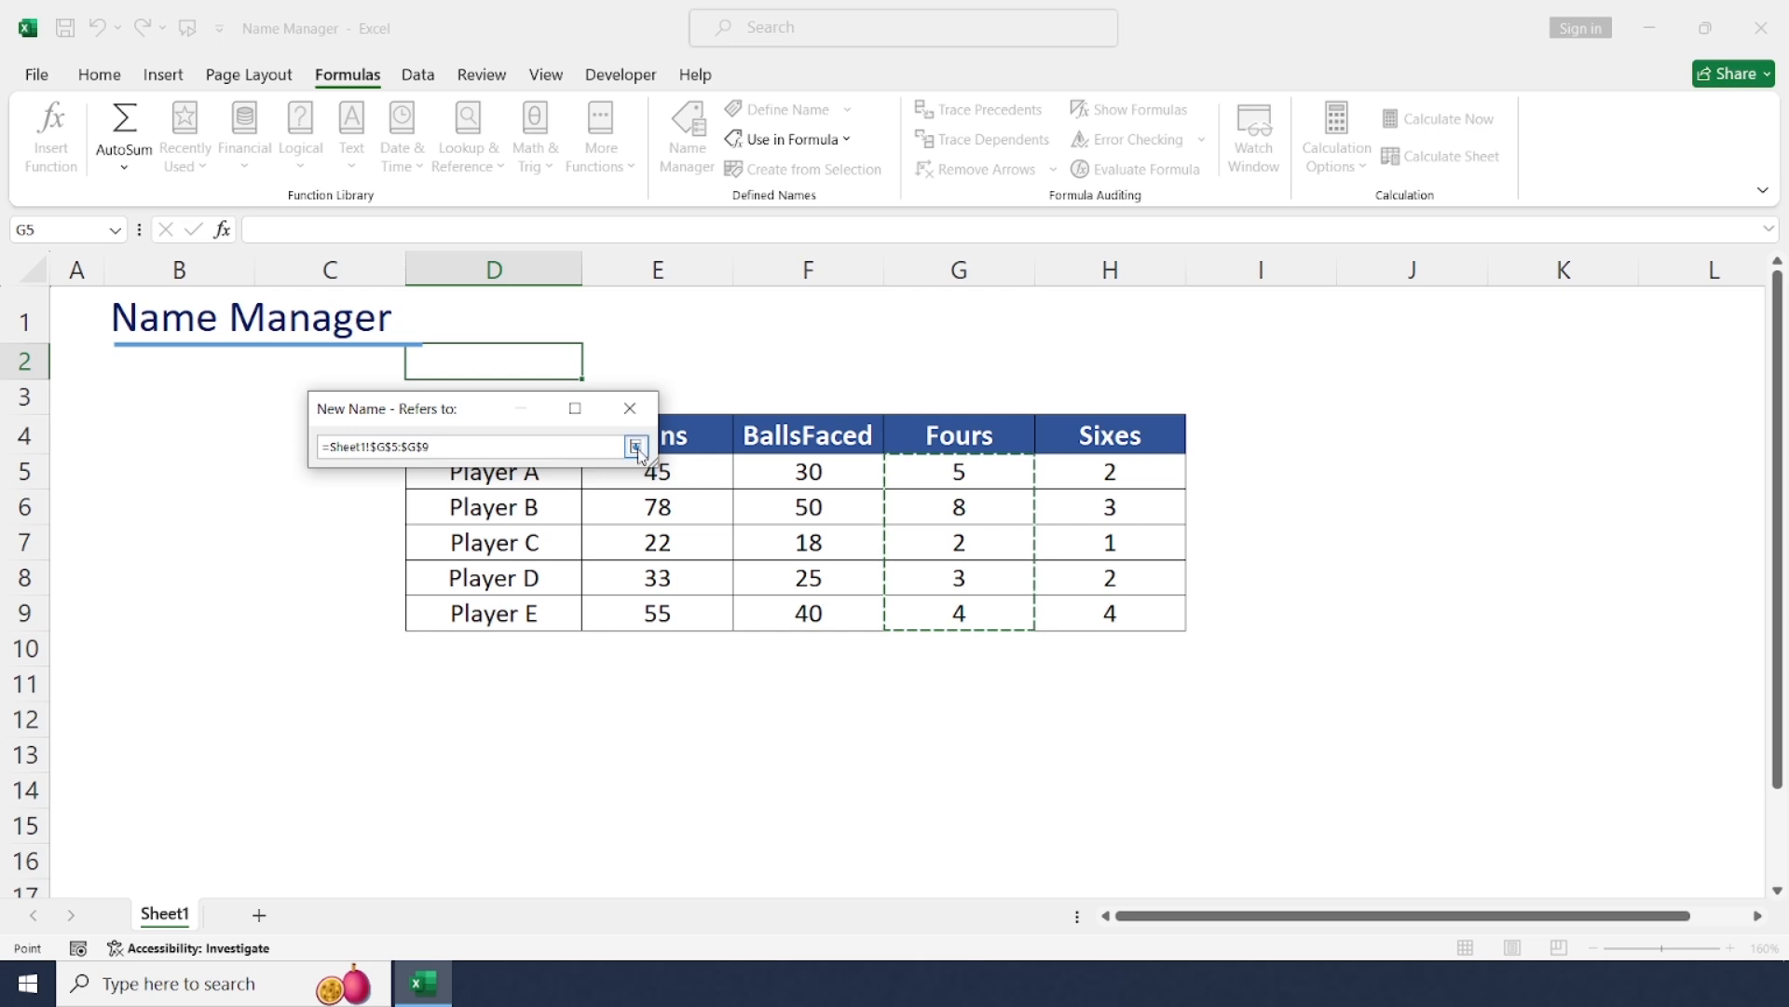
left_click(636, 446)
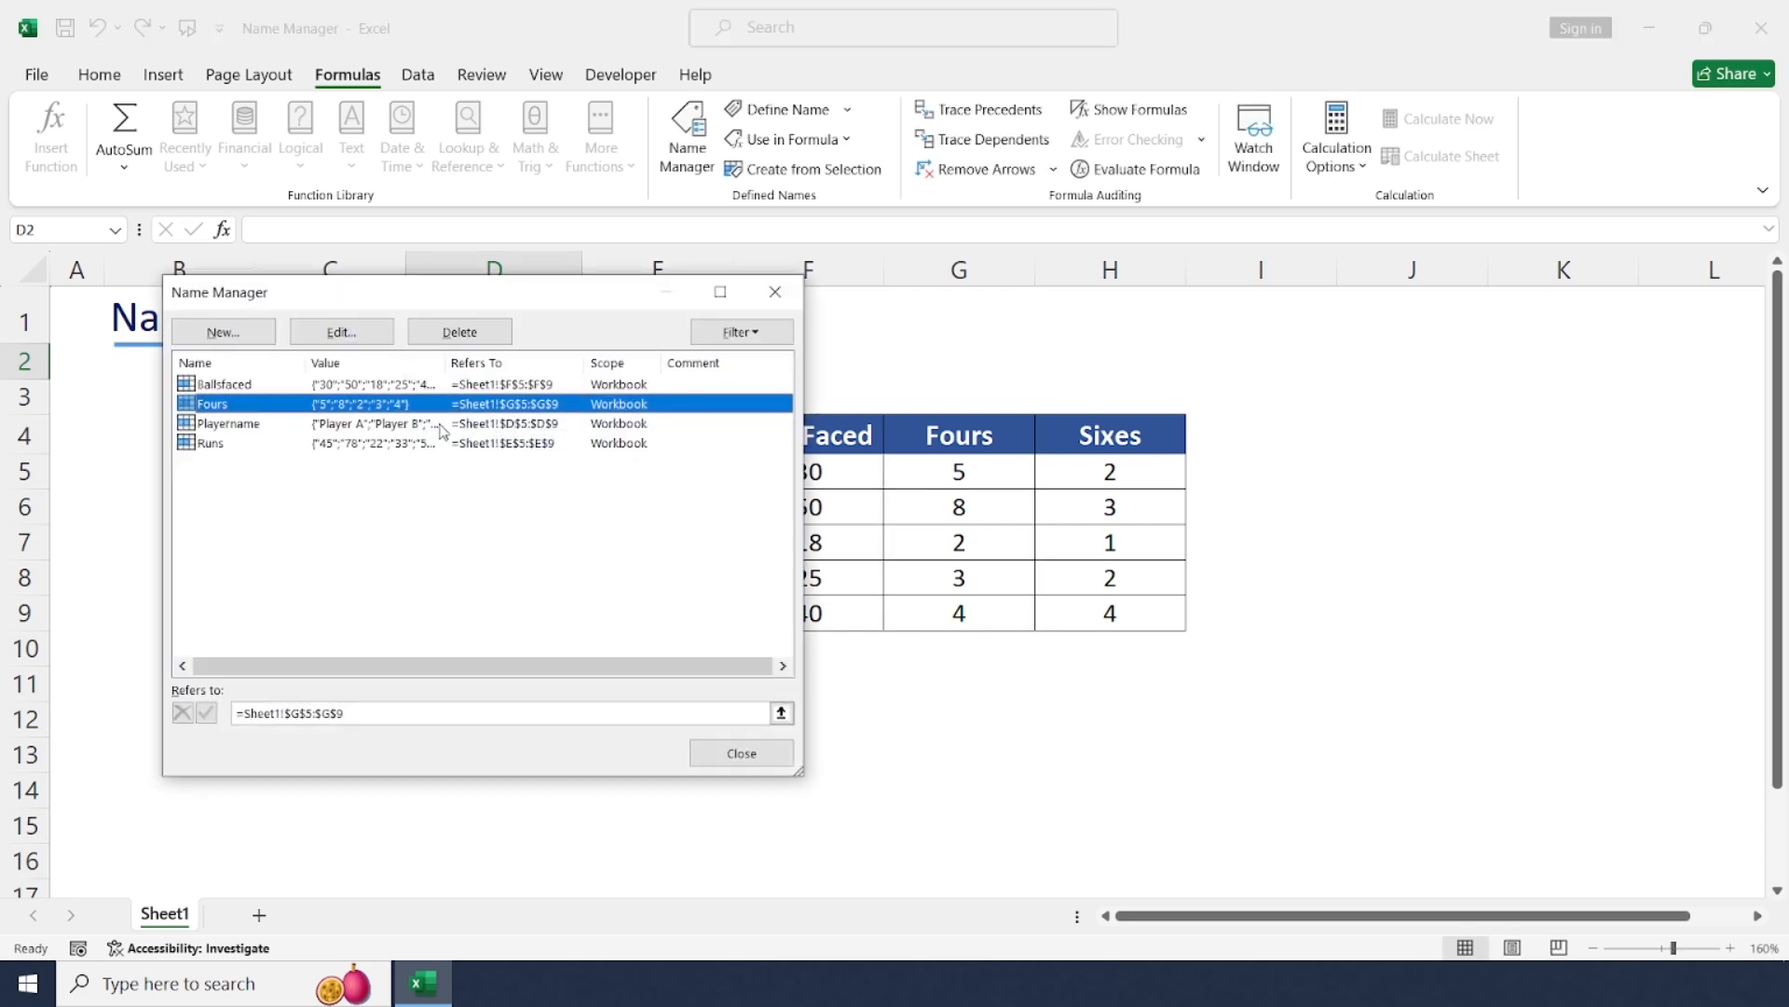
Step: Define the name Sixes referring to =Sheet1!$H$5:$H$9 and close Name Manager
left_click(222, 331)
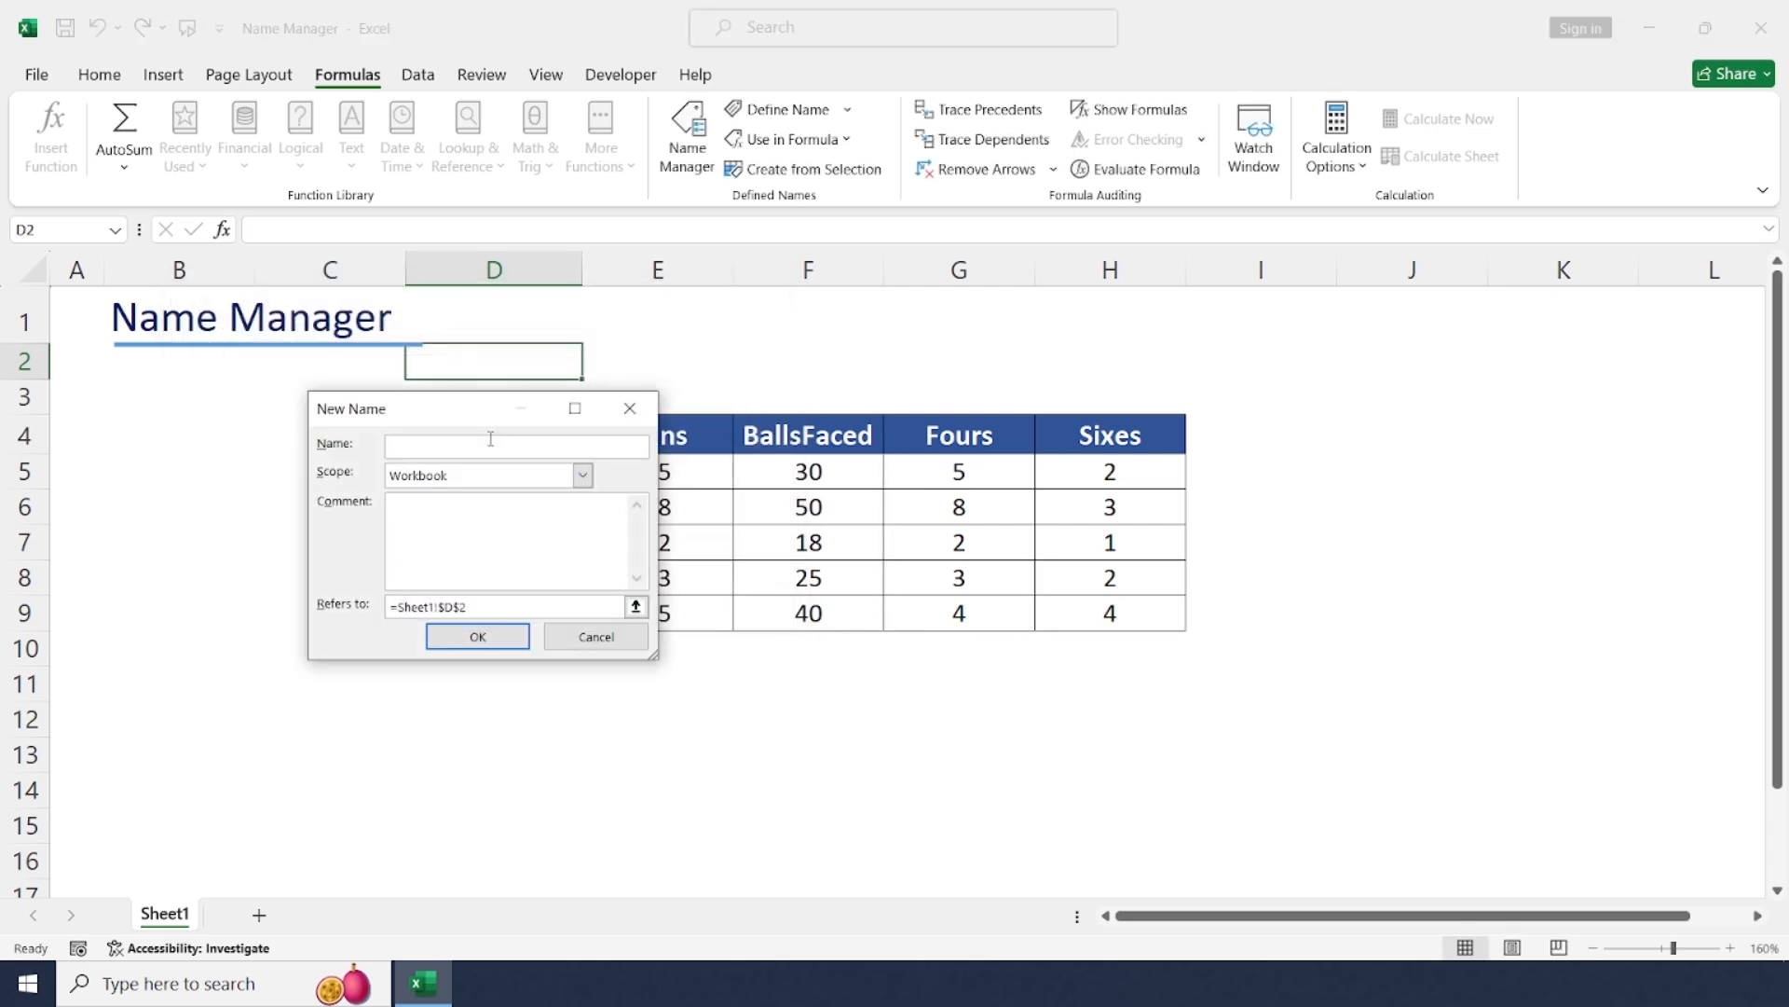
type("Sixes")
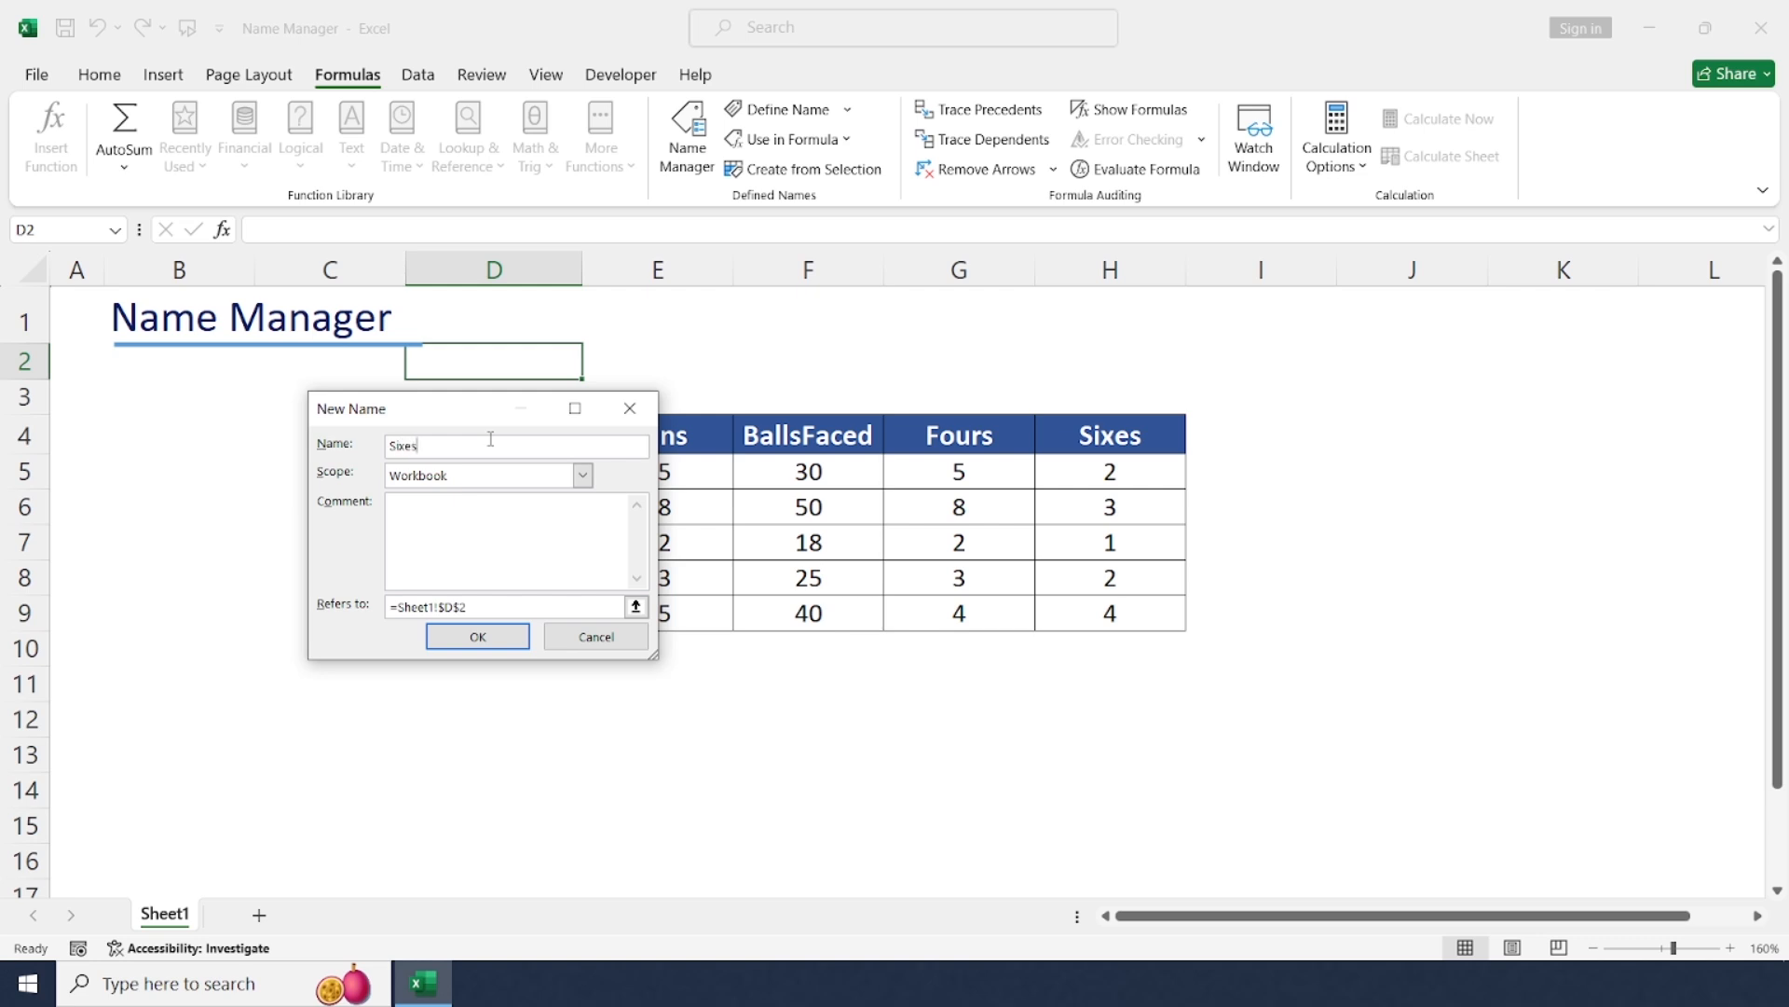
left_click(635, 606)
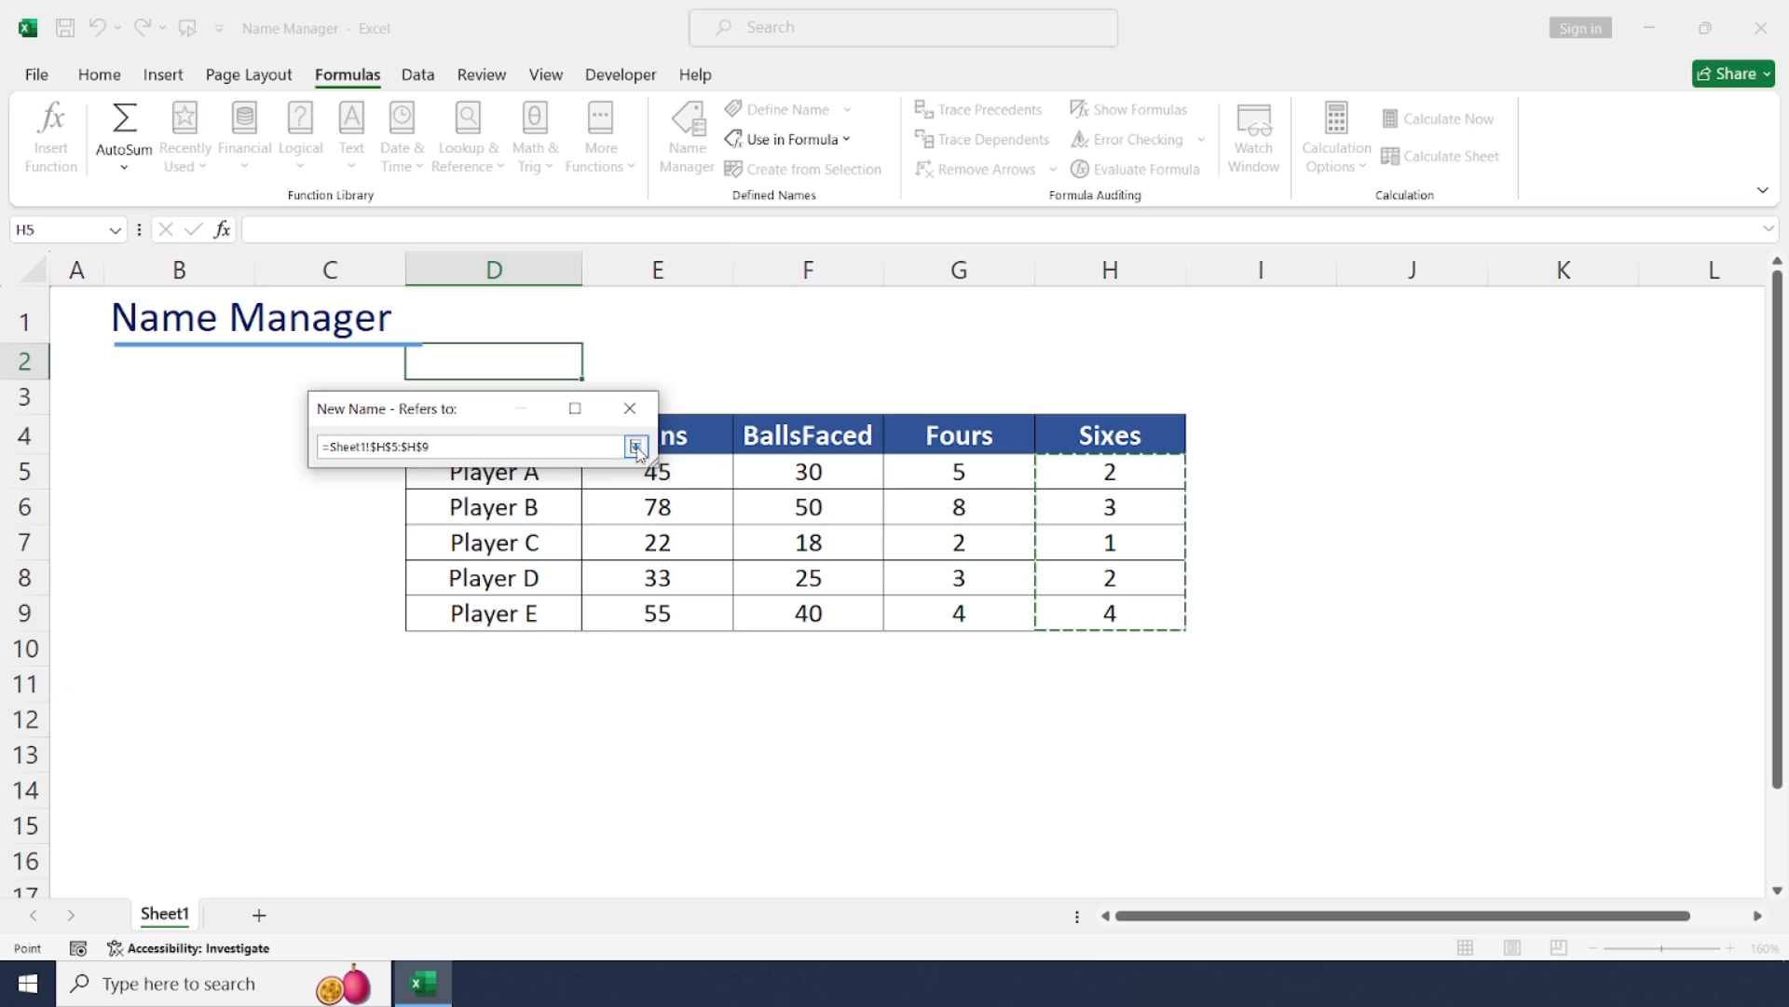
left_click(636, 446)
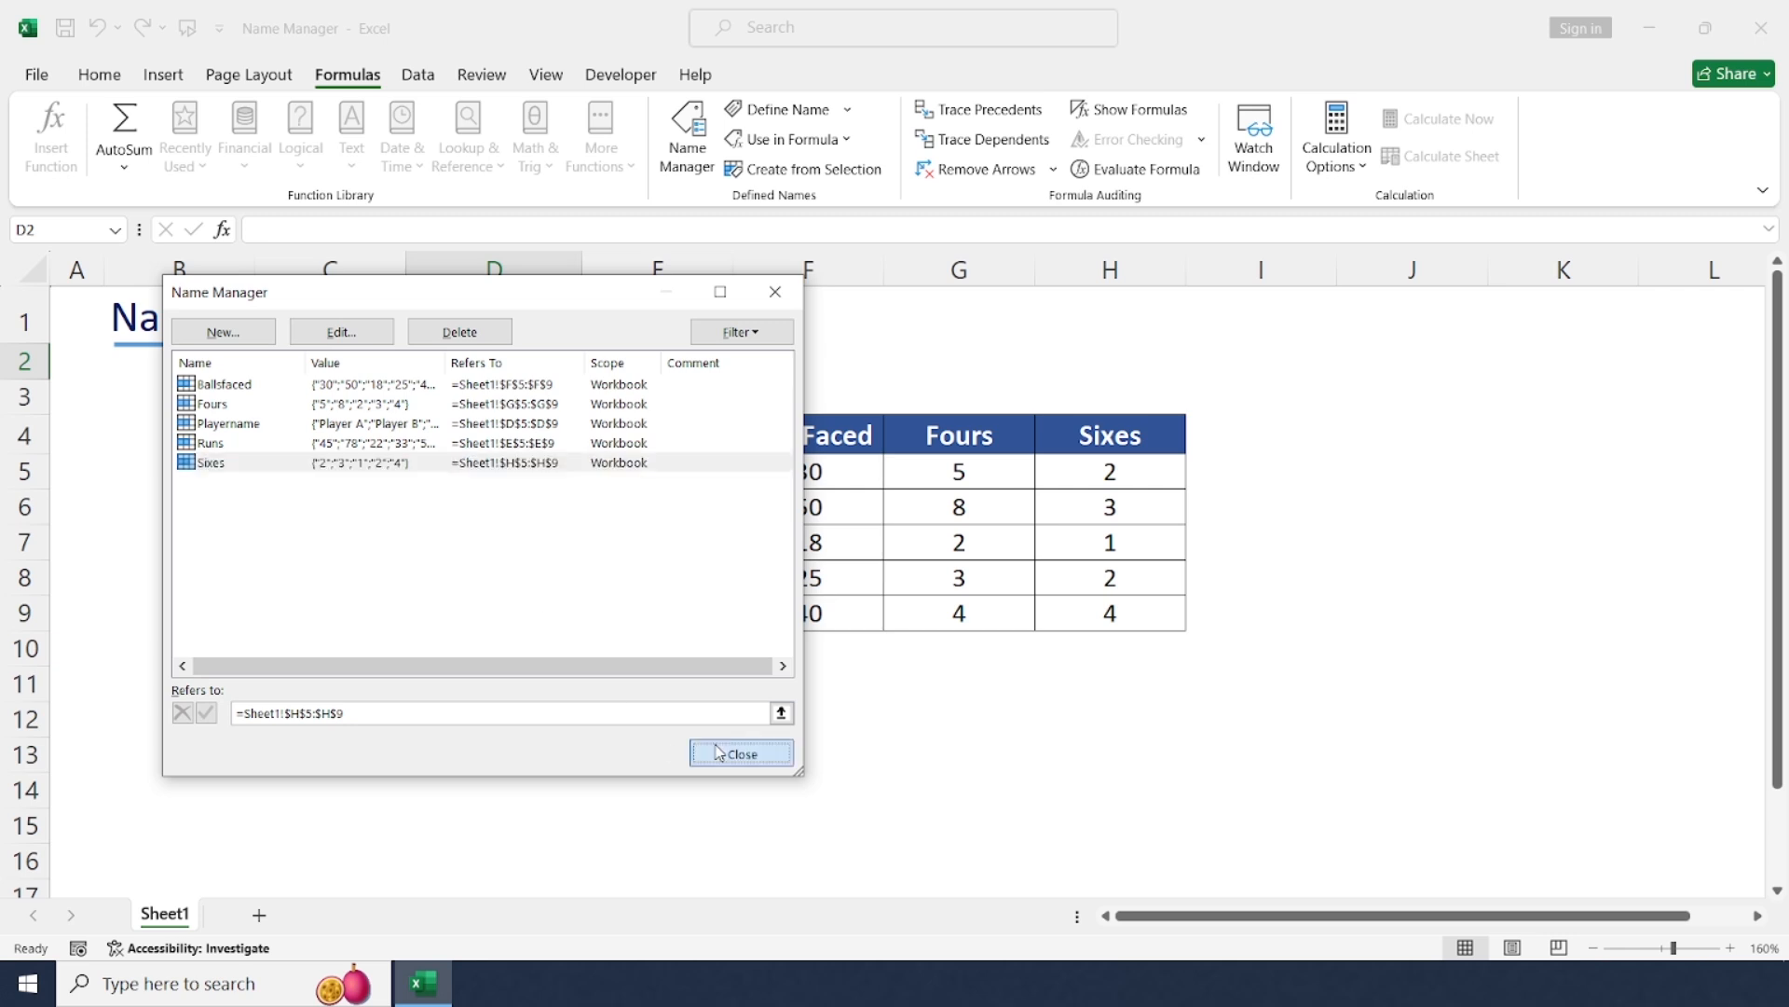
left_click(740, 752)
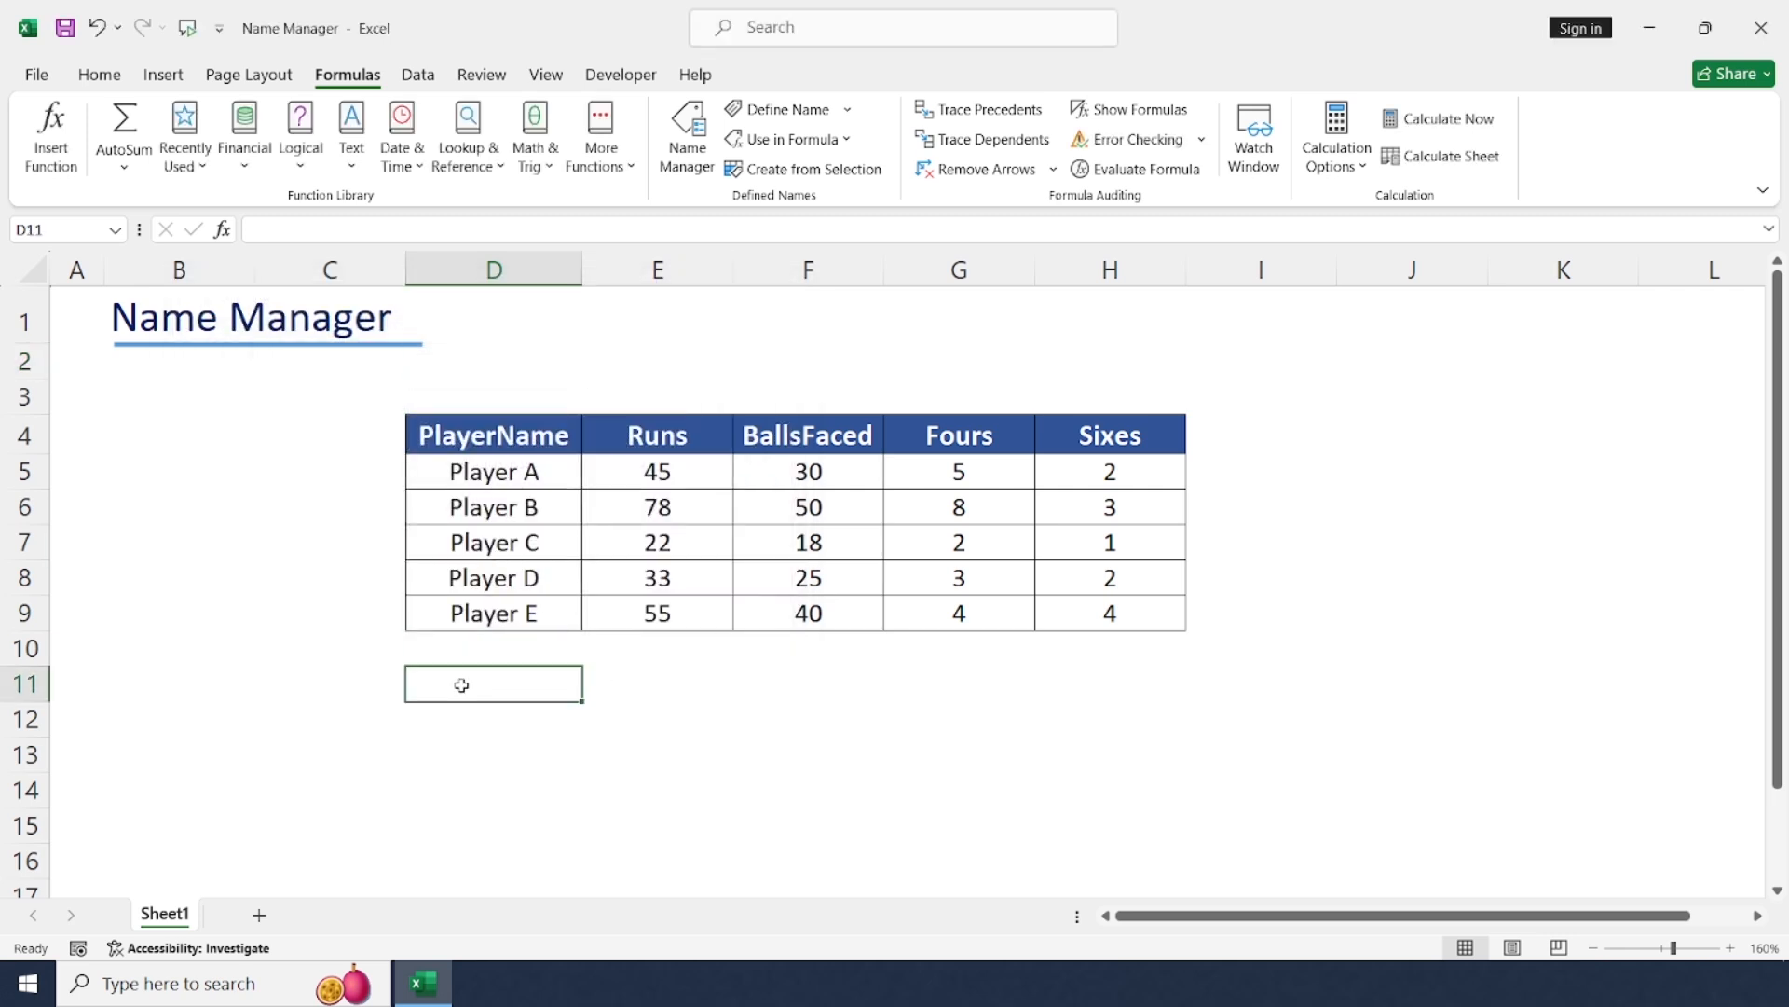
mouse_move(989, 833)
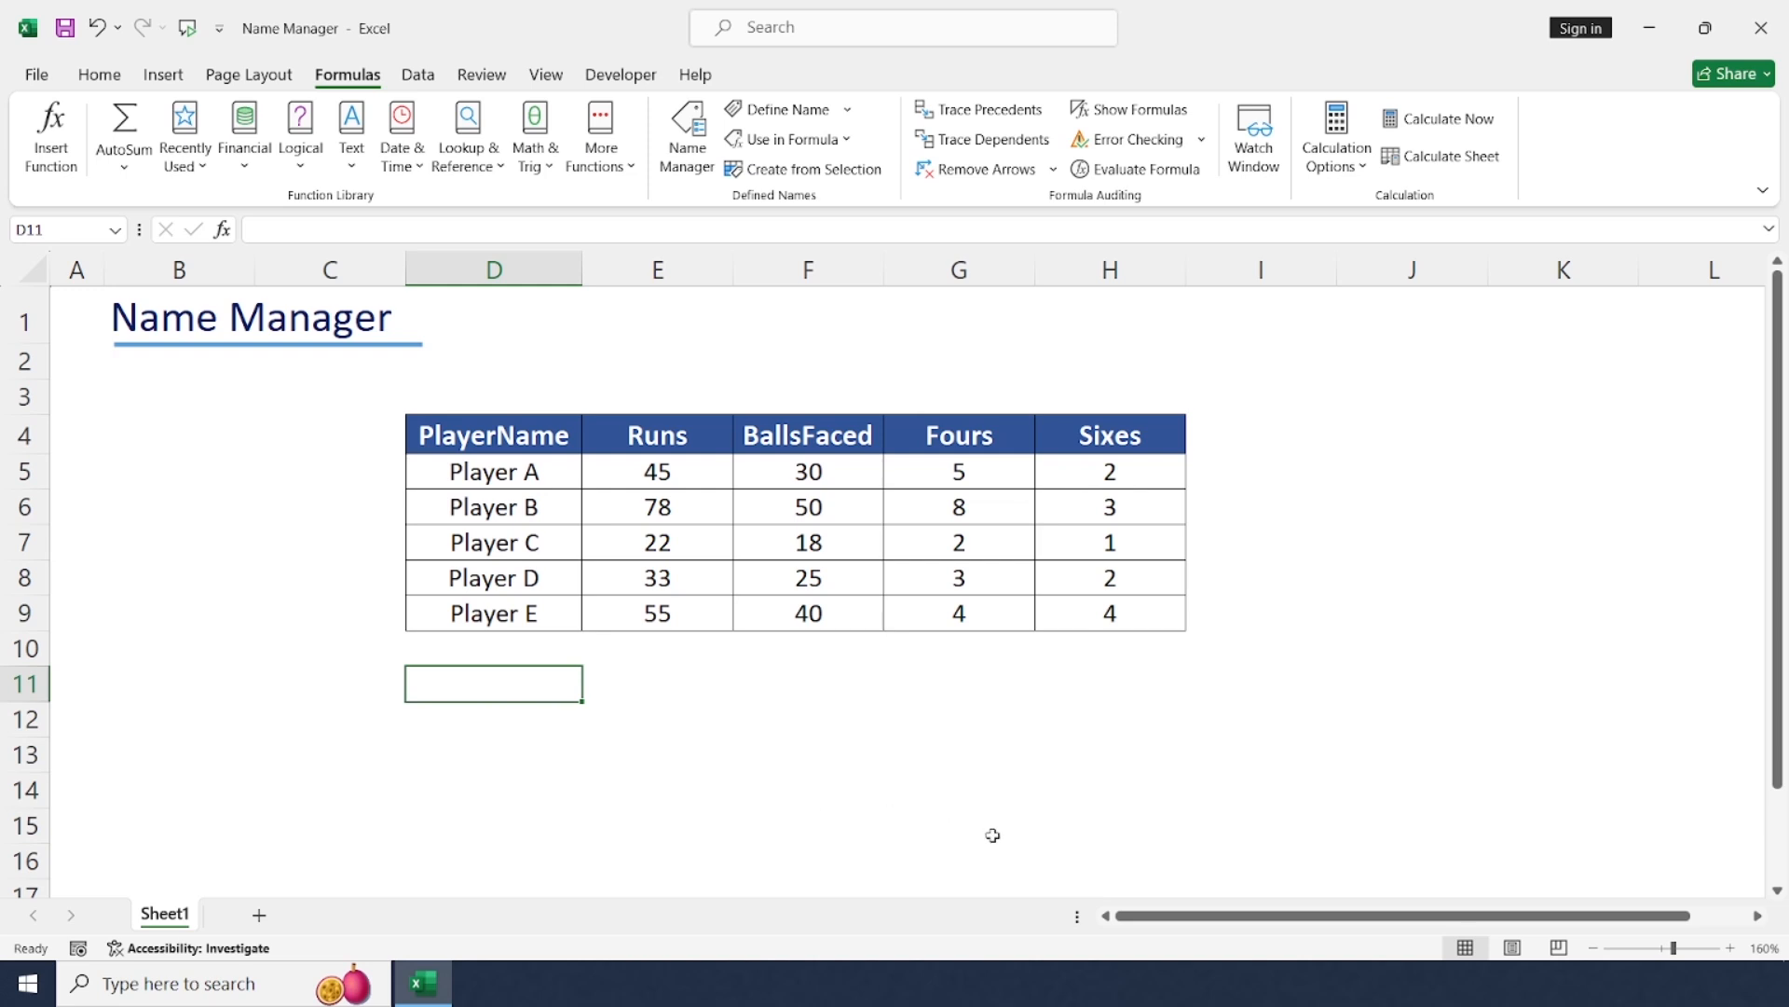
Step: Enter =SUM(Runs) in D11 to total the runs as 233
type("=")
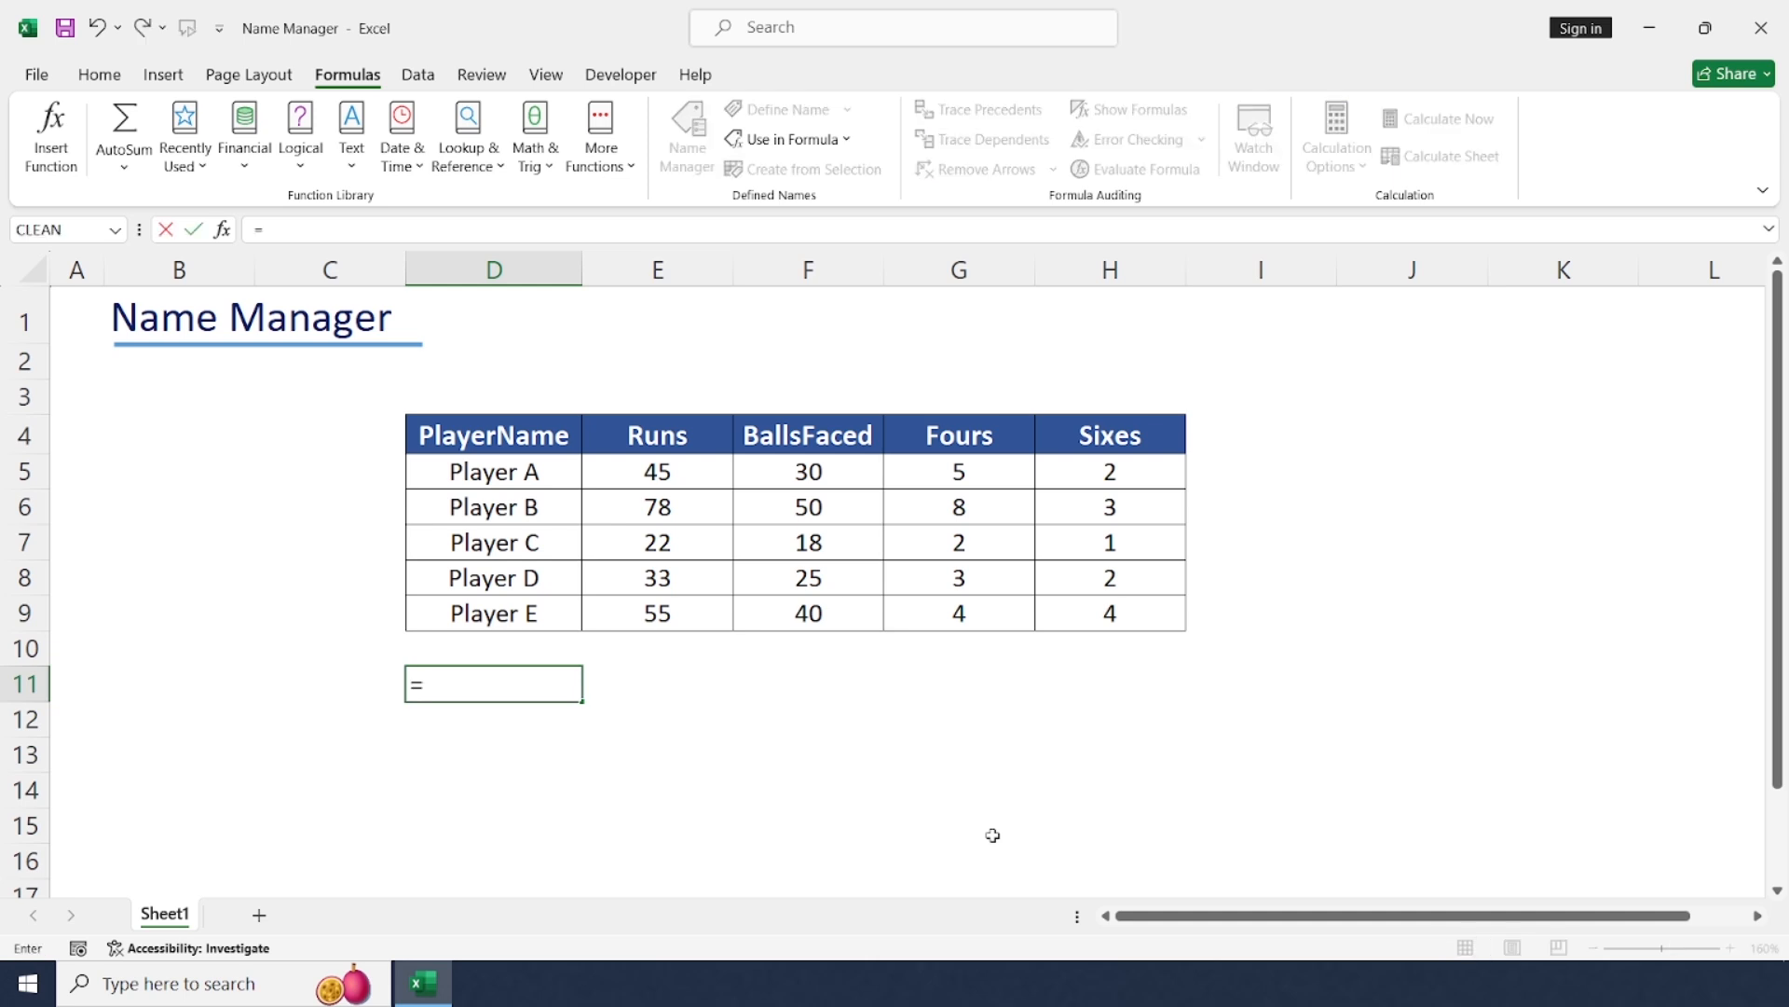
type("sum(")
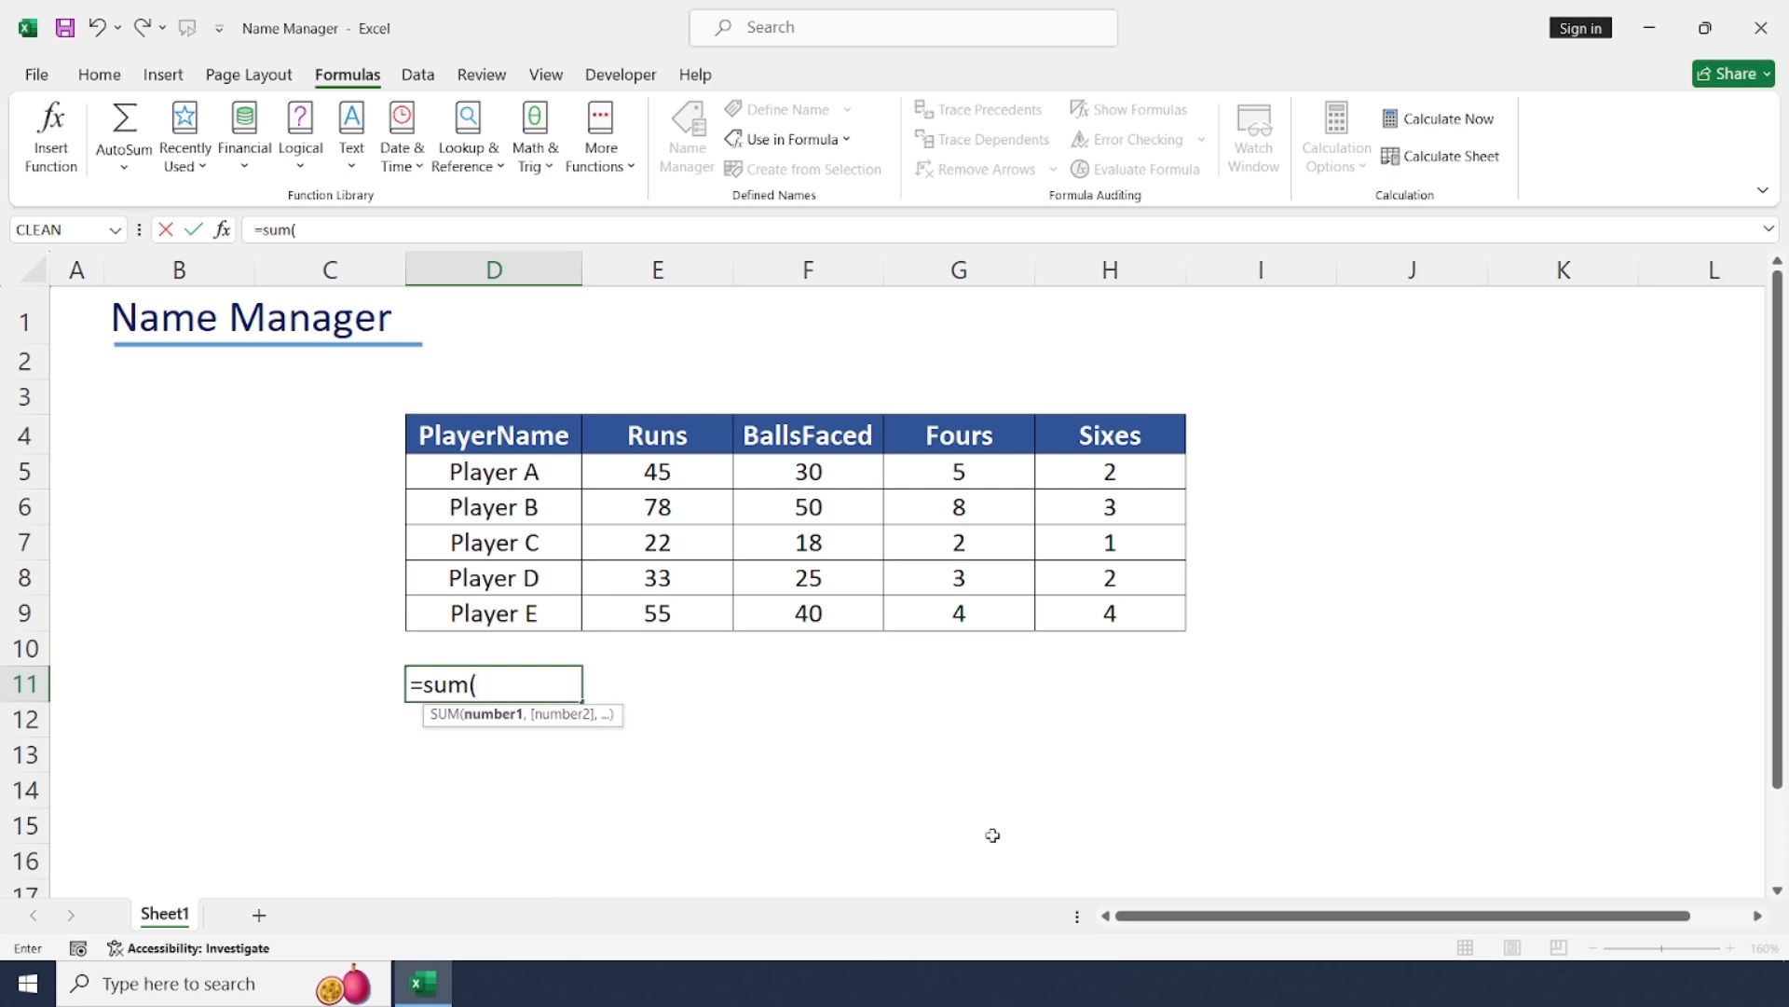
type("ru")
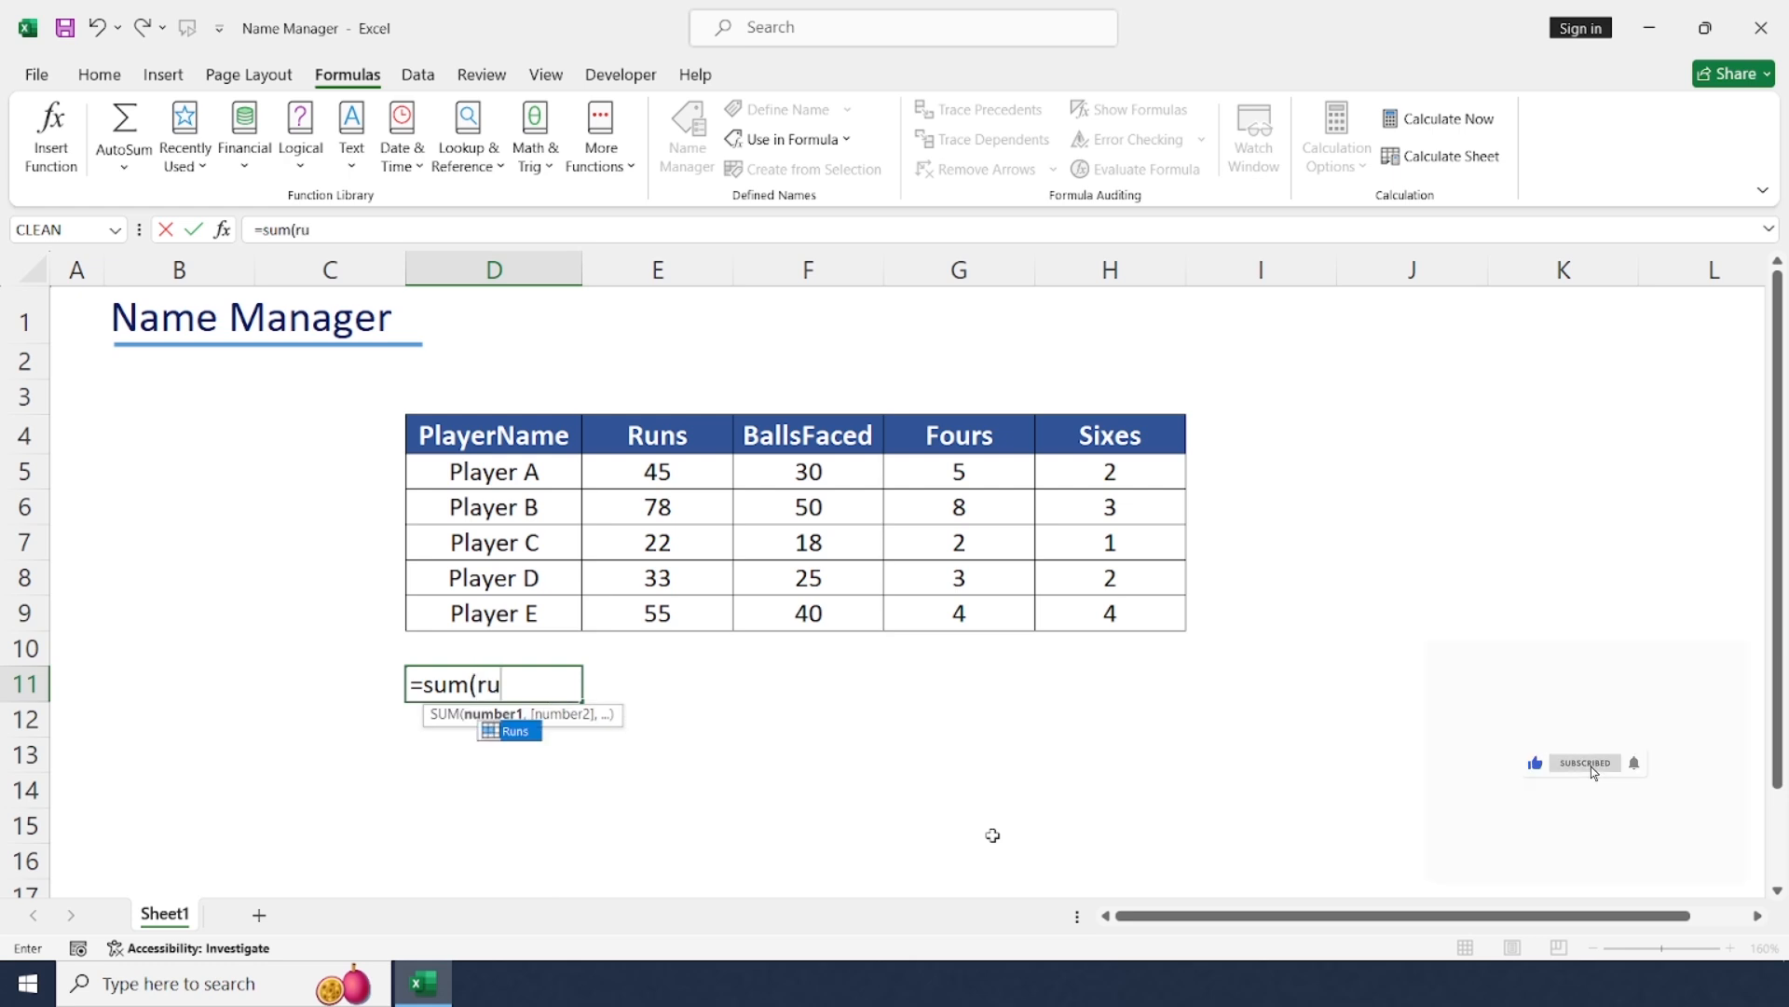
type("s")
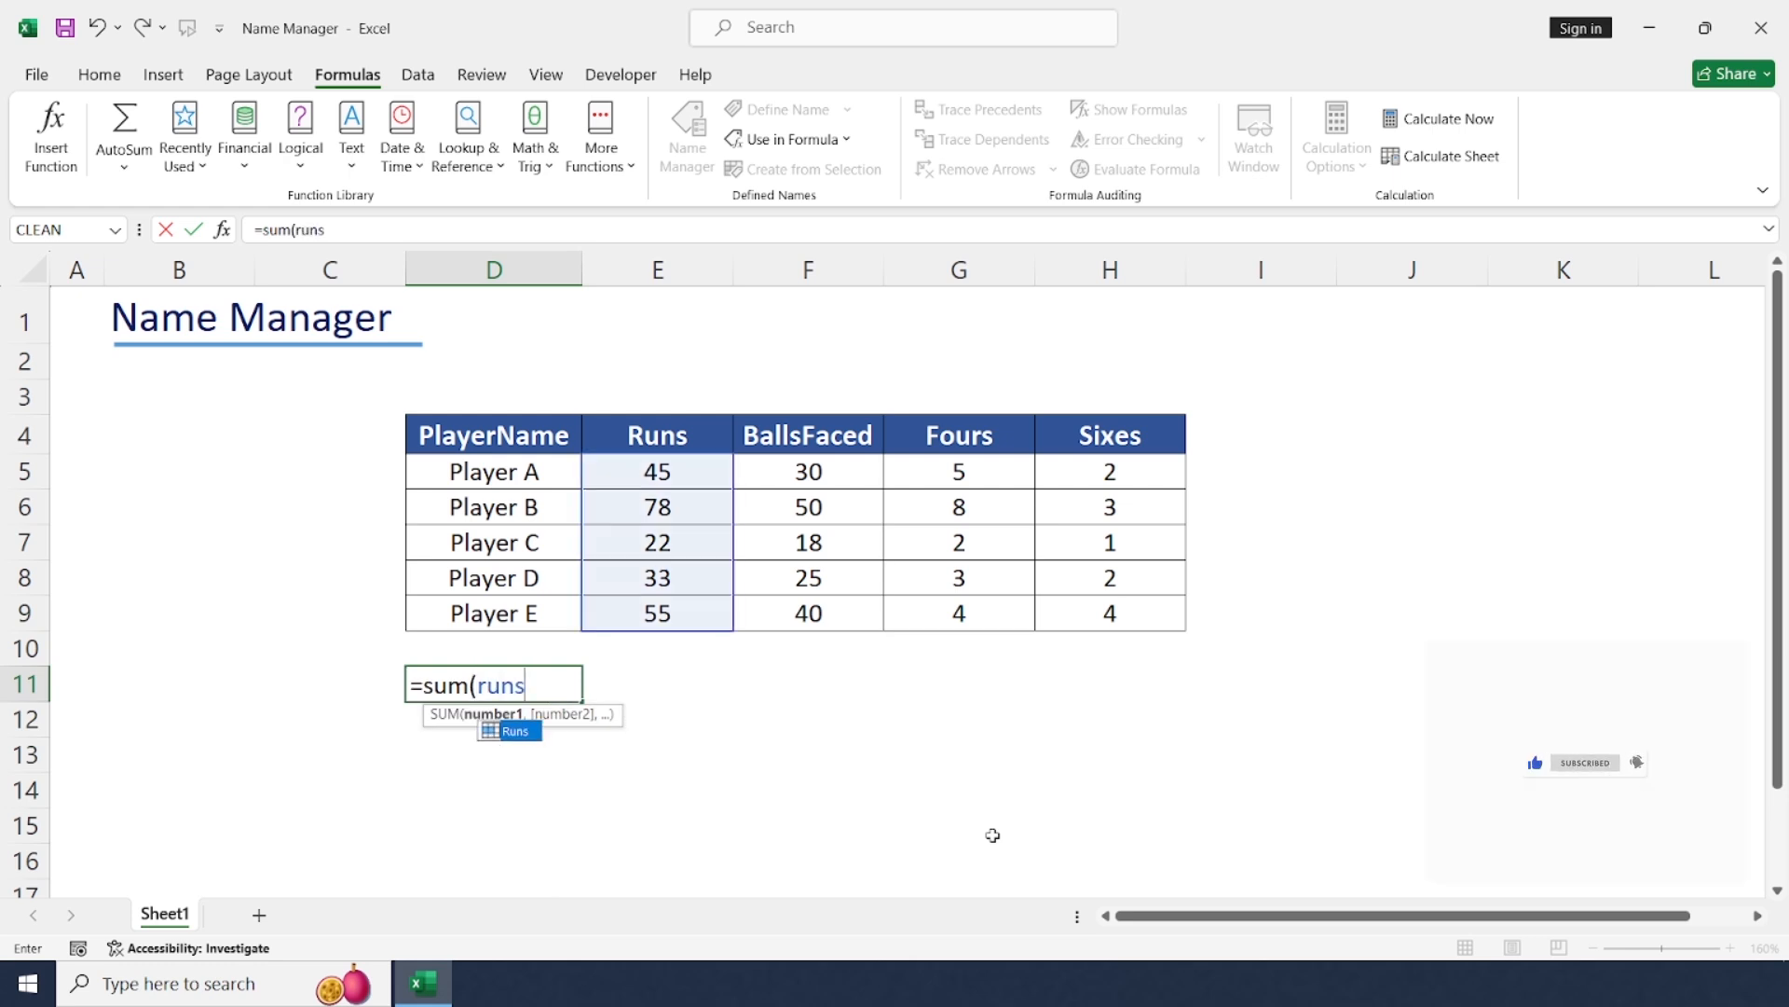
mouse_move(1003, 914)
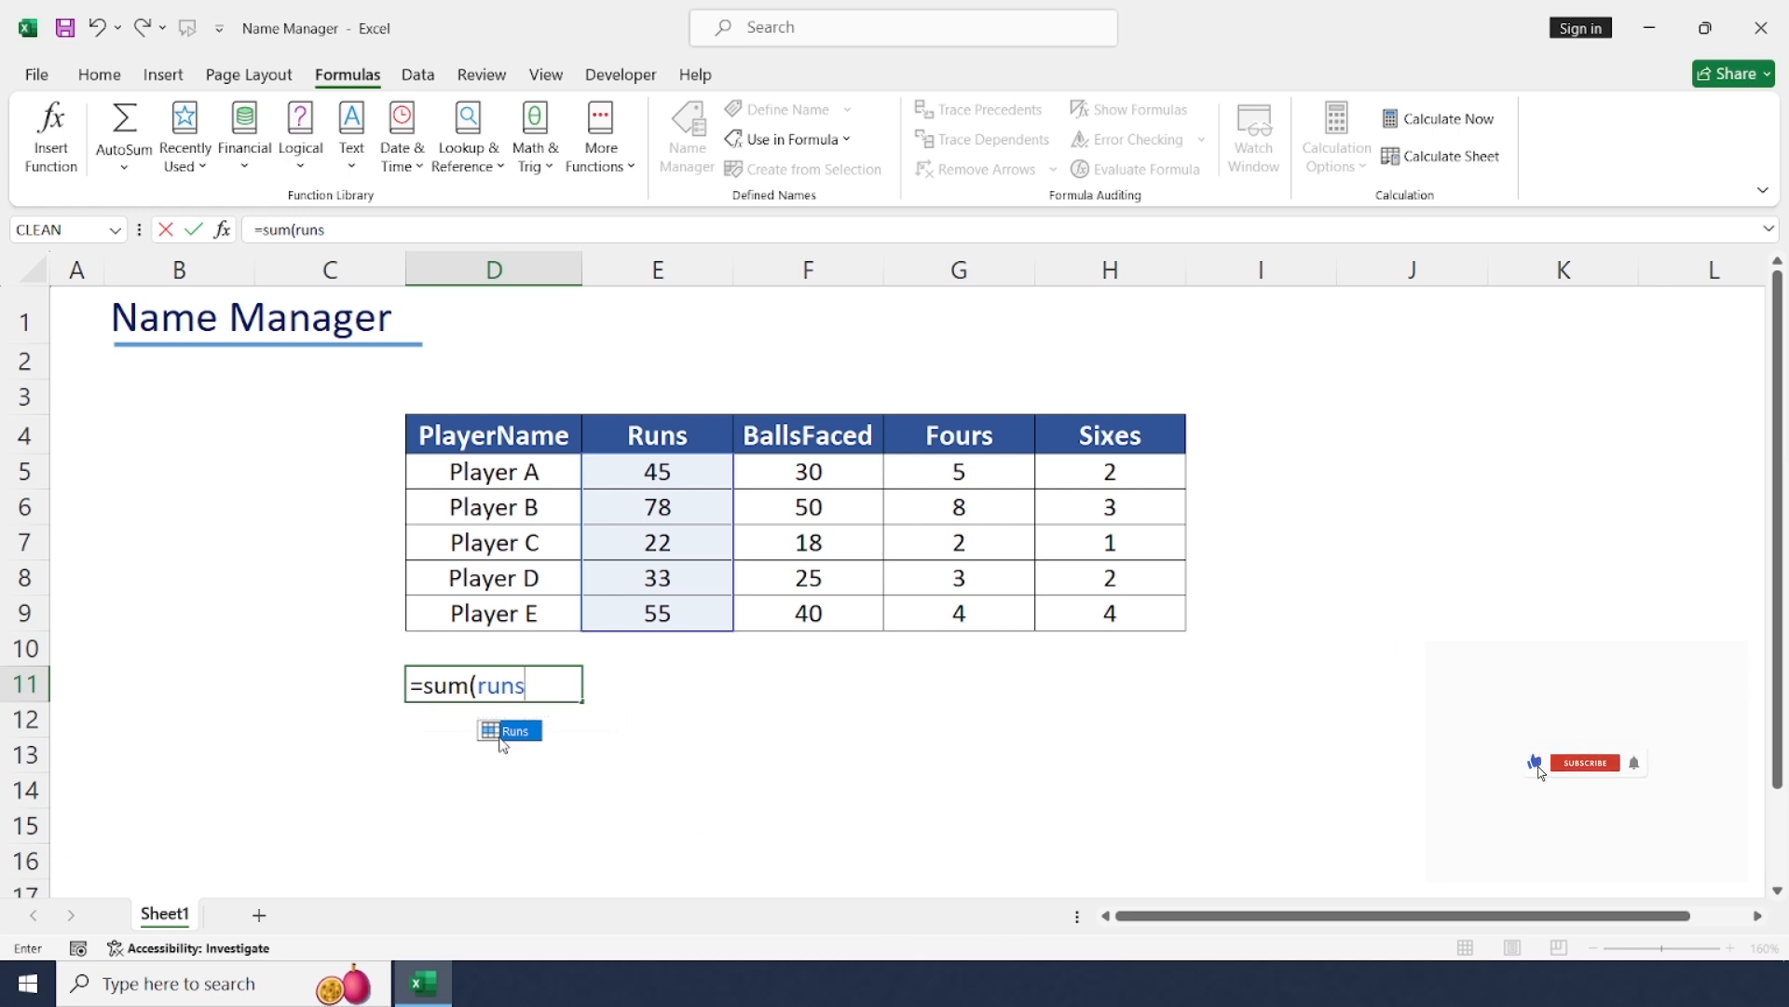
key("Return")
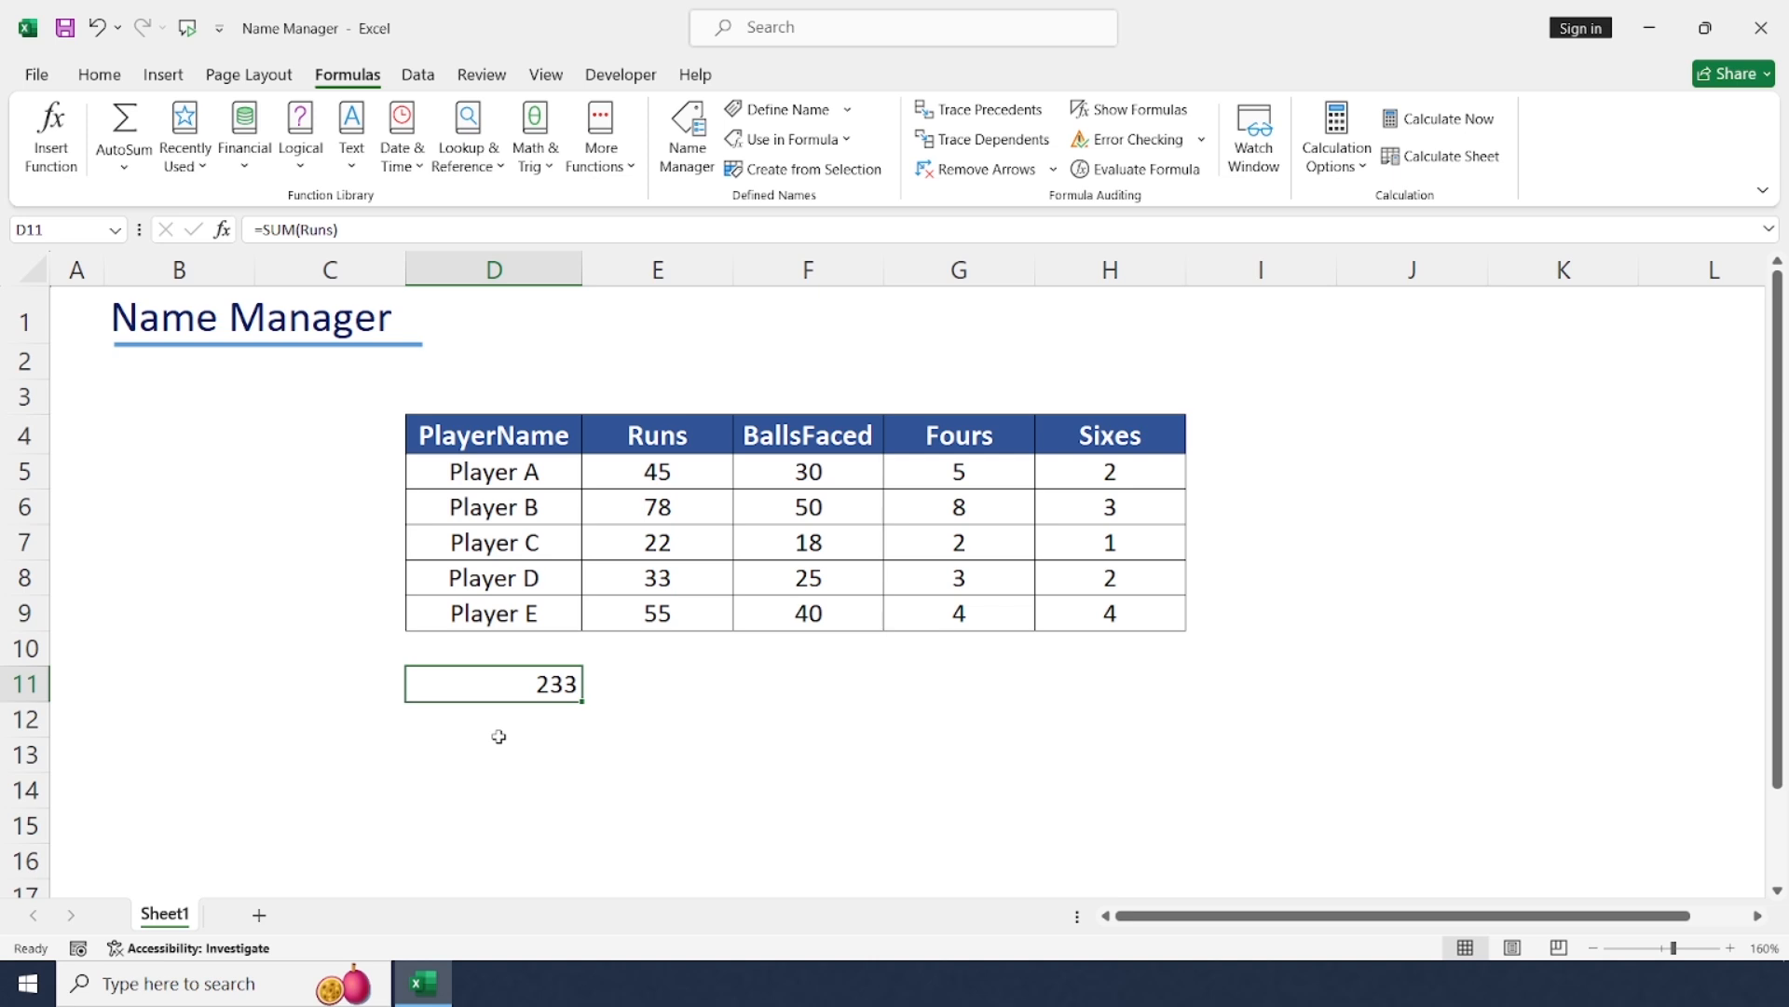
left_click(328, 682)
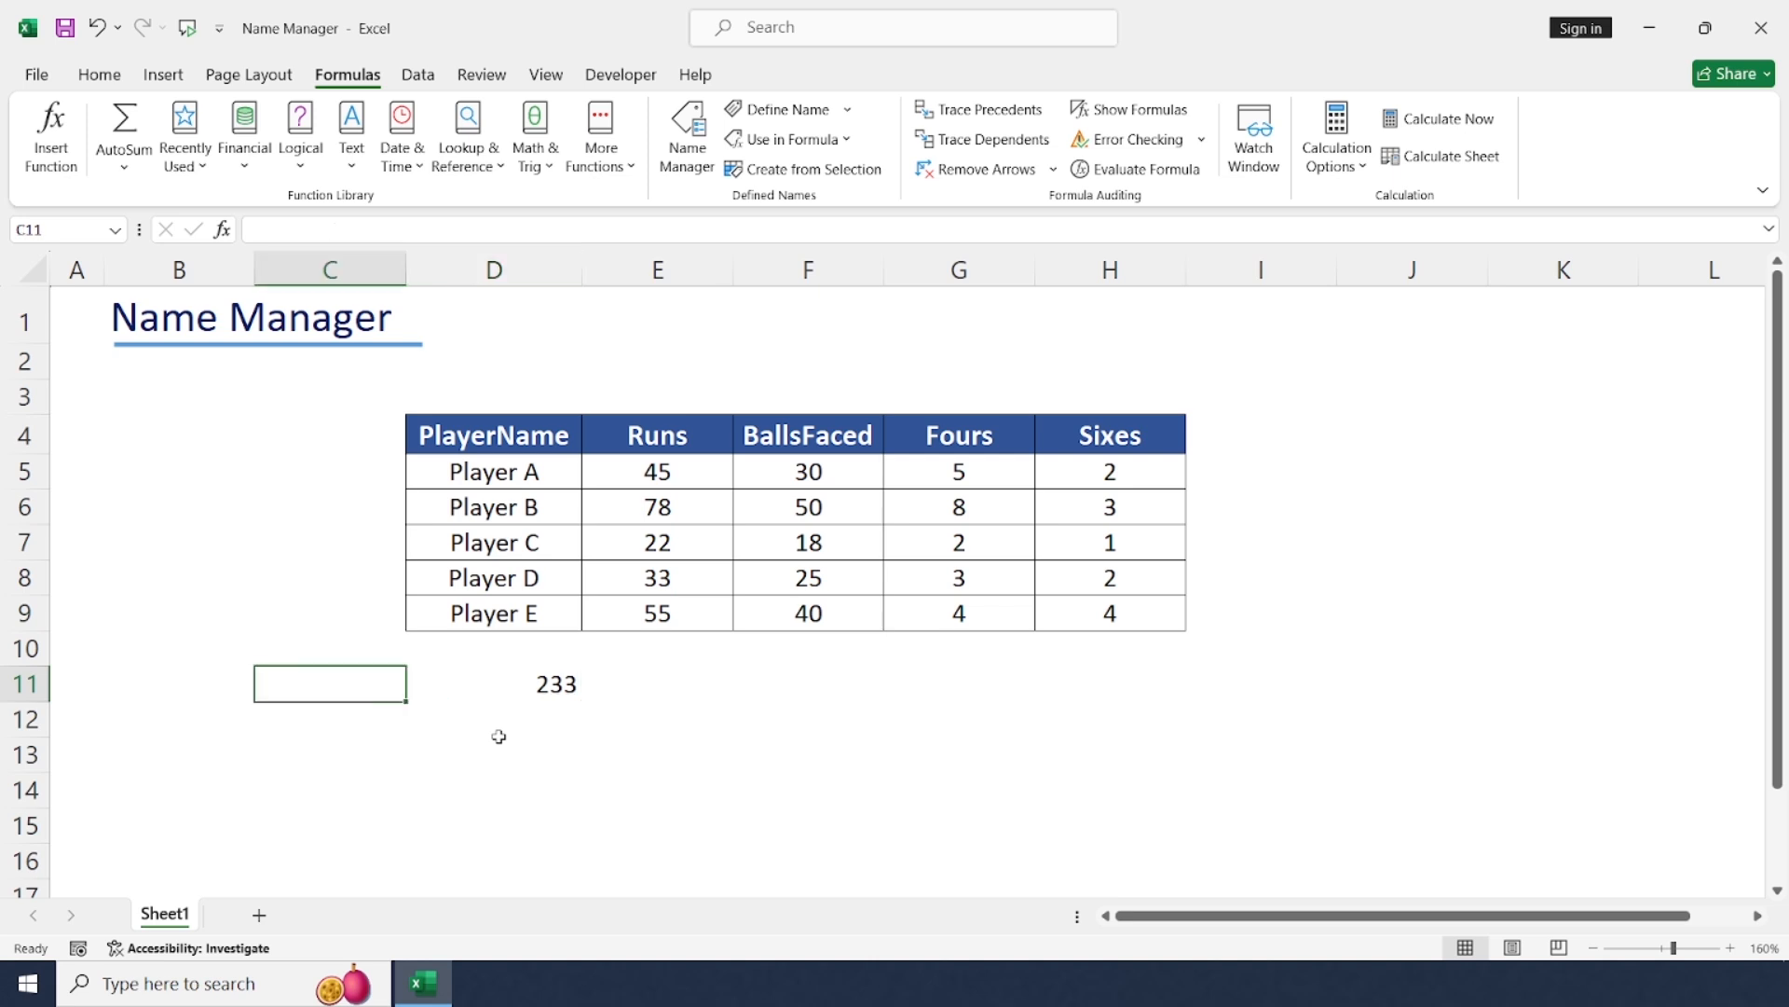
Step: Enter =AVERAGE(Runs) in C11, giving an average of 46.6
type("=ave")
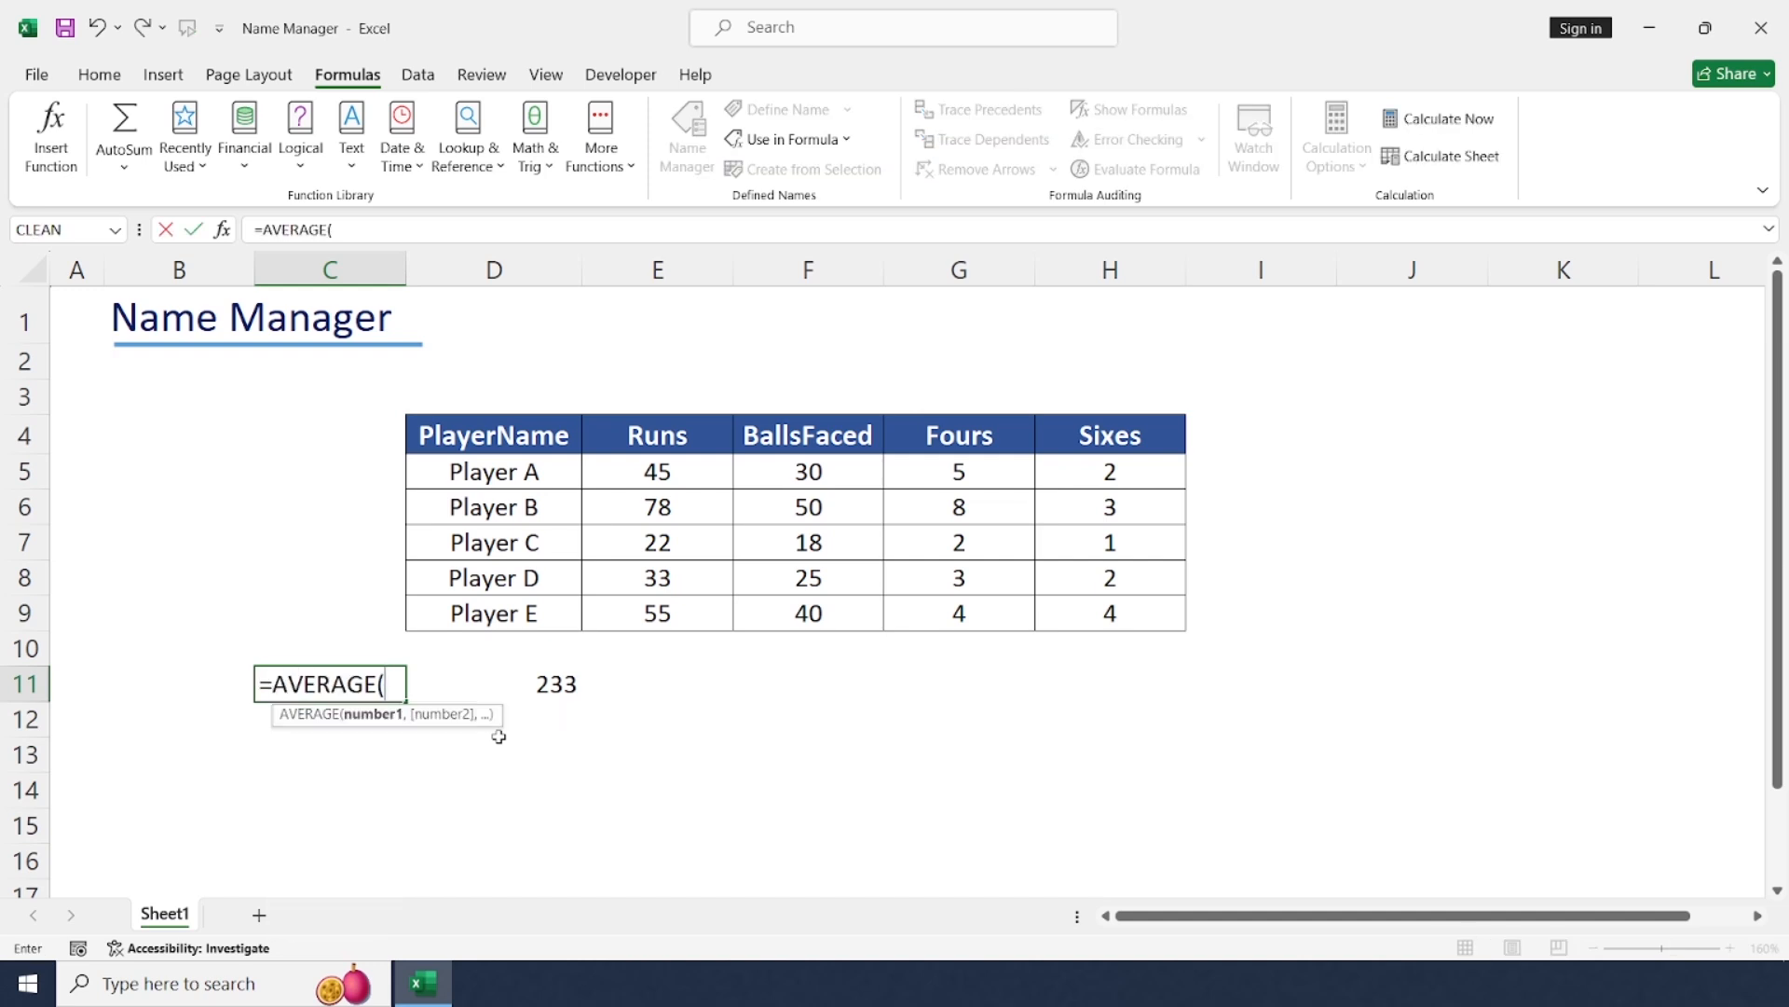
type("run")
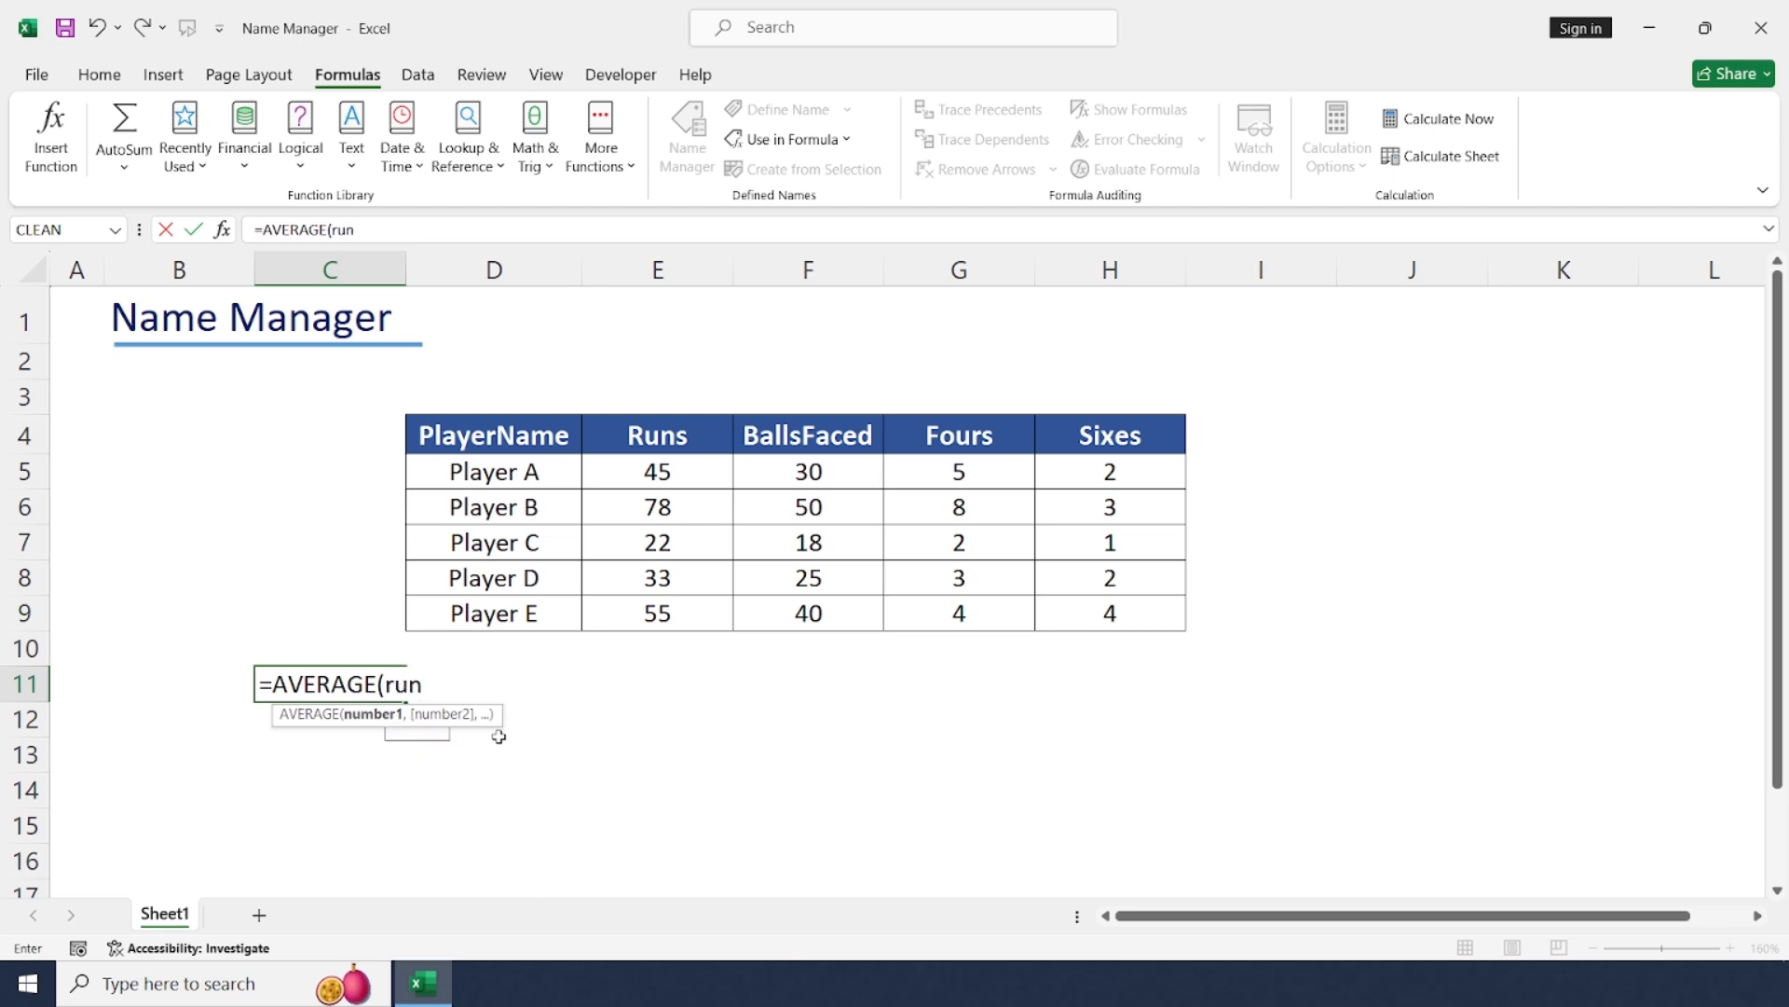
key("Return")
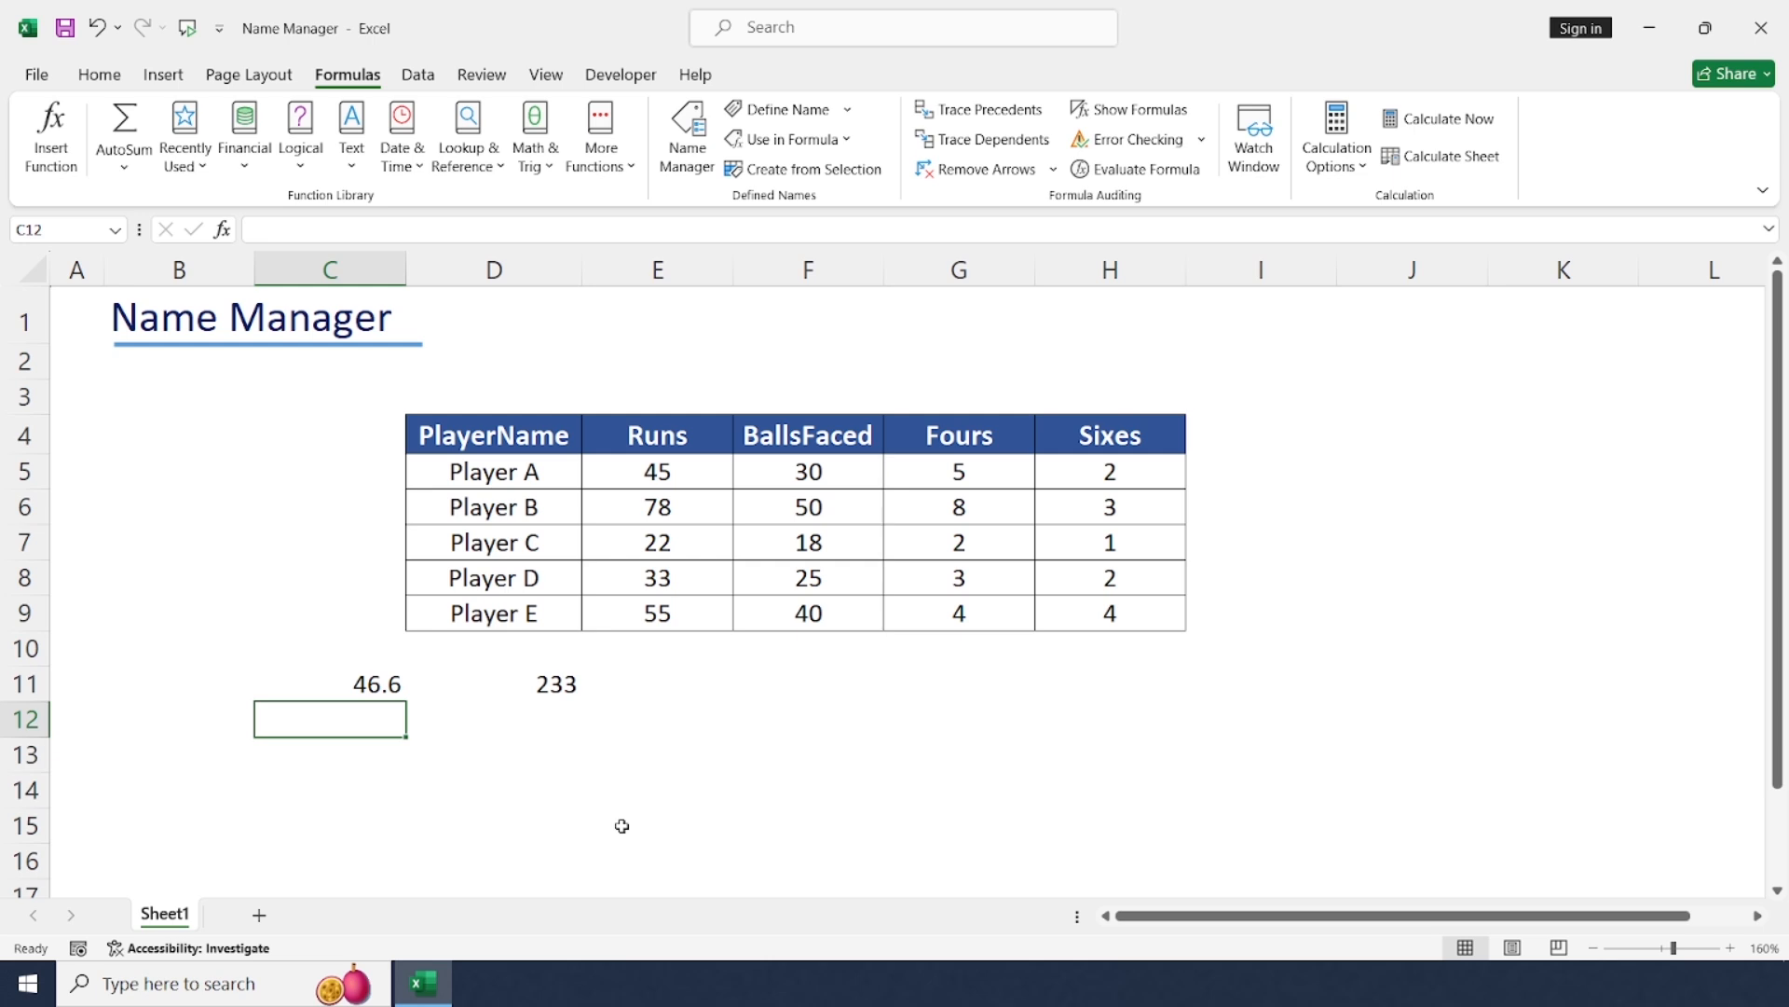
Step: Compute strike rates with =Runs/Ballsfaced*100 and place the results in I5:I9
type("=")
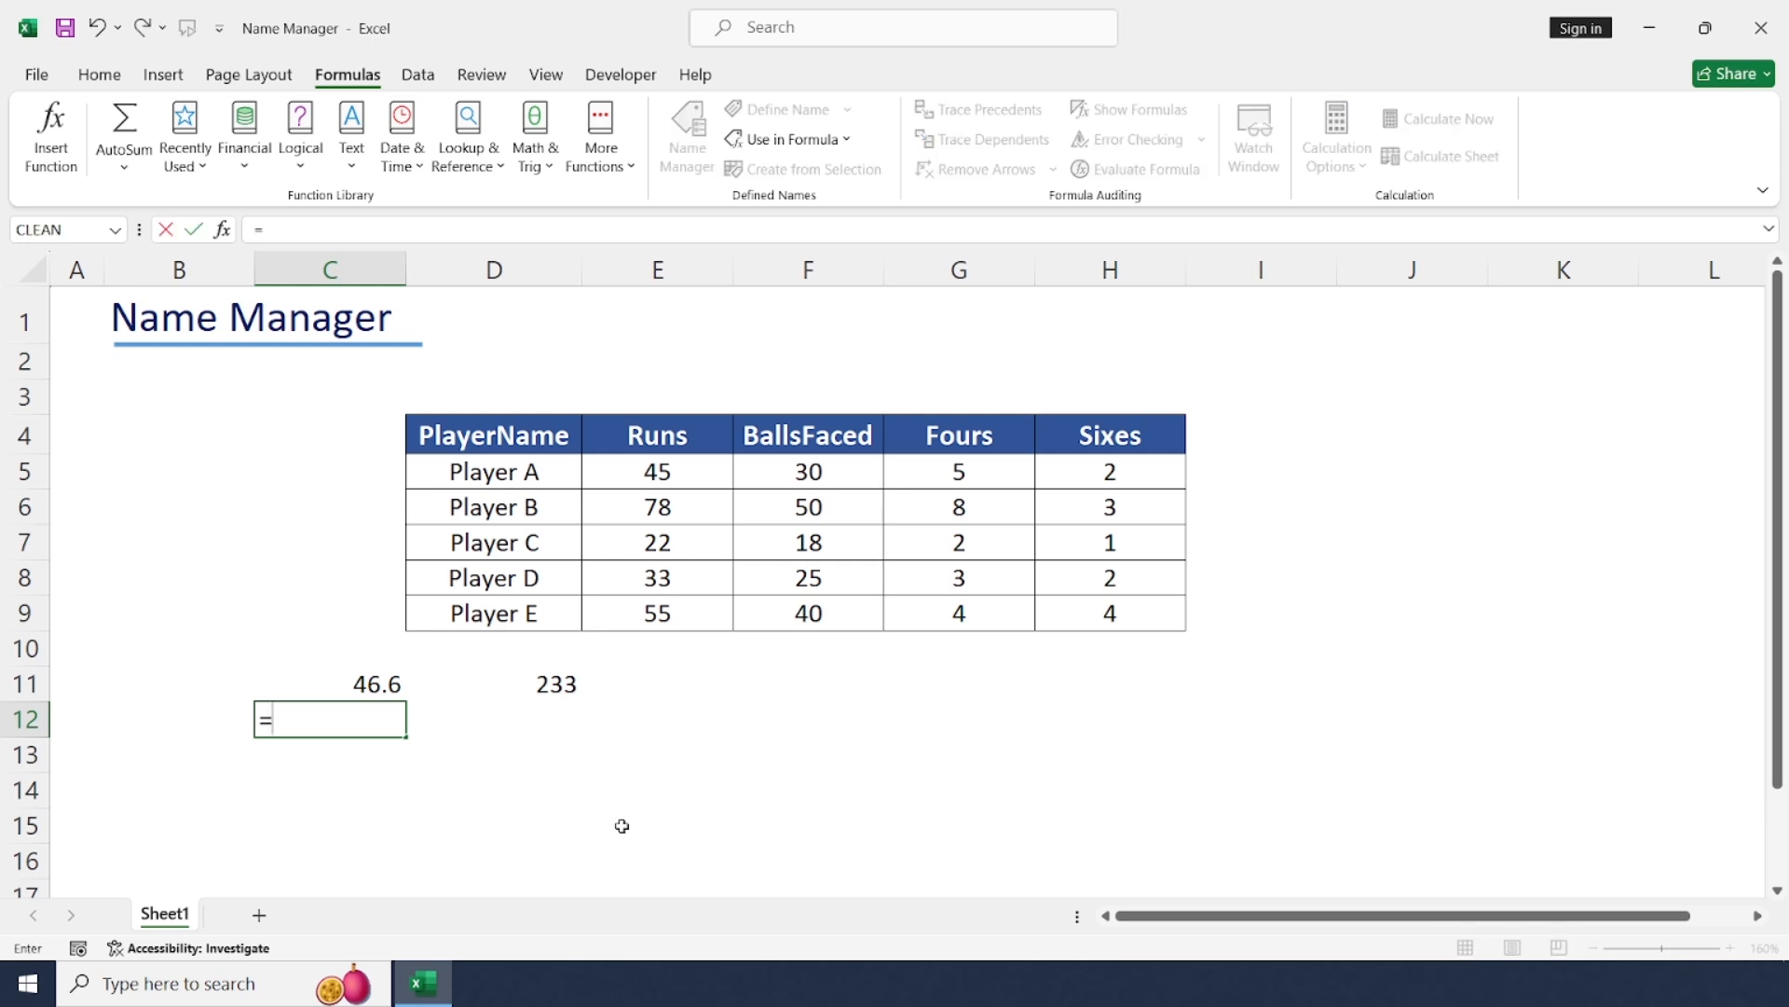
type("runs")
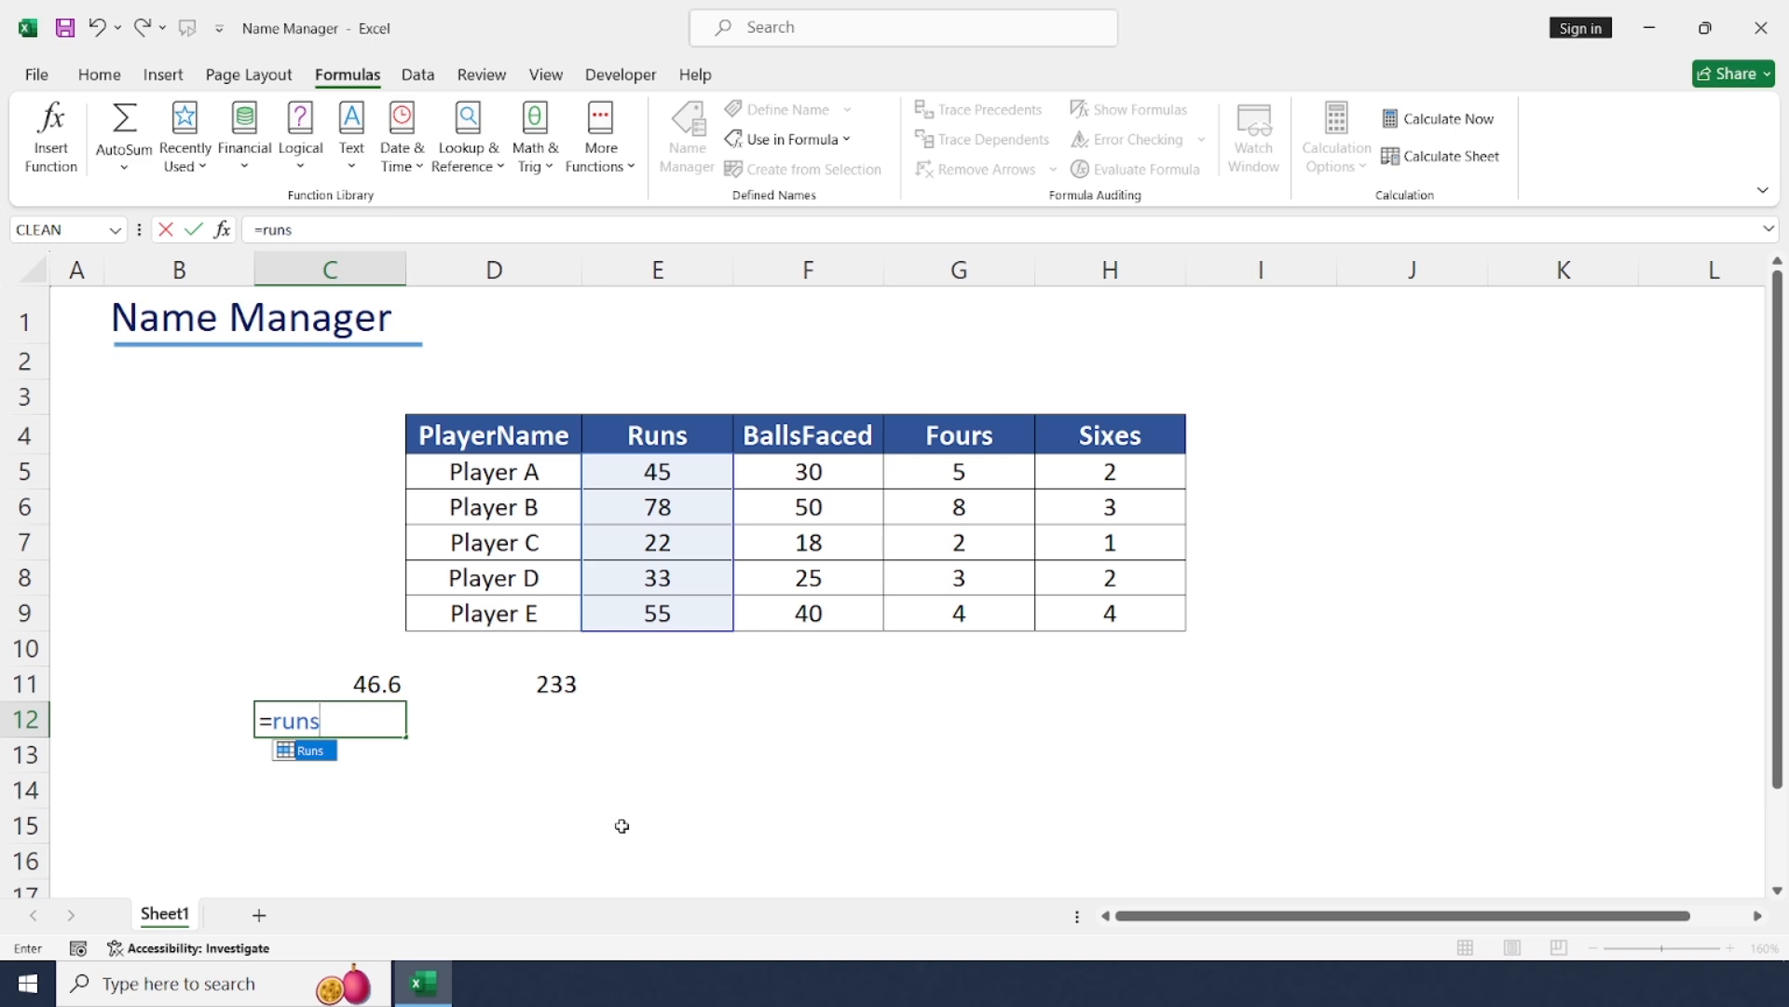
type("/bal")
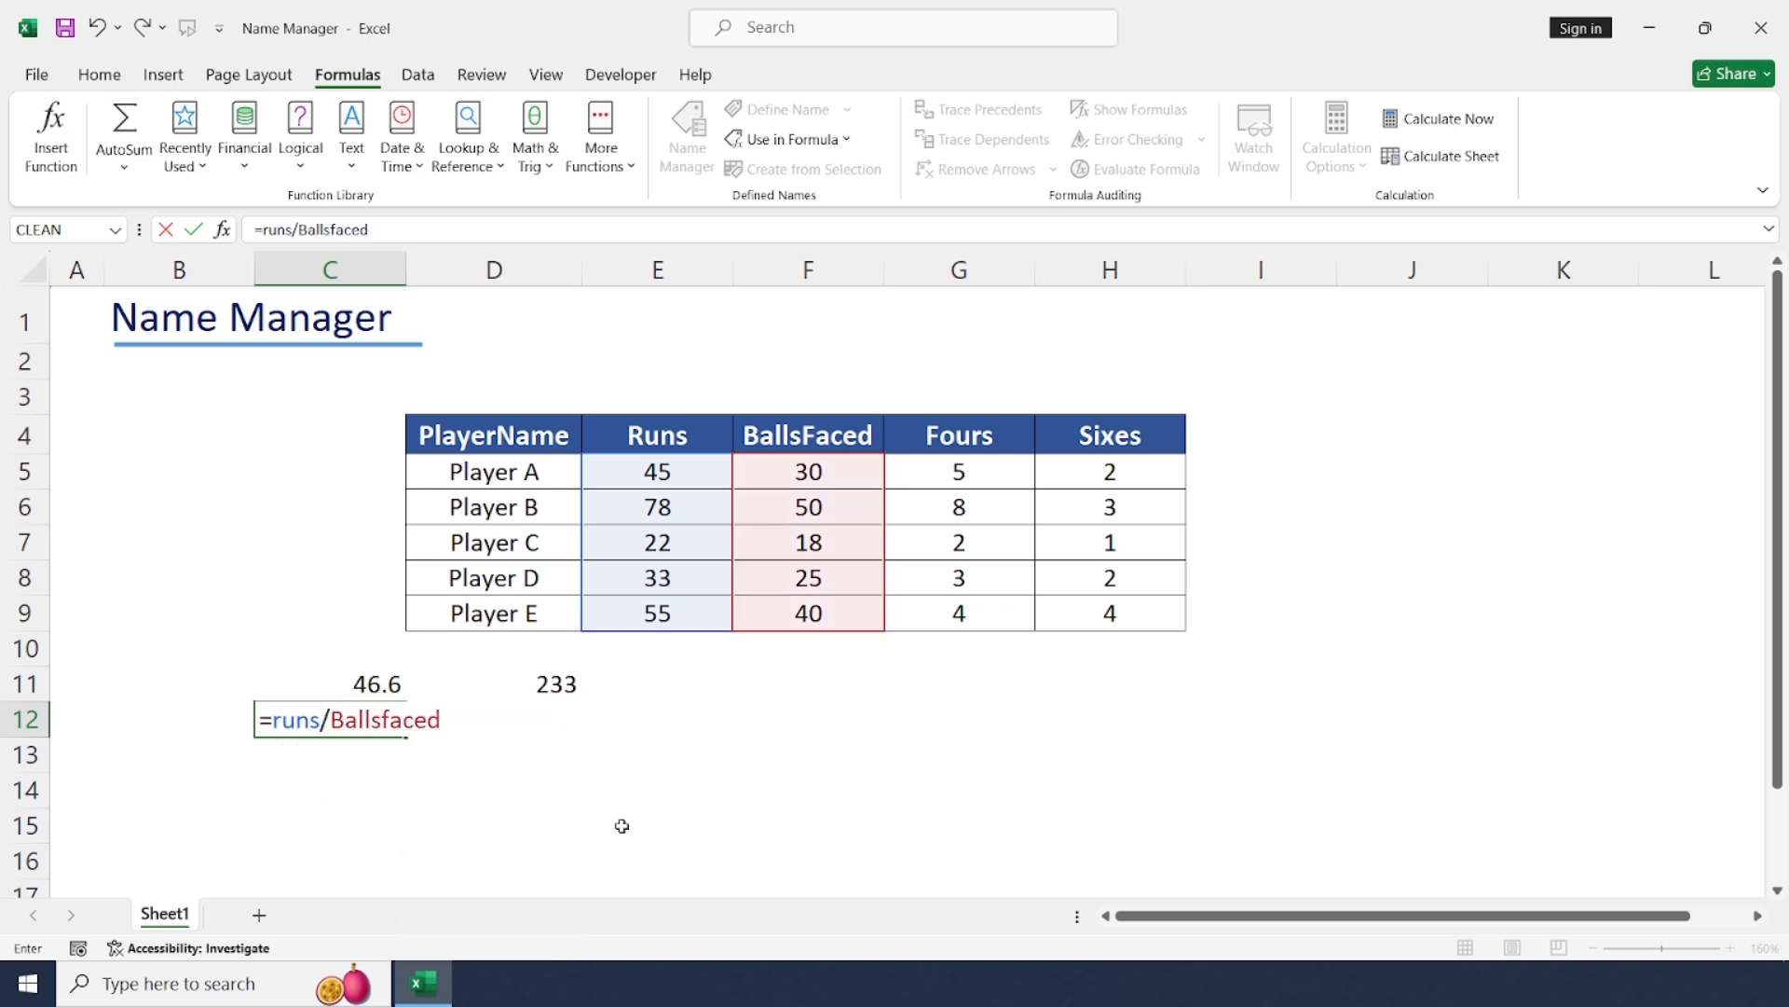
type("*100")
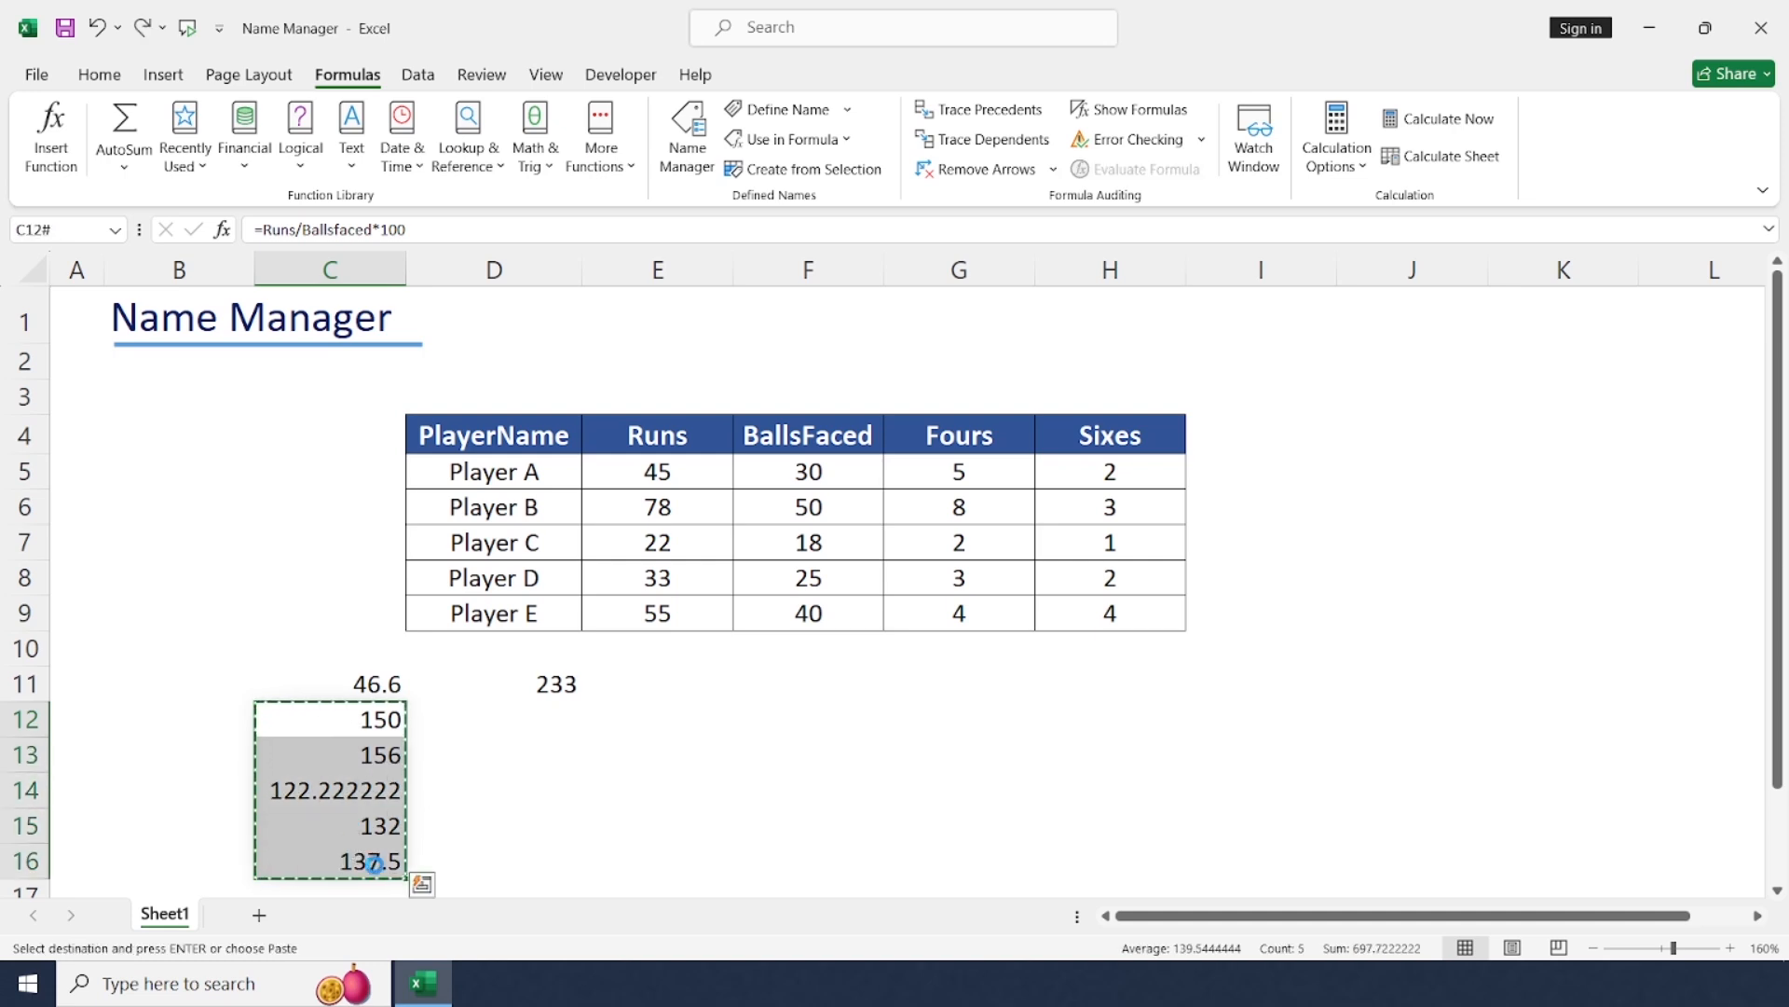
left_click(1260, 470)
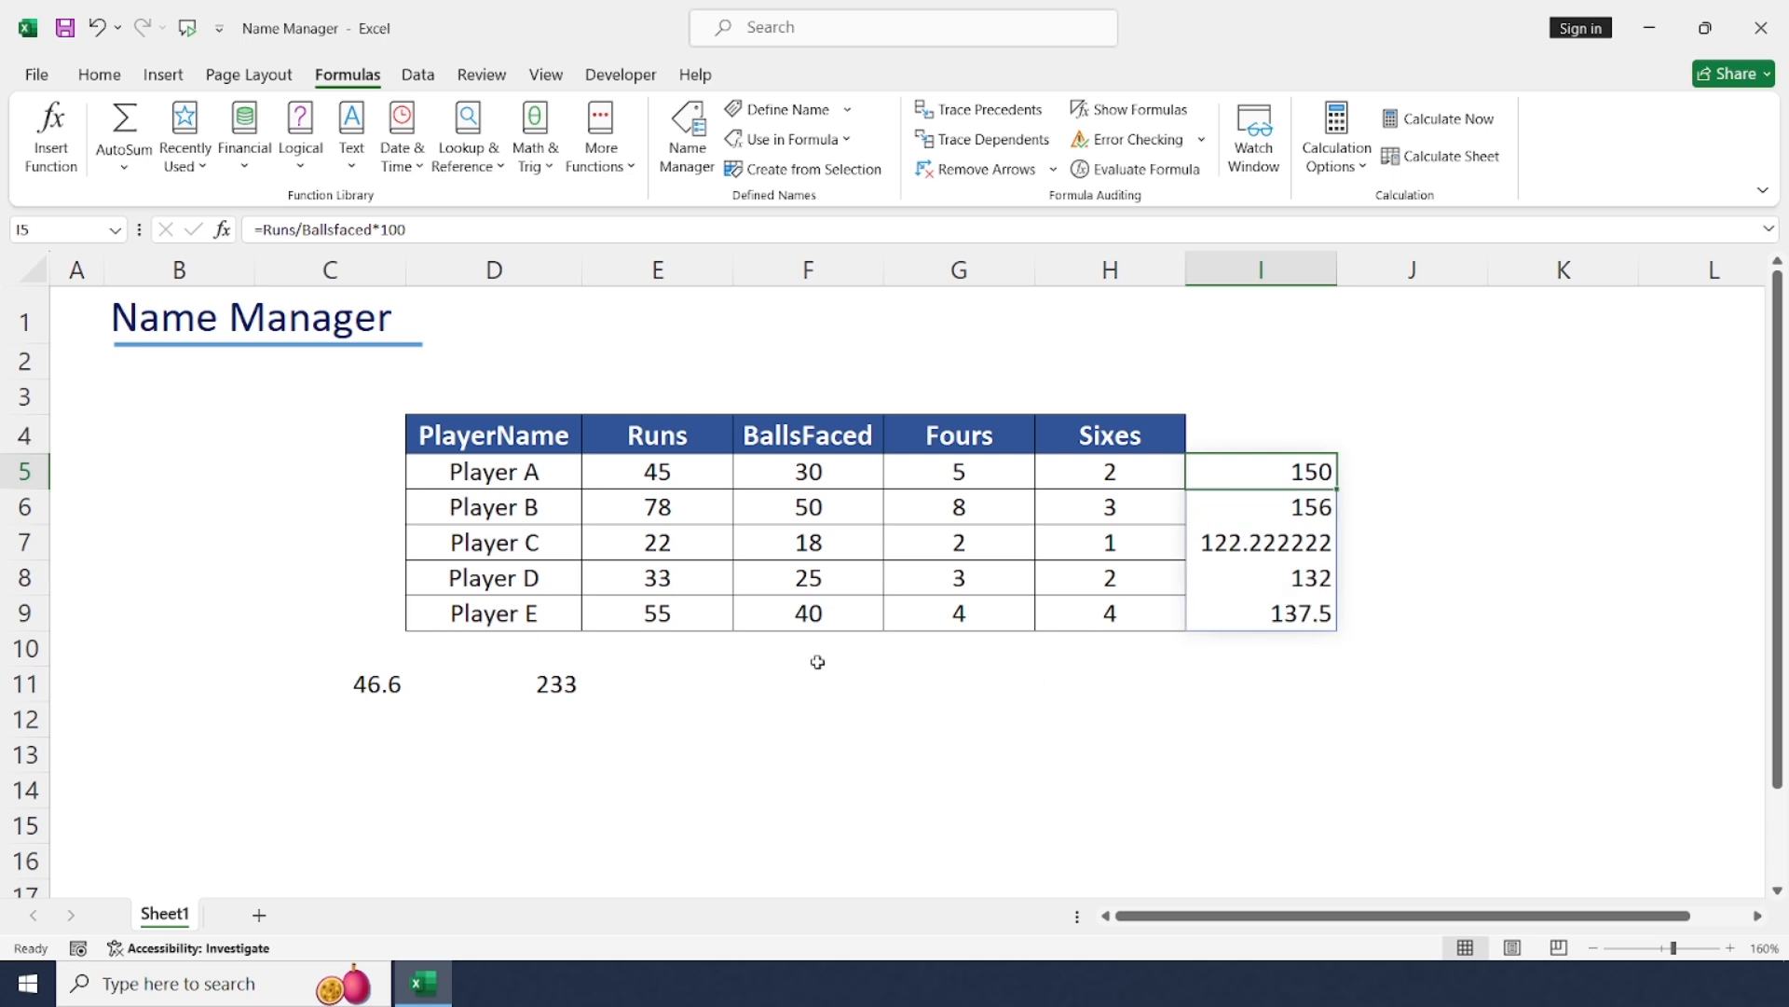
left_click(656, 719)
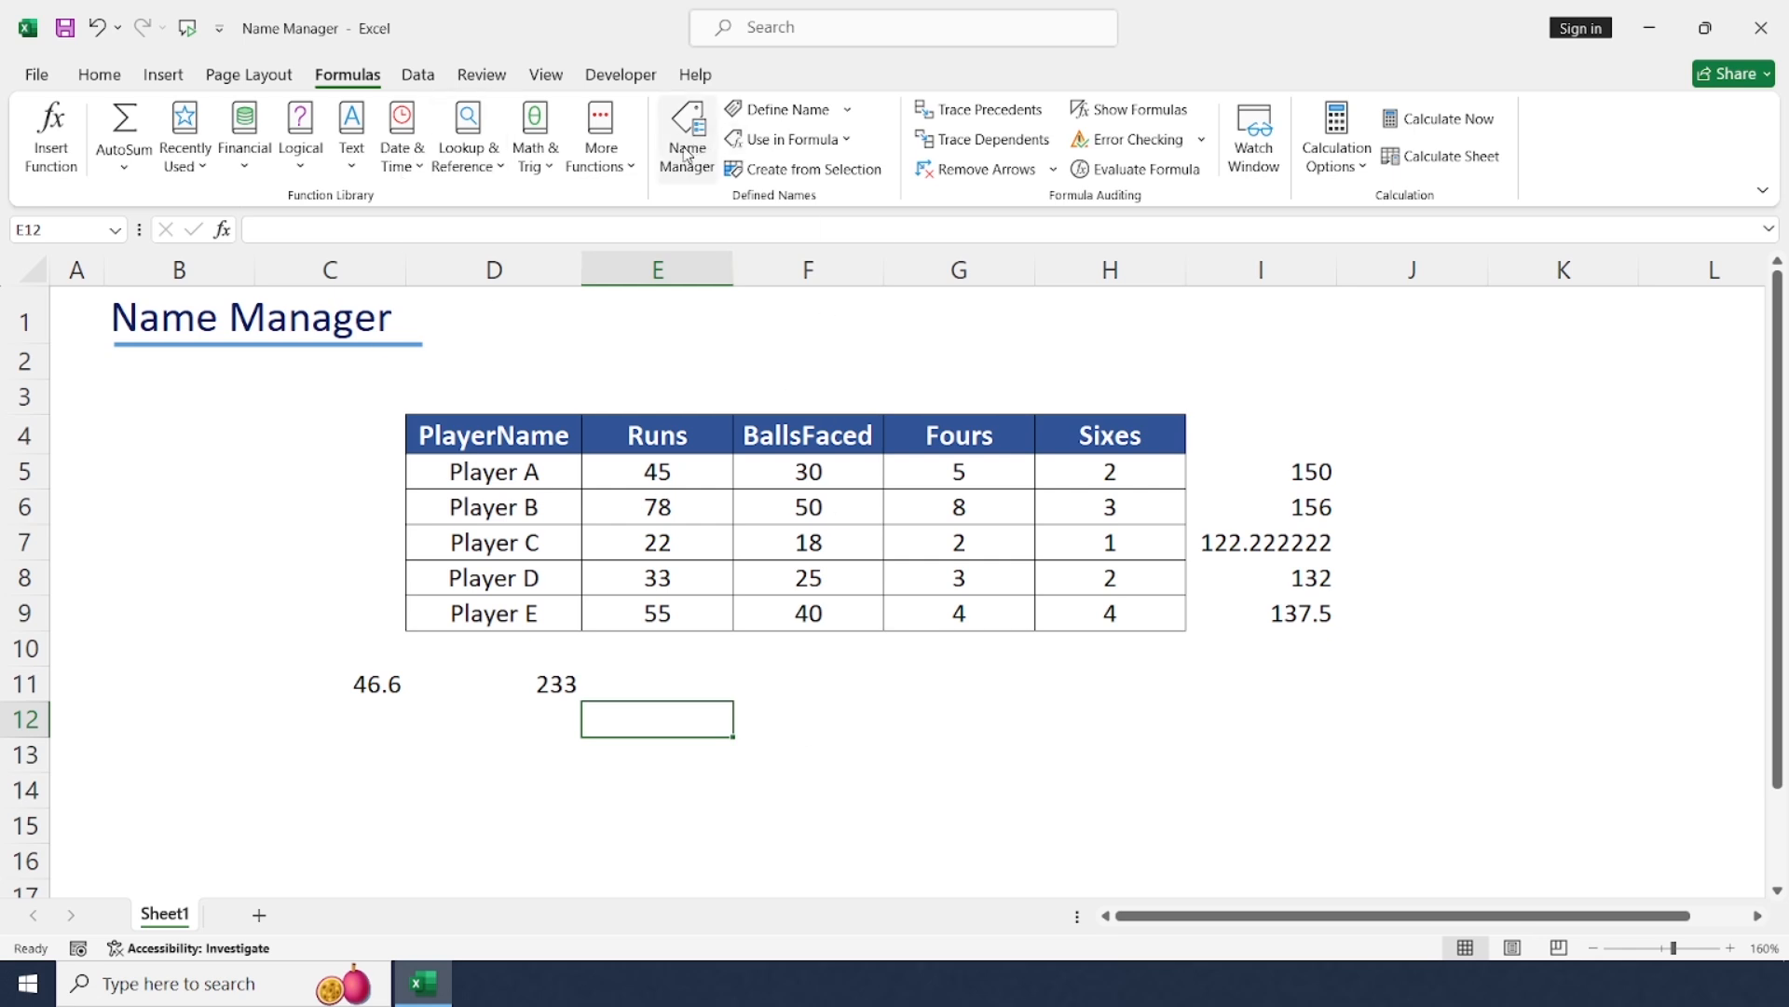
mouse_move(686, 134)
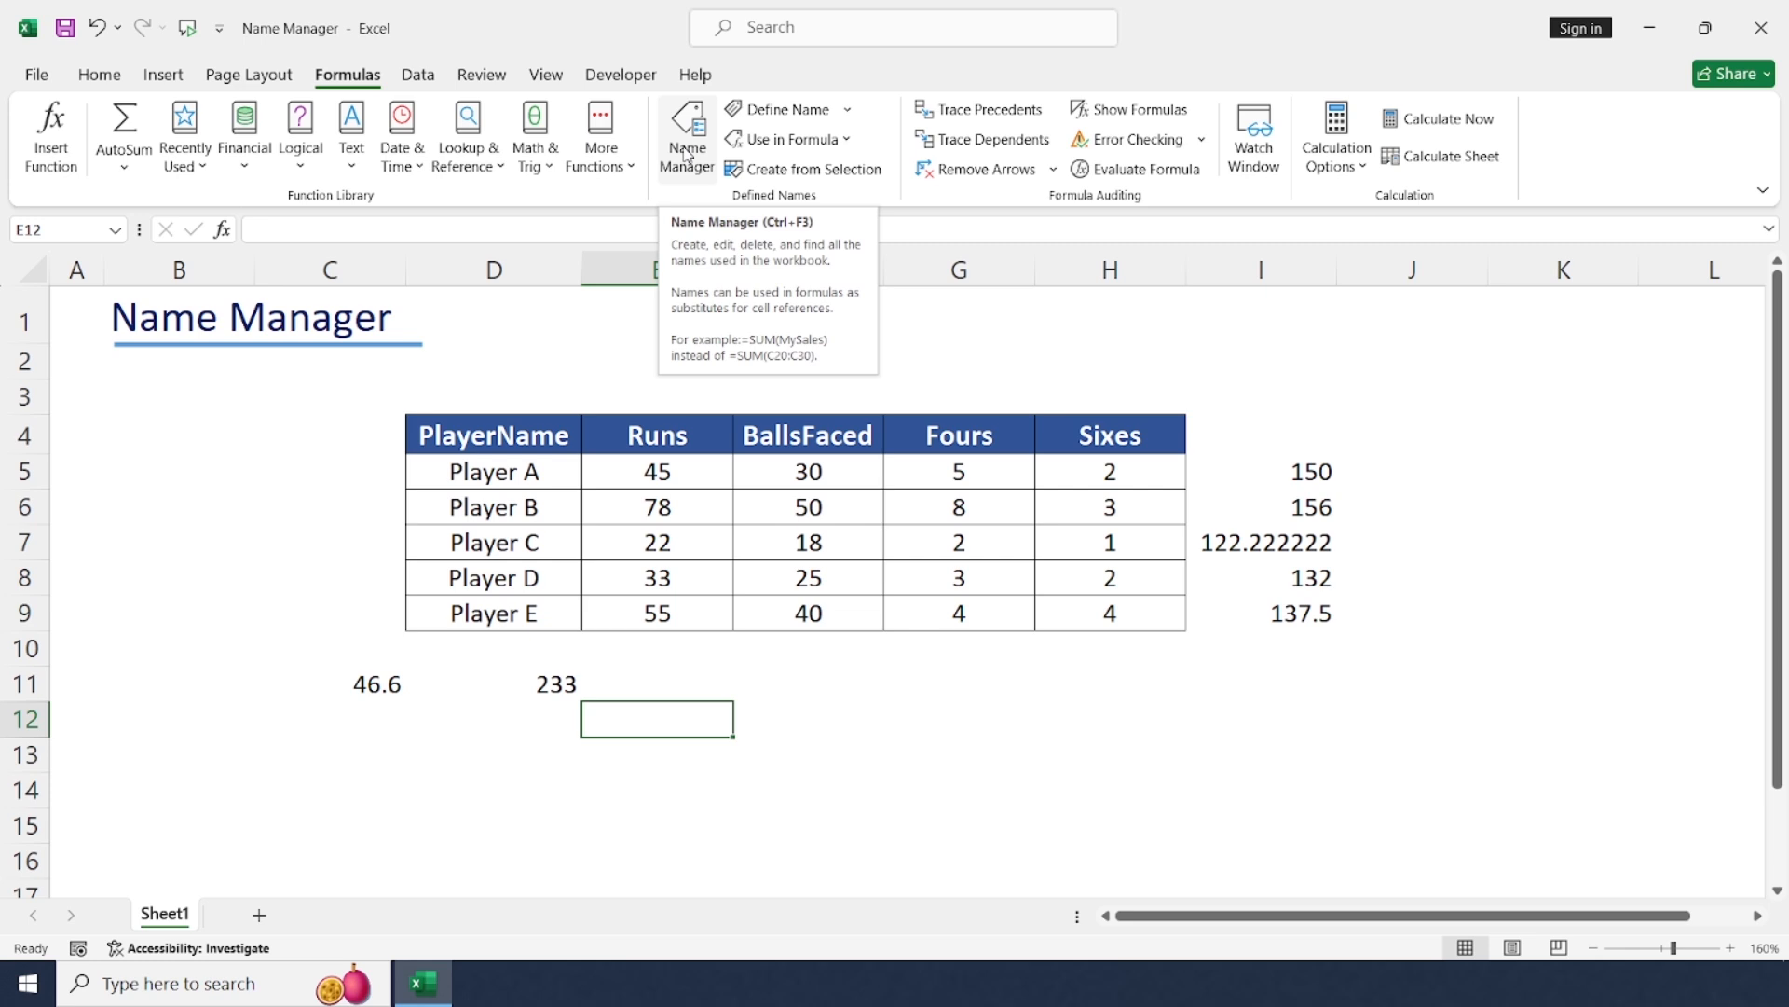
Step: Define the name Boundries as =Fours + Sixes in Name Manager and close it
left_click(684, 136)
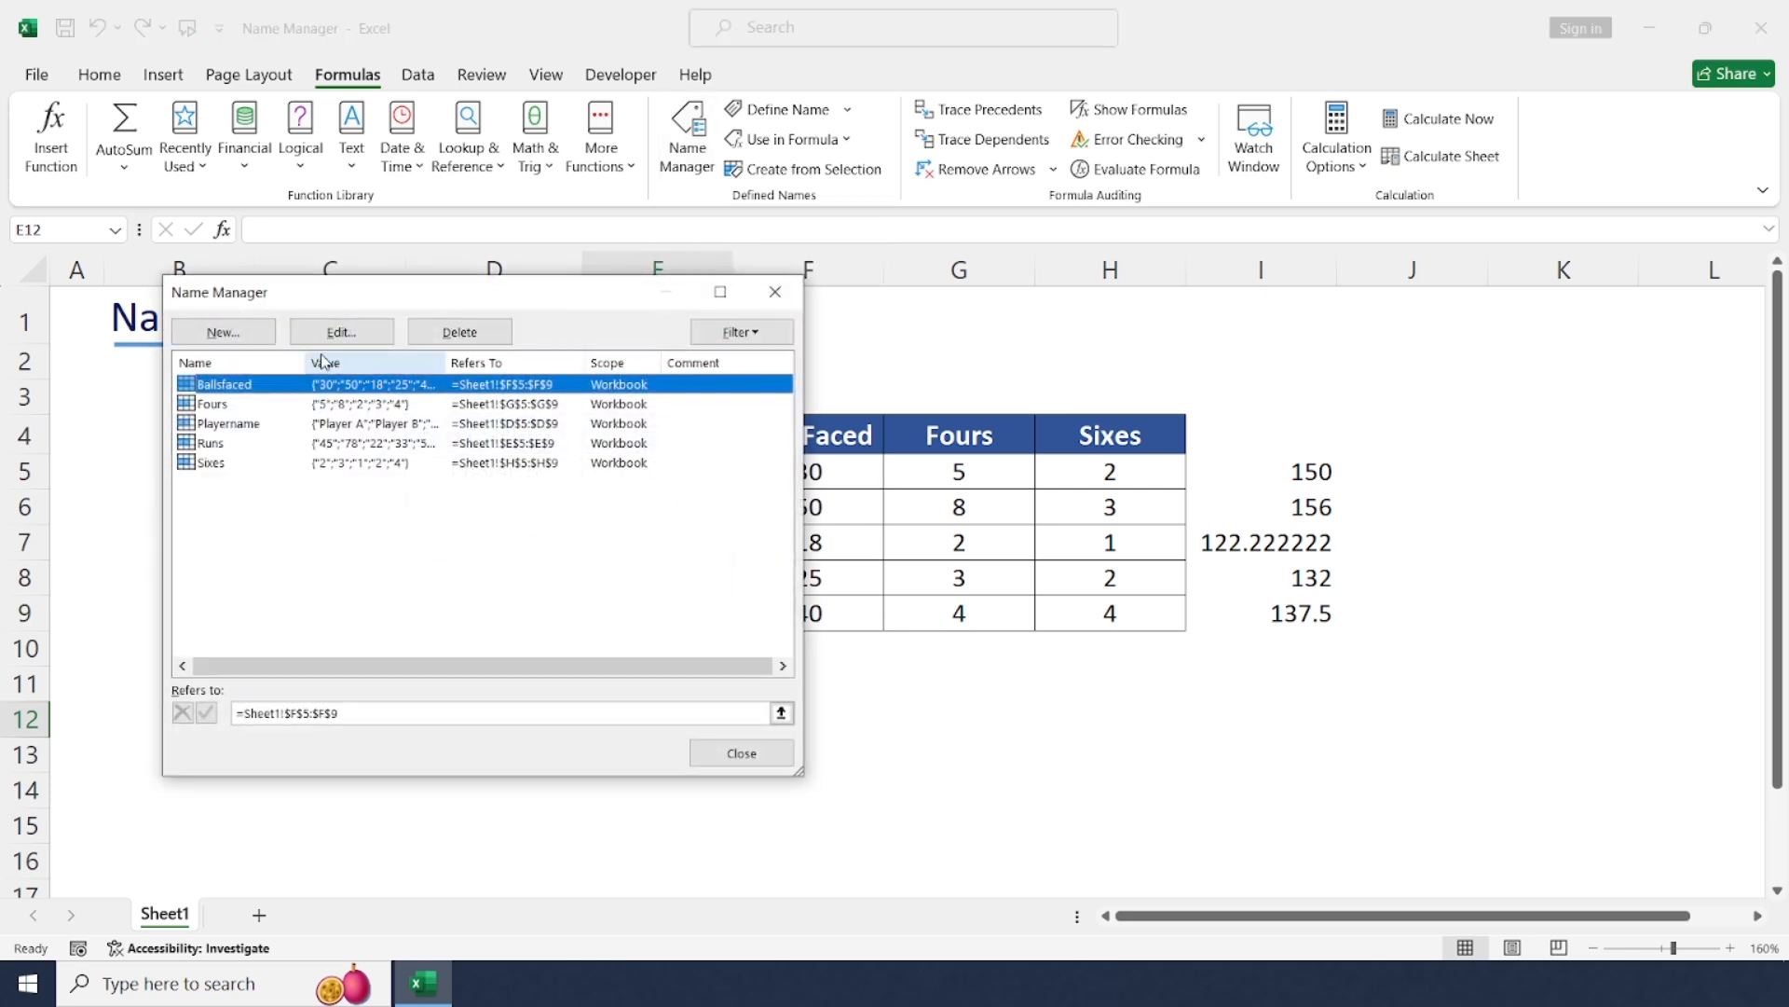
left_click(222, 332)
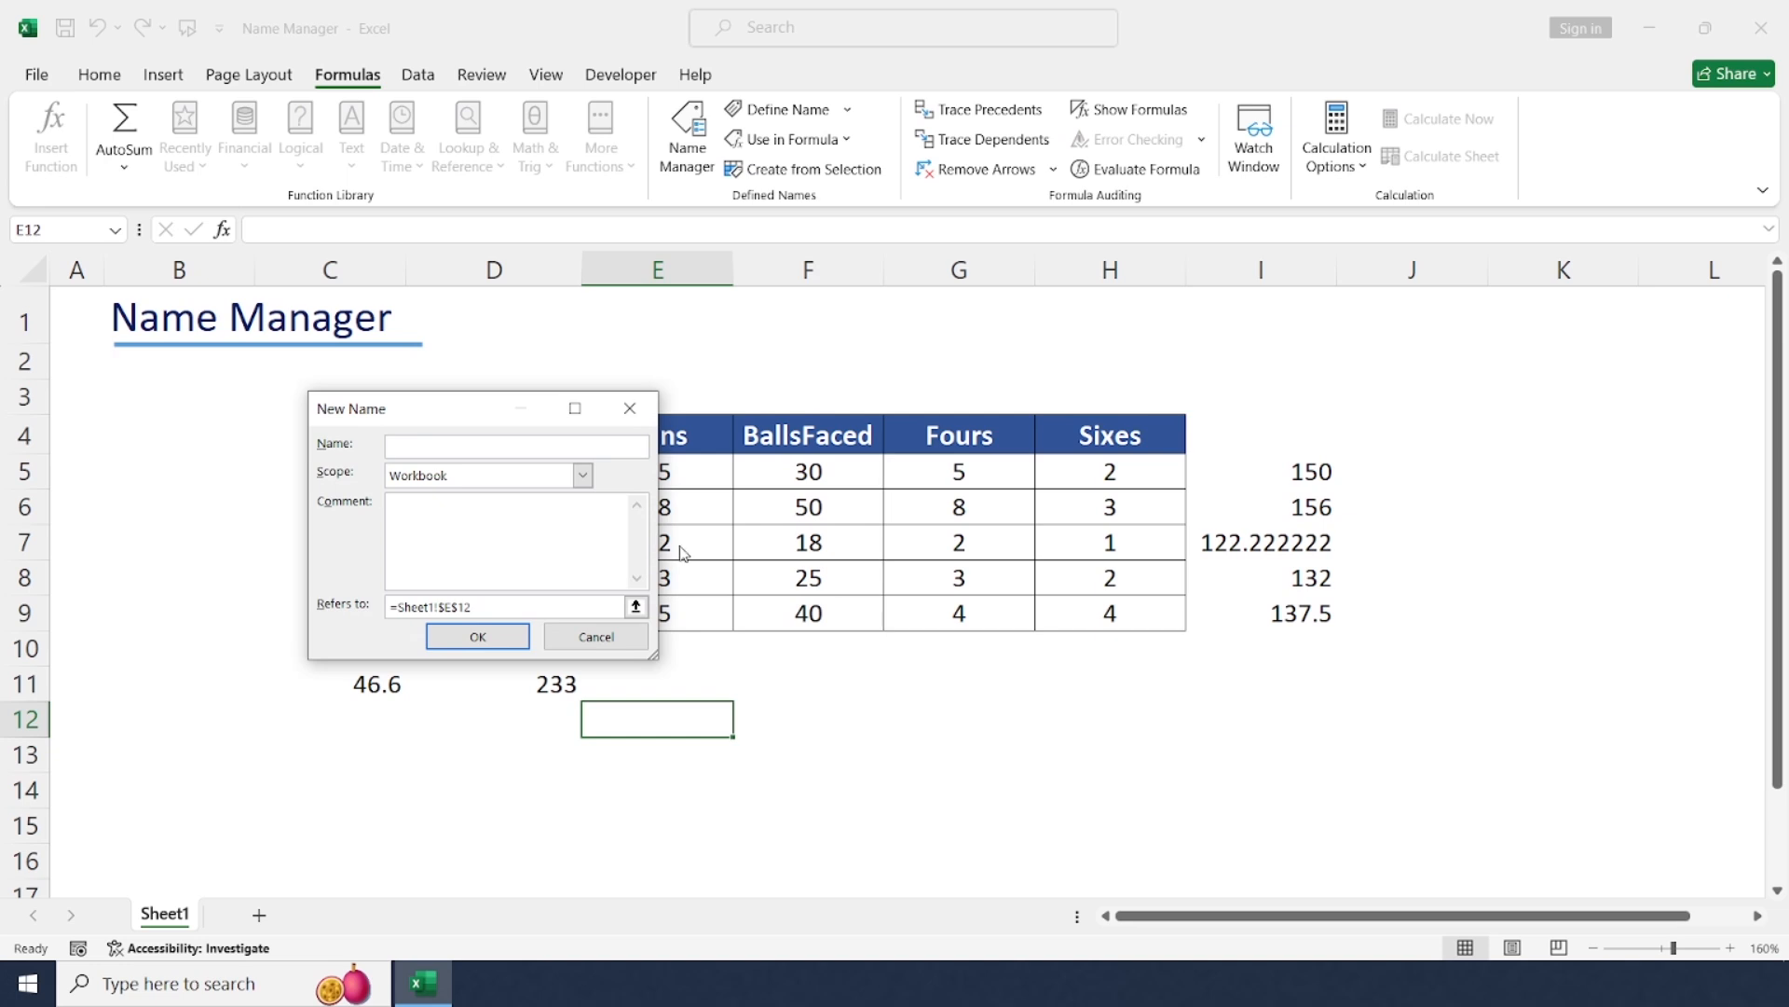
type("Boundtries")
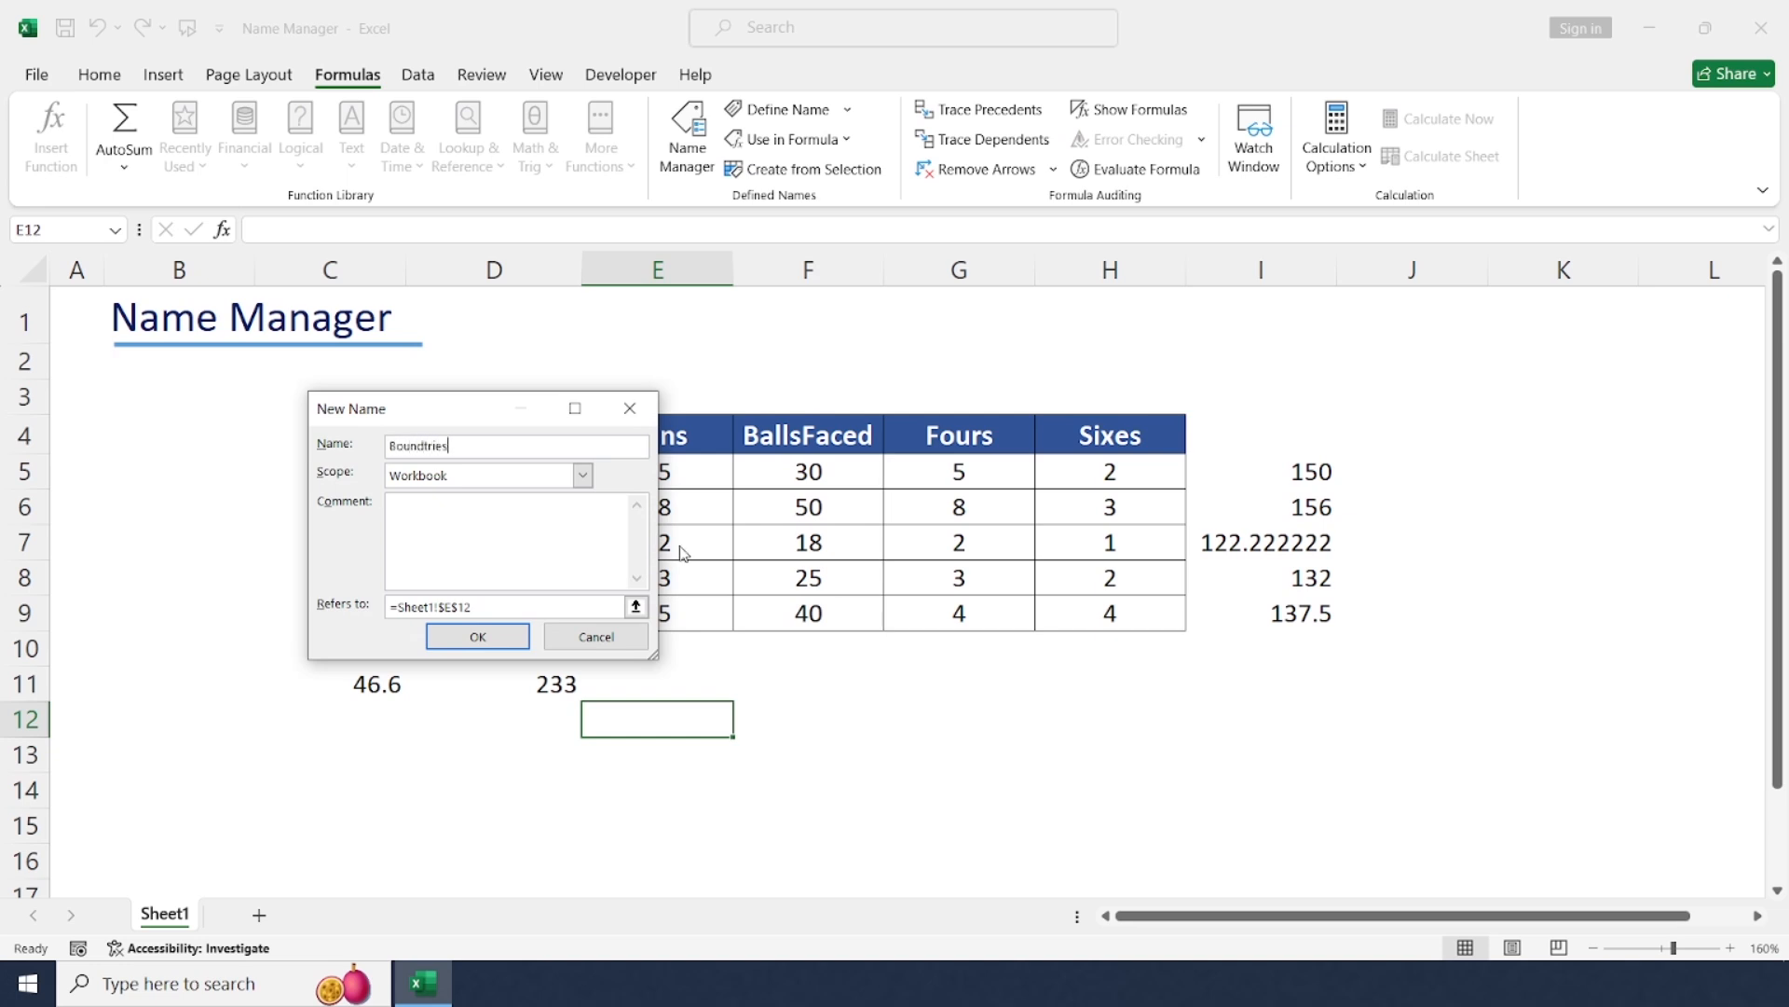
key("Backspace")
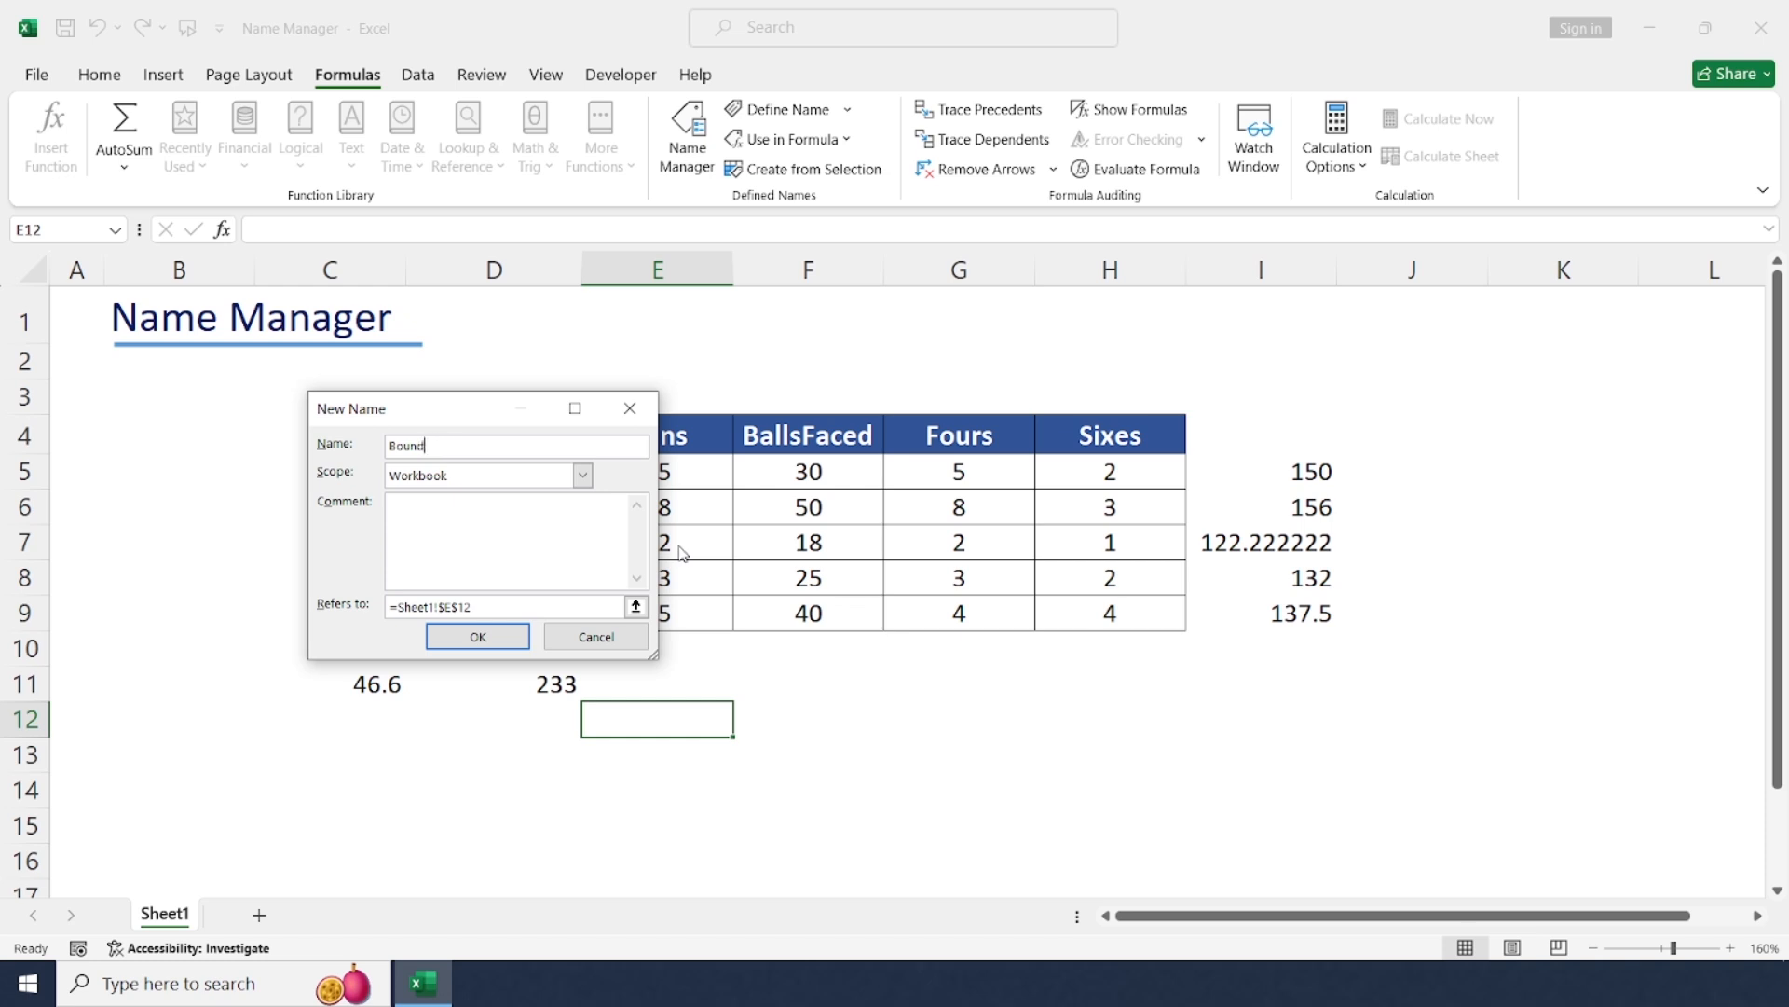
type("ries")
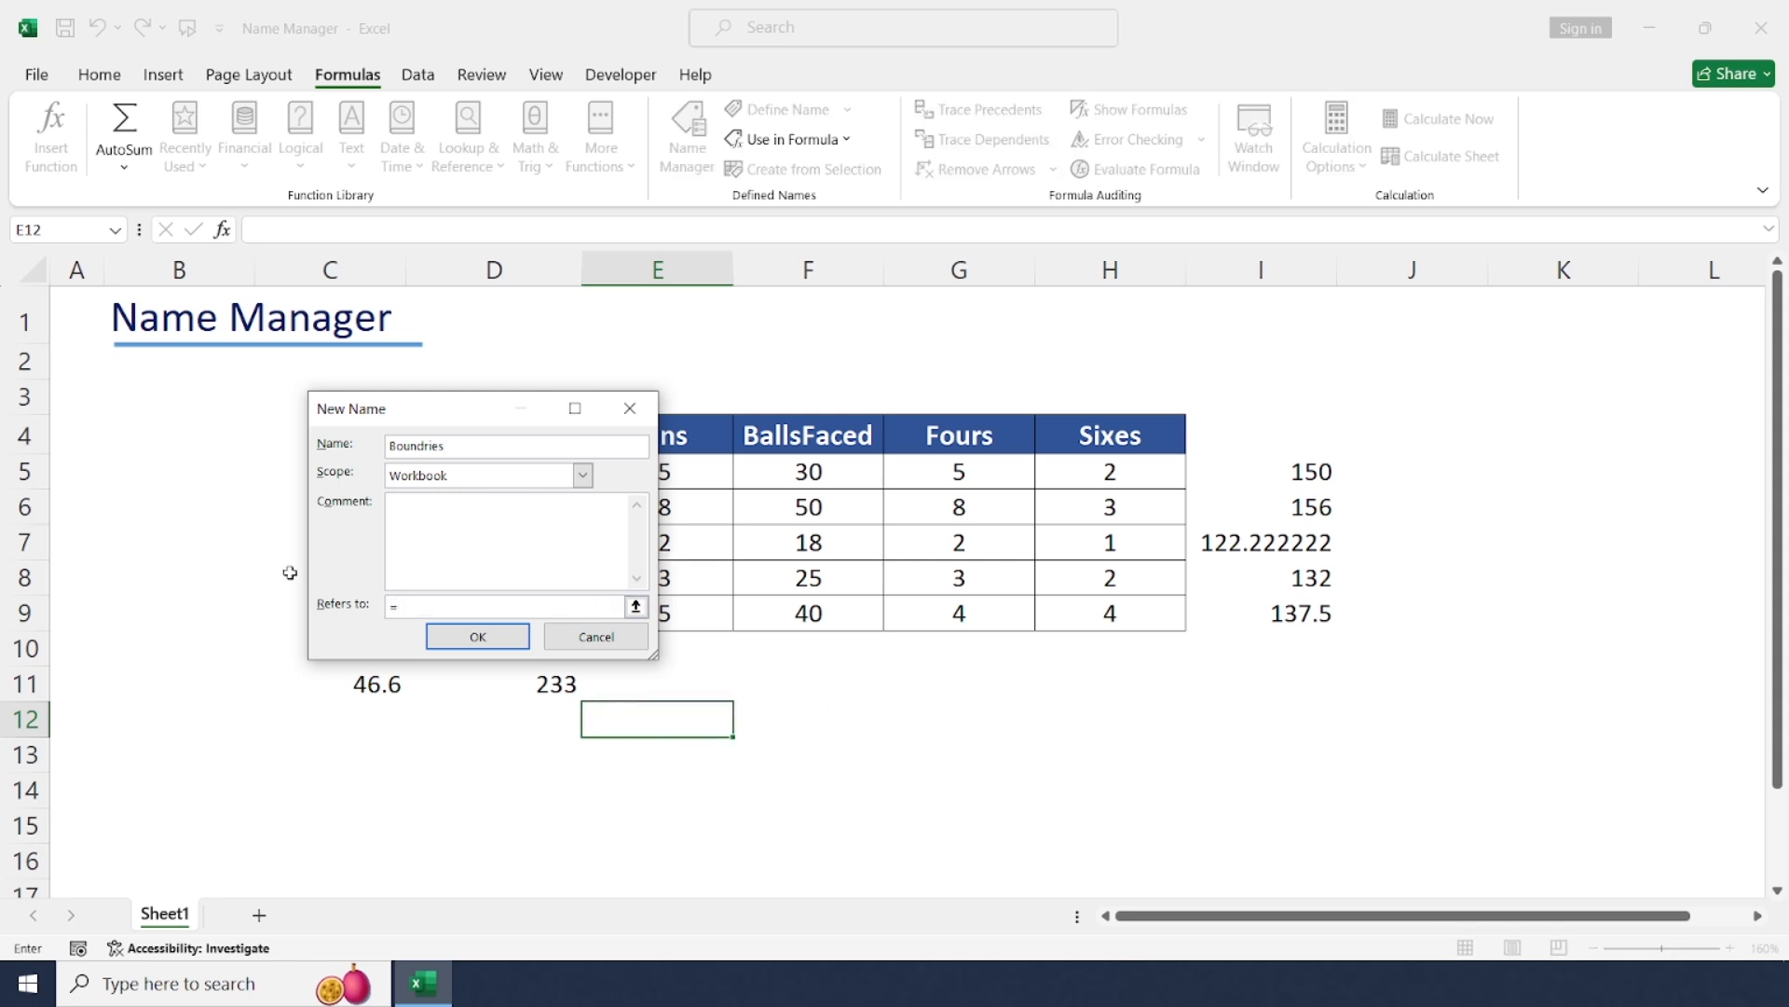
type("Fours +")
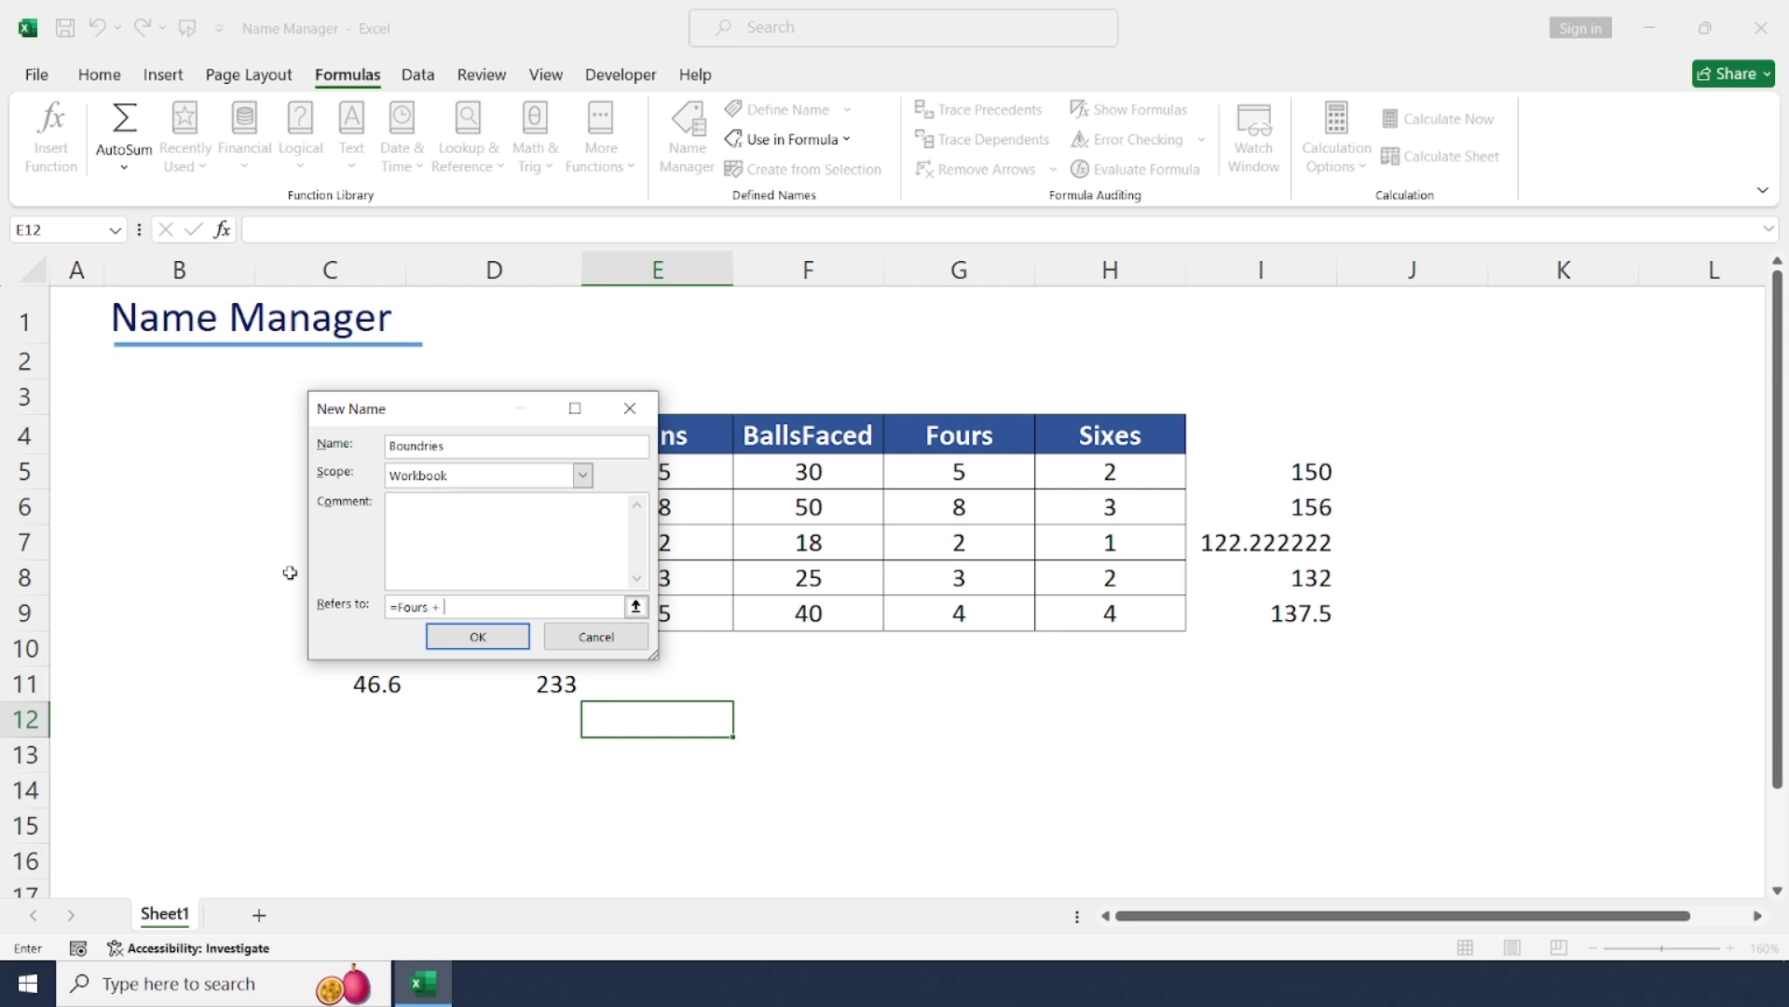
type("Sixes")
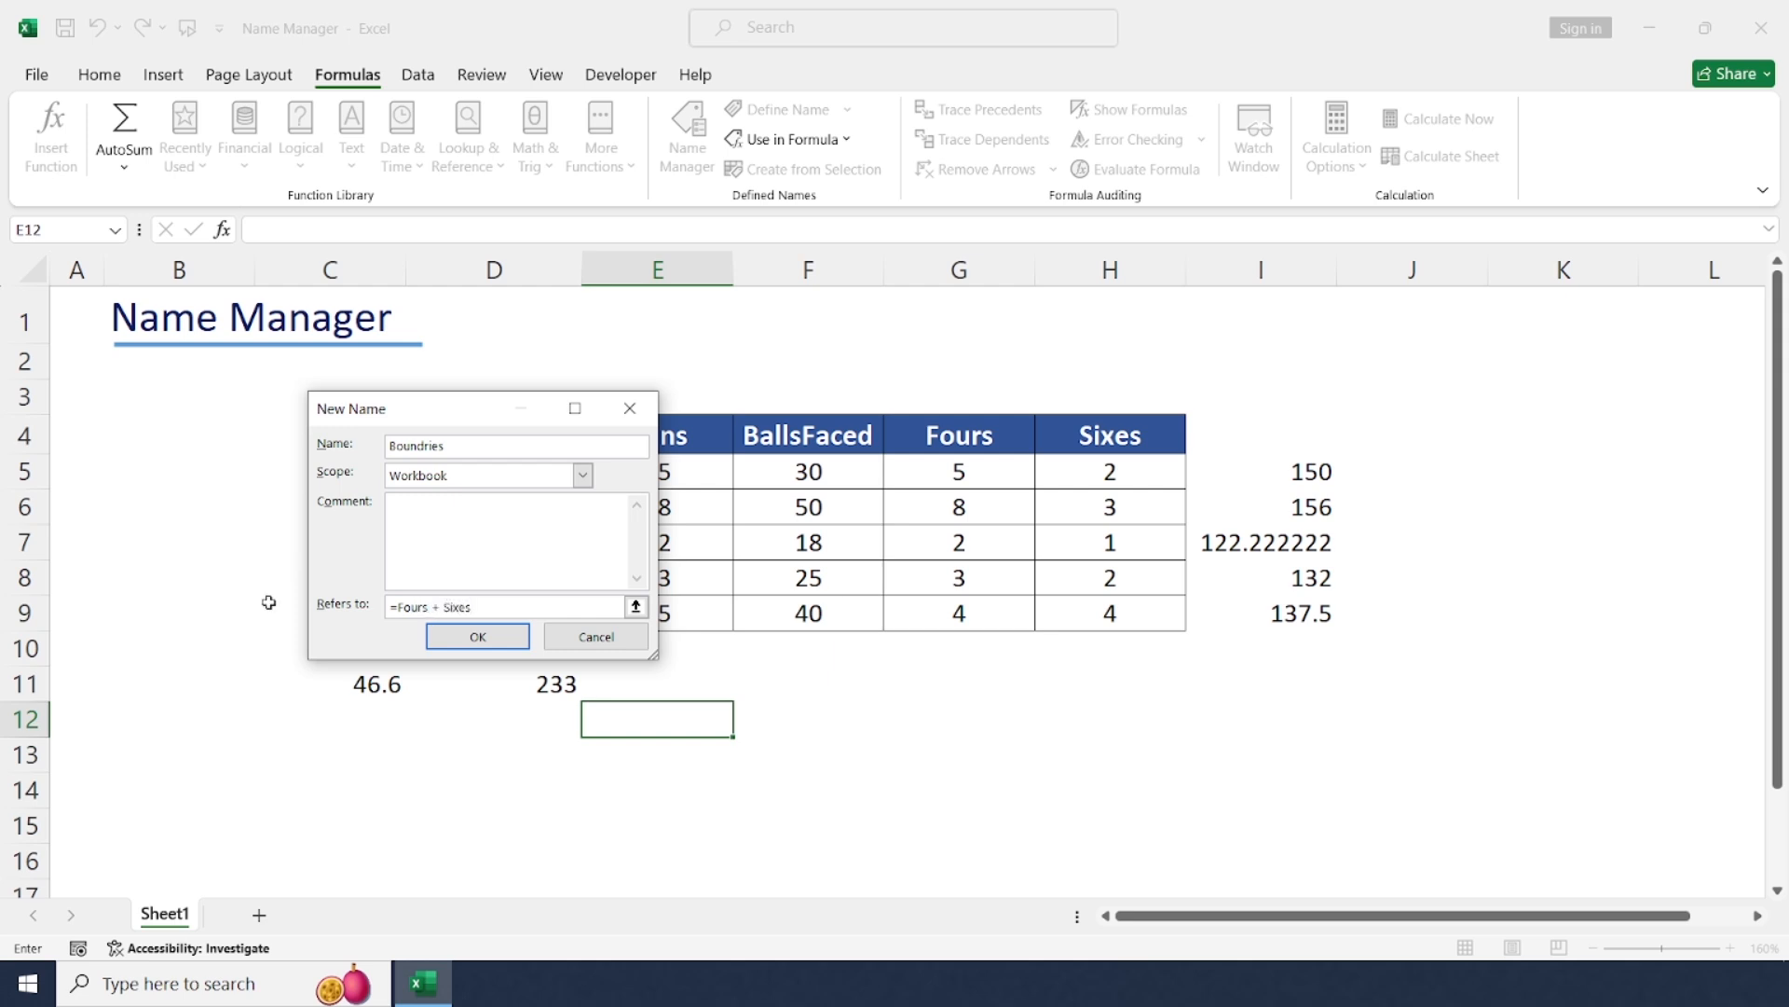
left_click(477, 635)
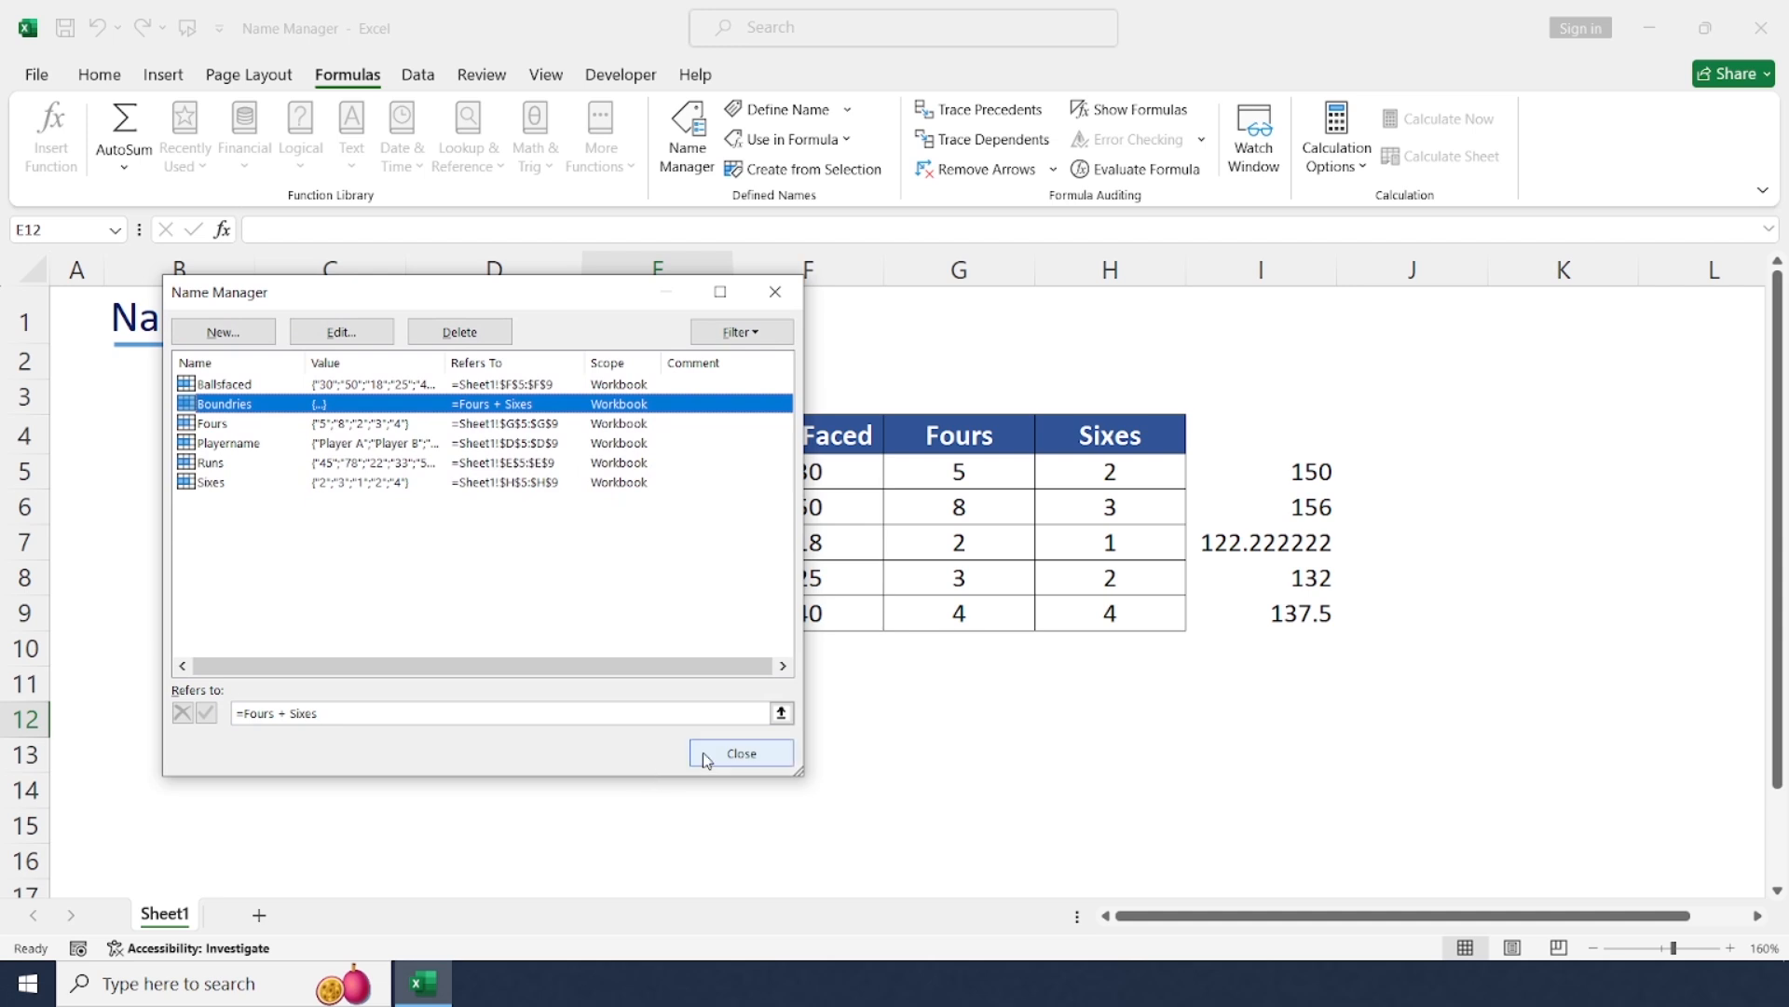
left_click(740, 751)
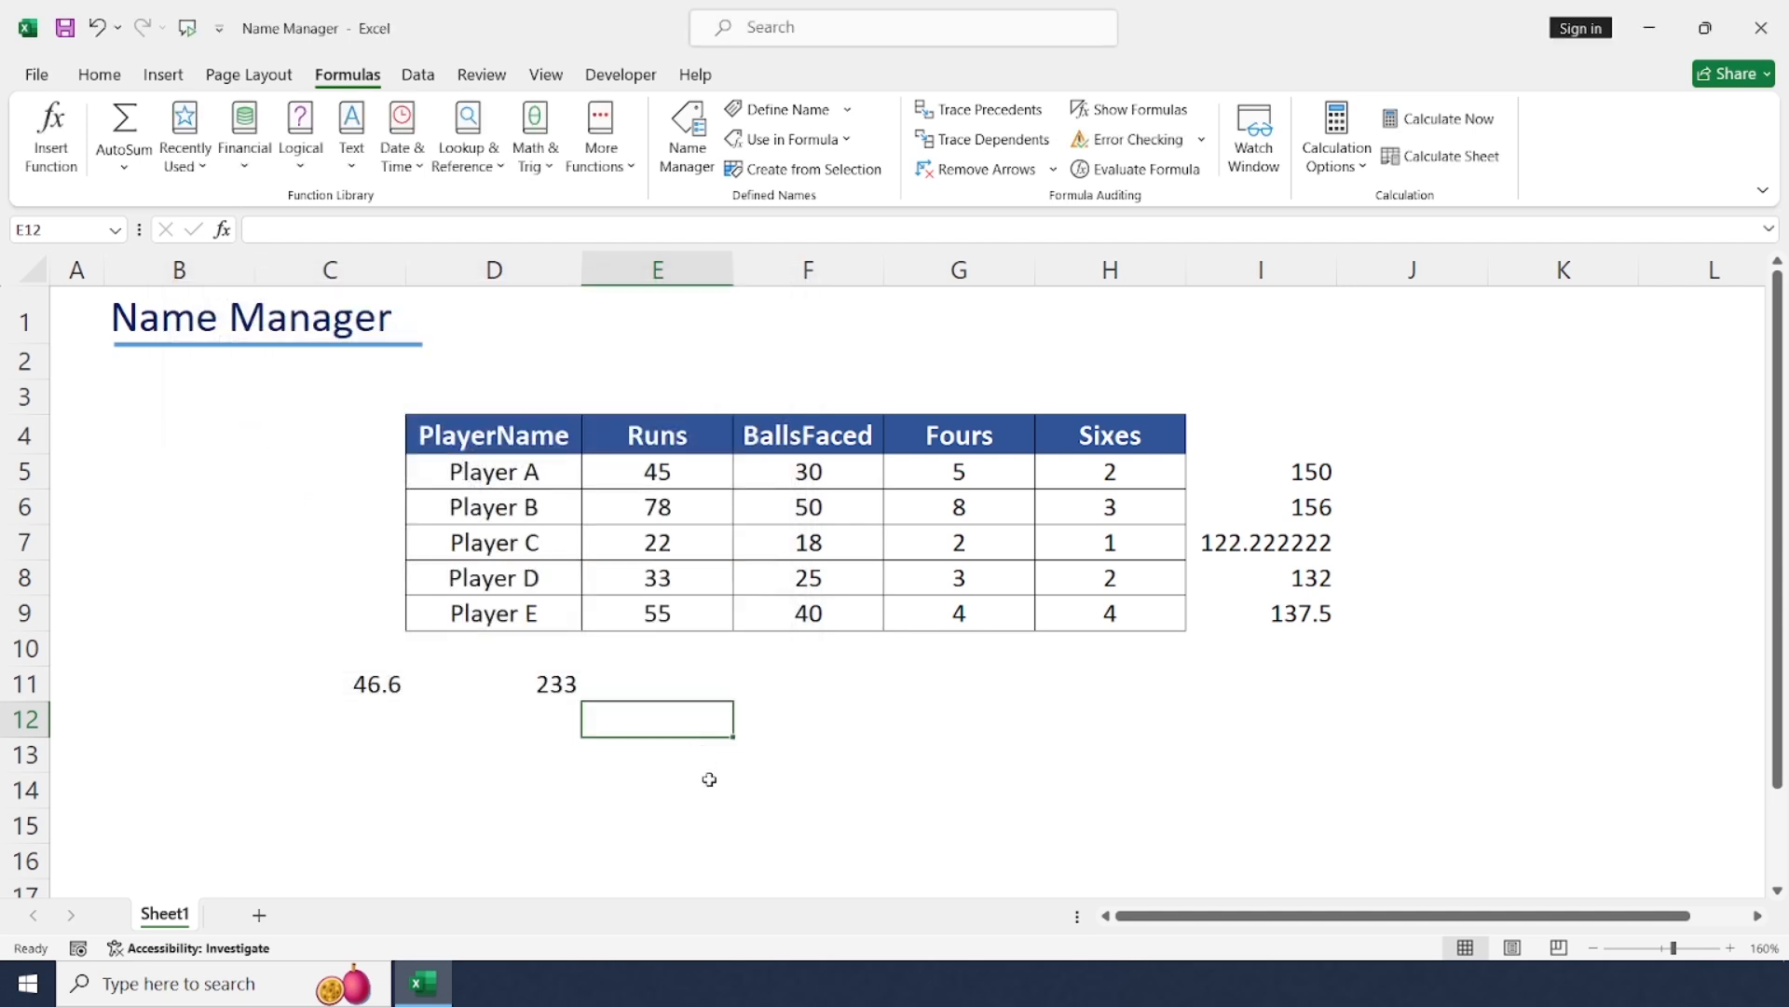
Step: Enter =SUM(Boundries) in E12 to total the boundaries as 34
type("=sun")
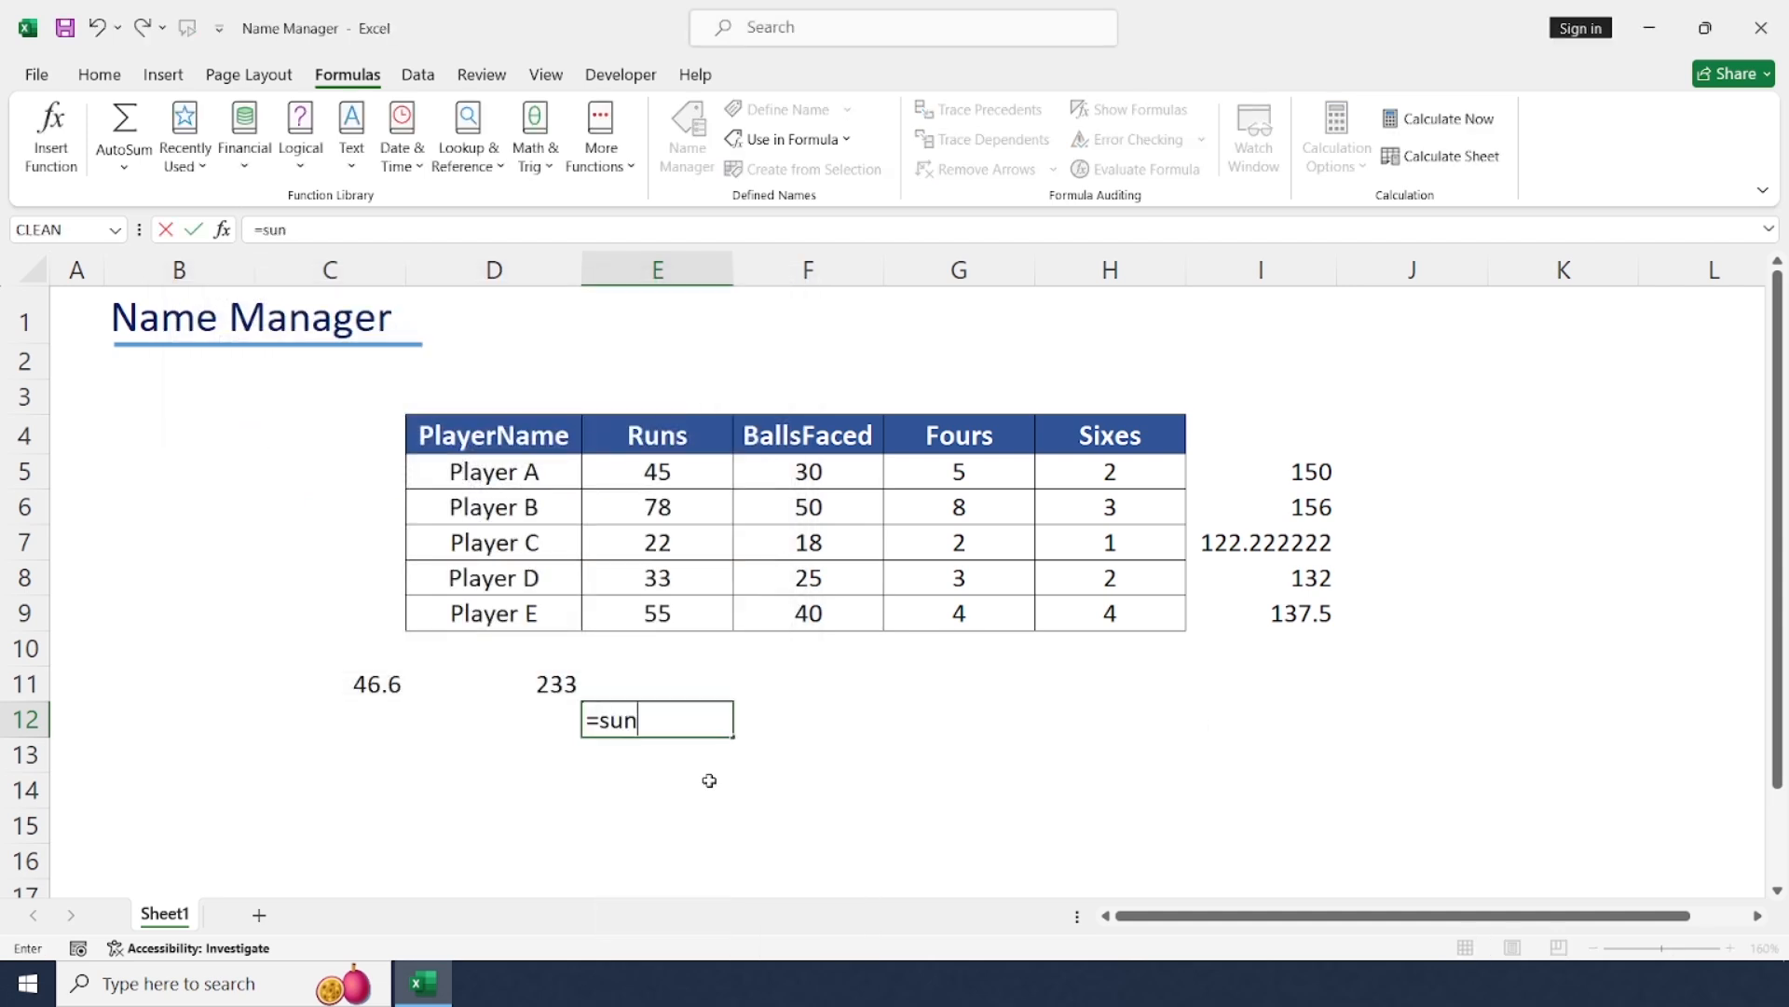
type("m(")
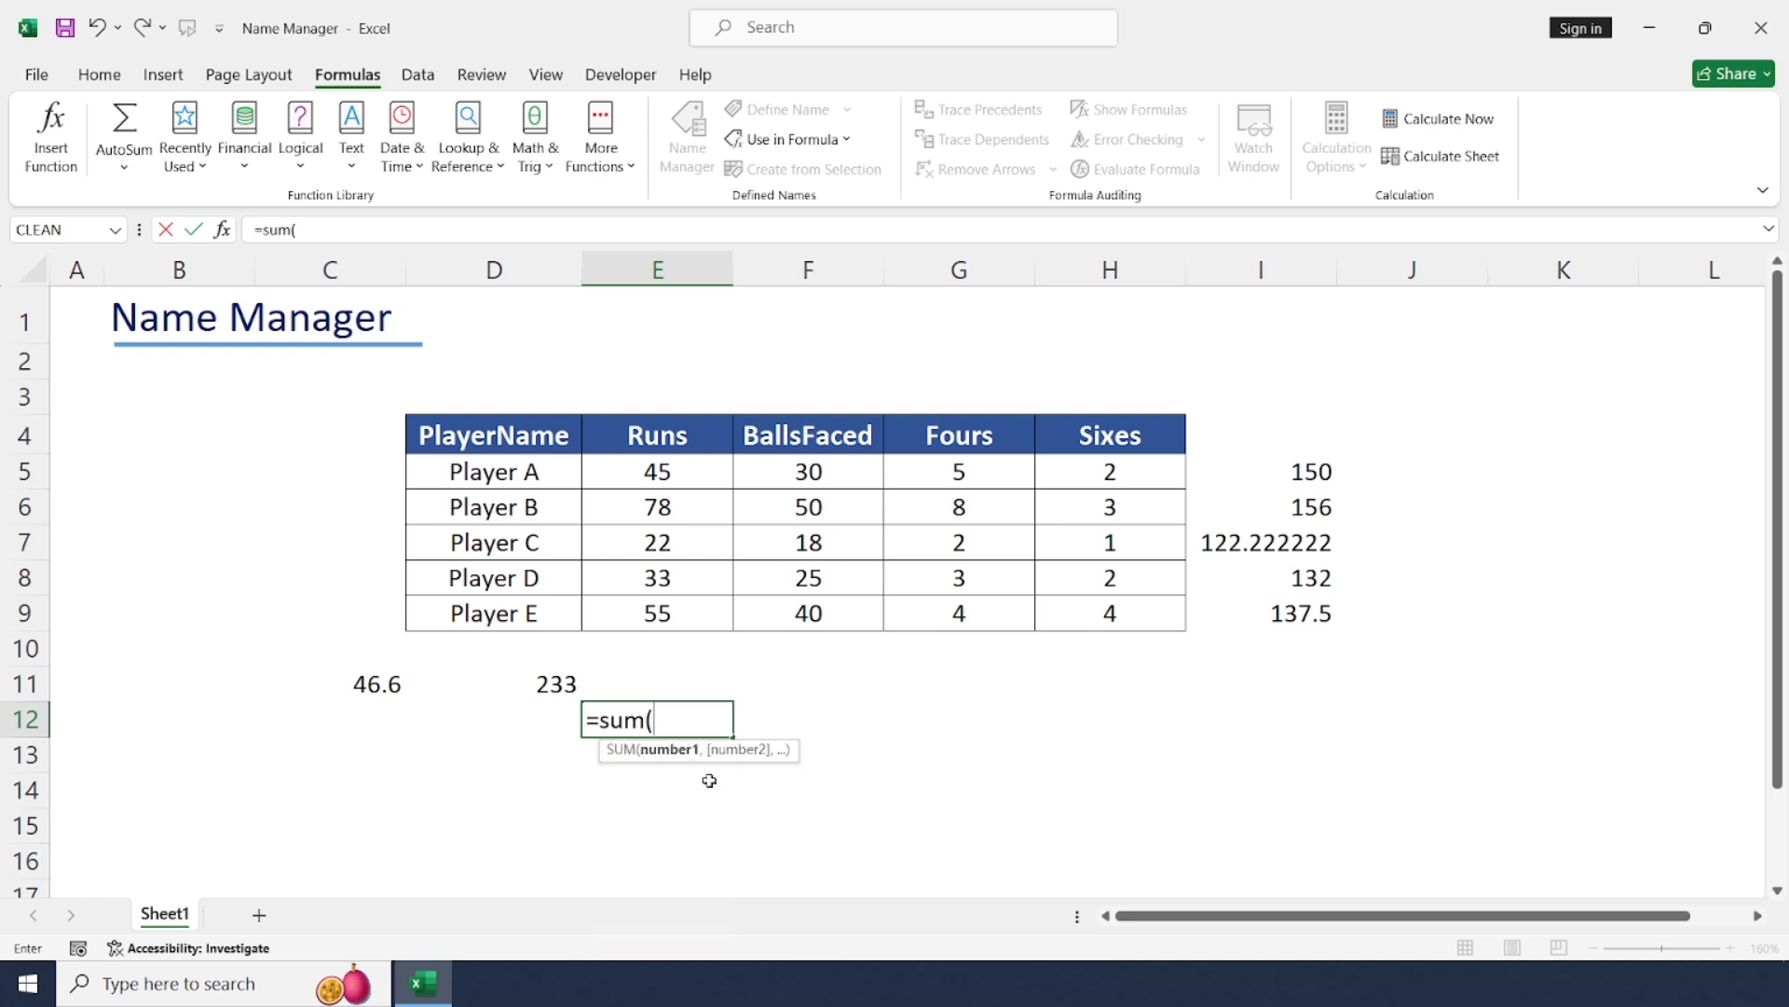
type("bou")
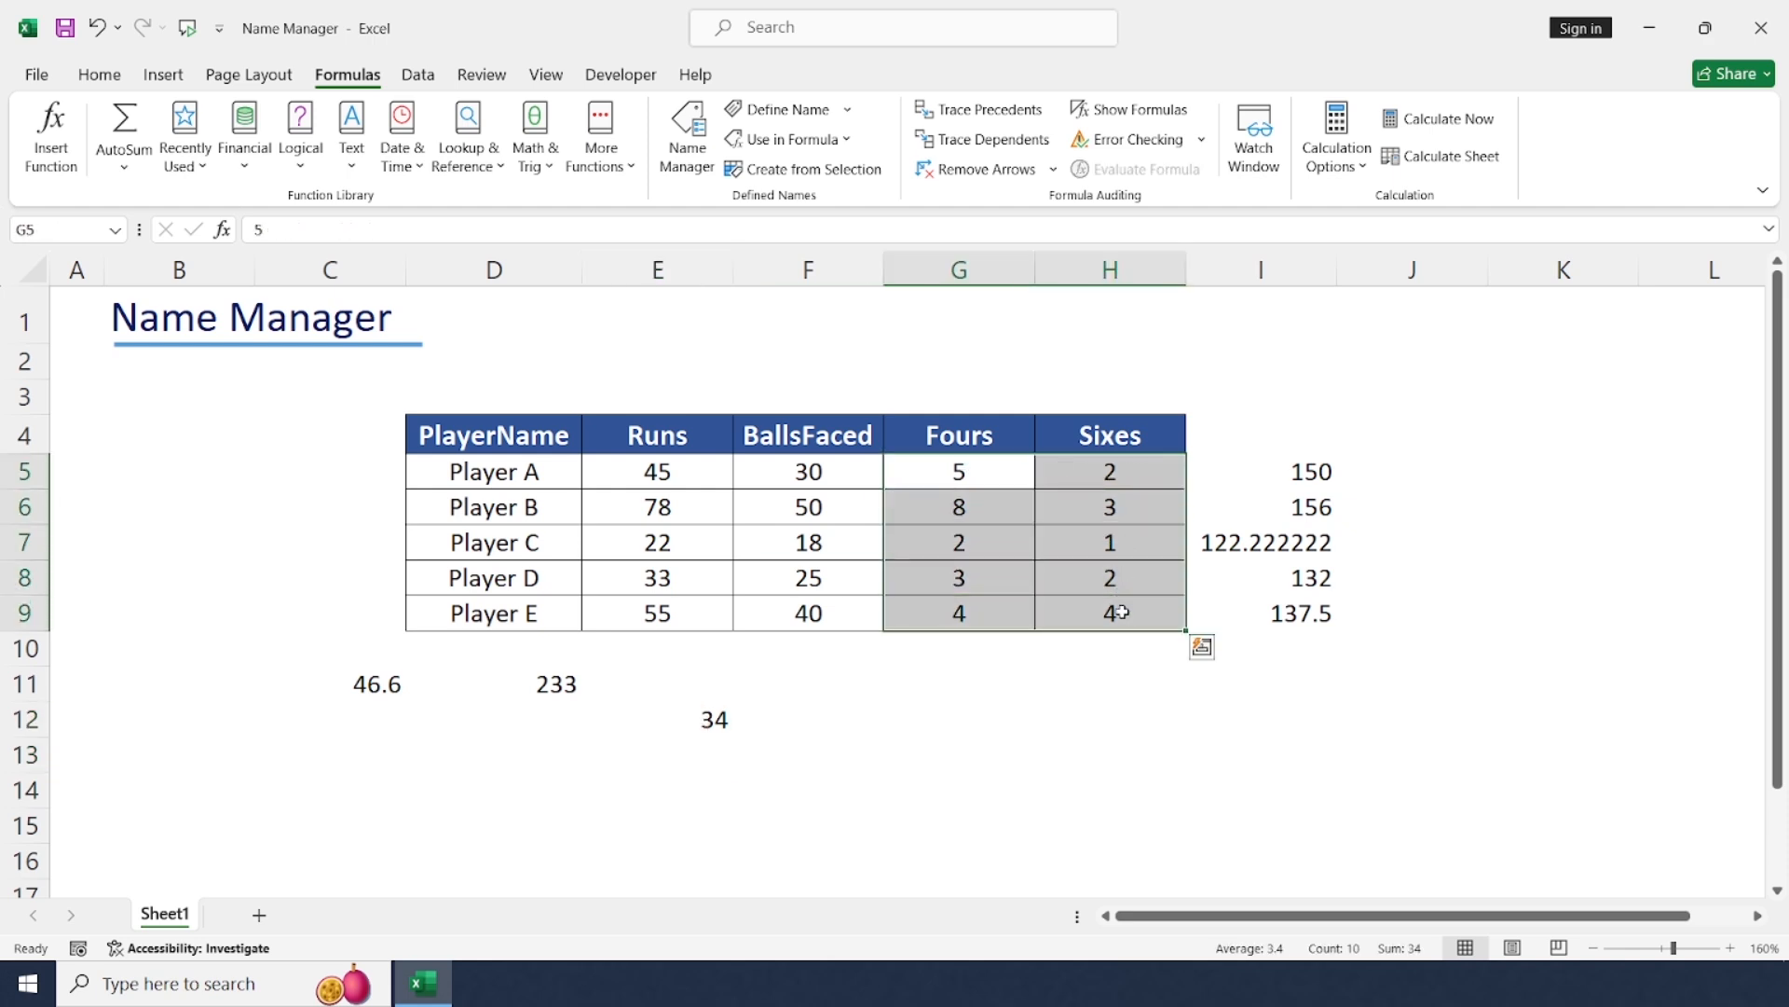
left_click(329, 684)
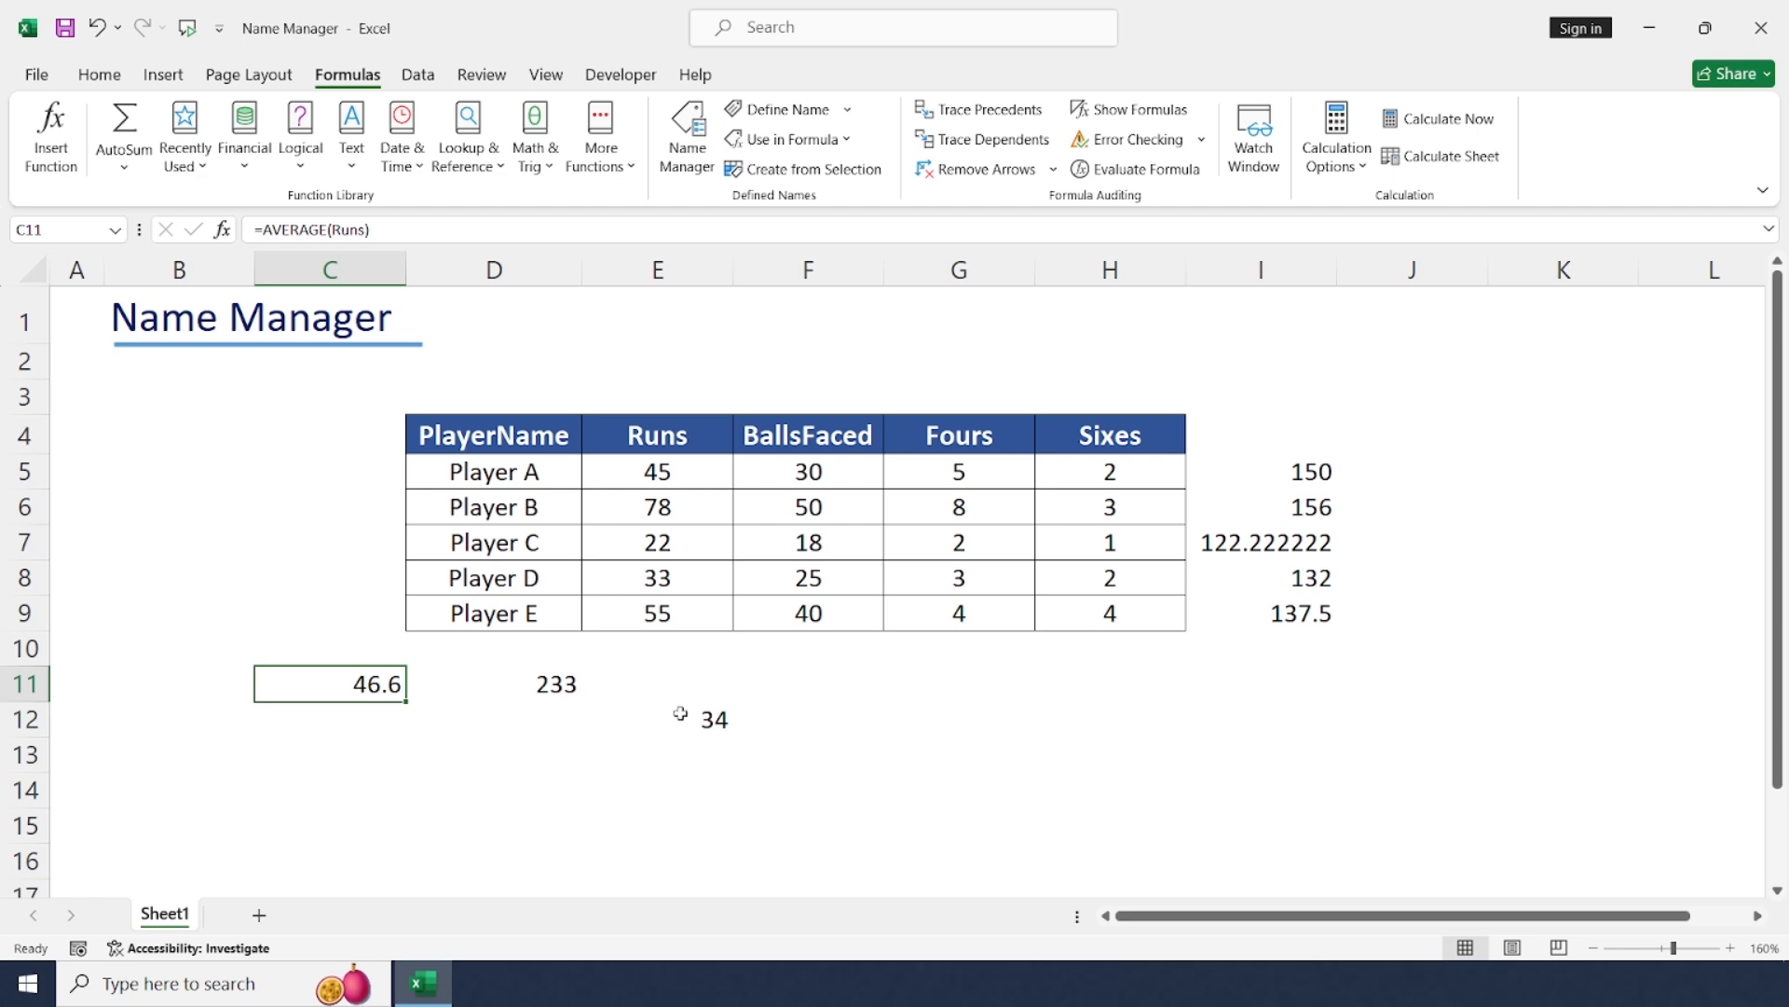
left_click(76, 316)
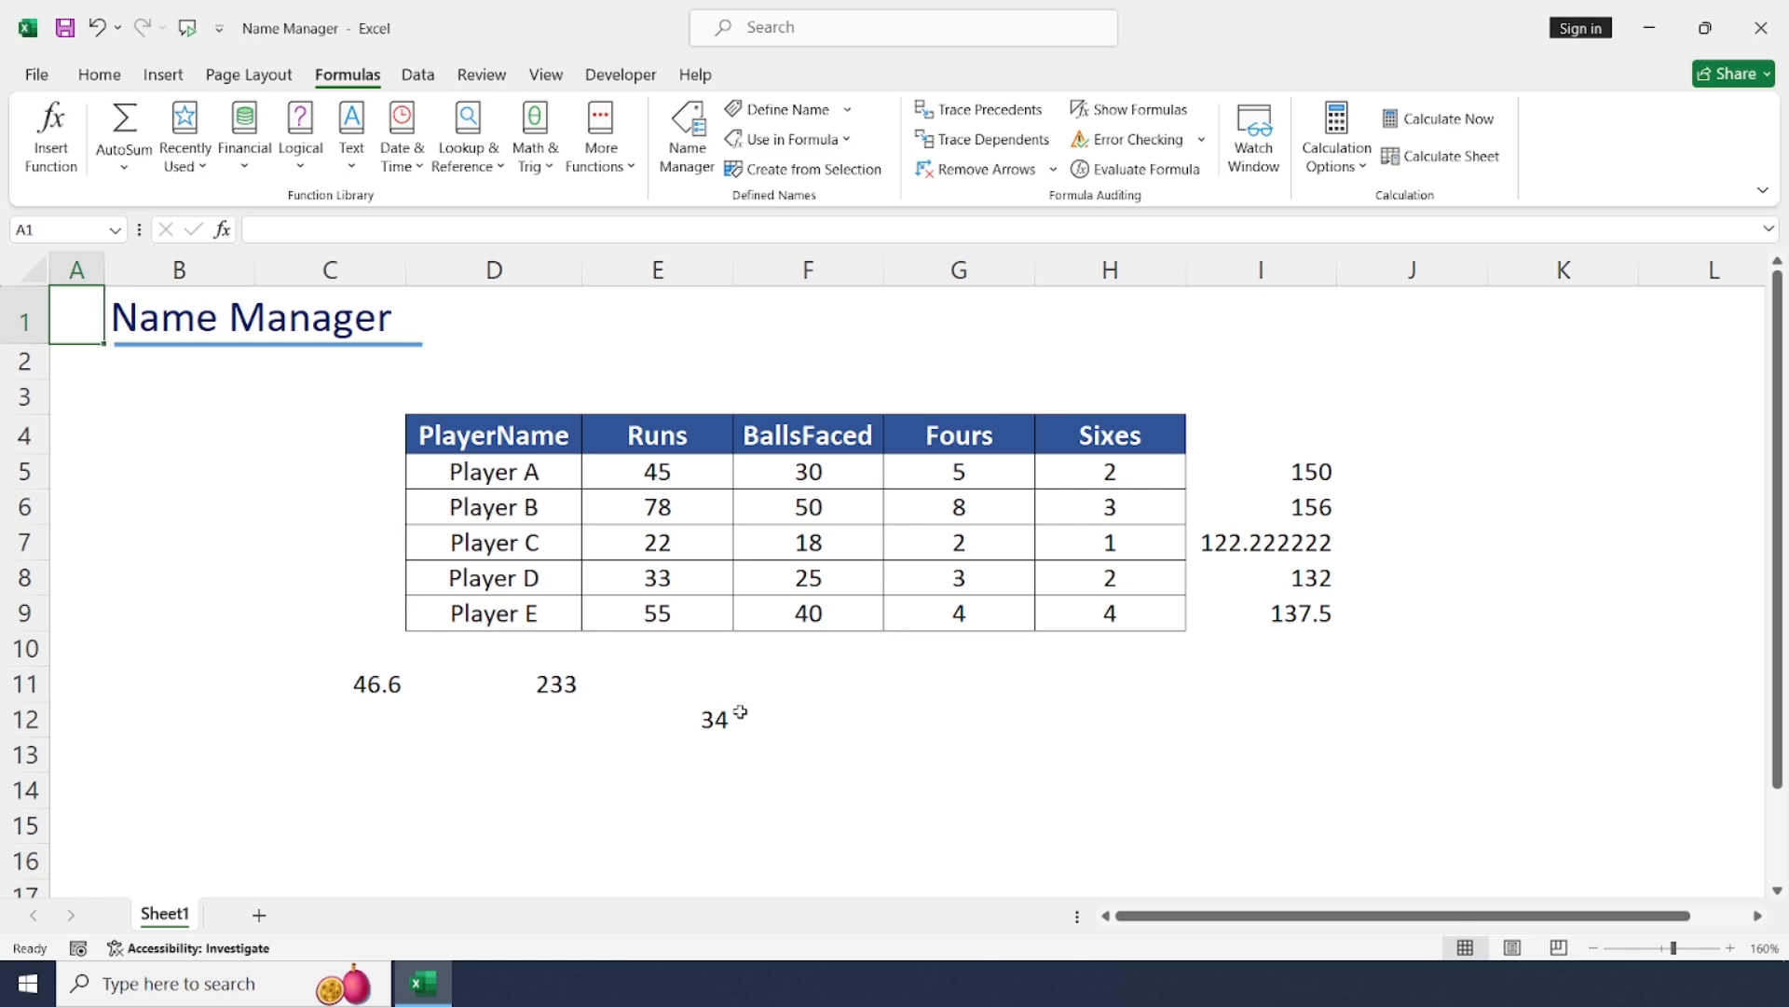